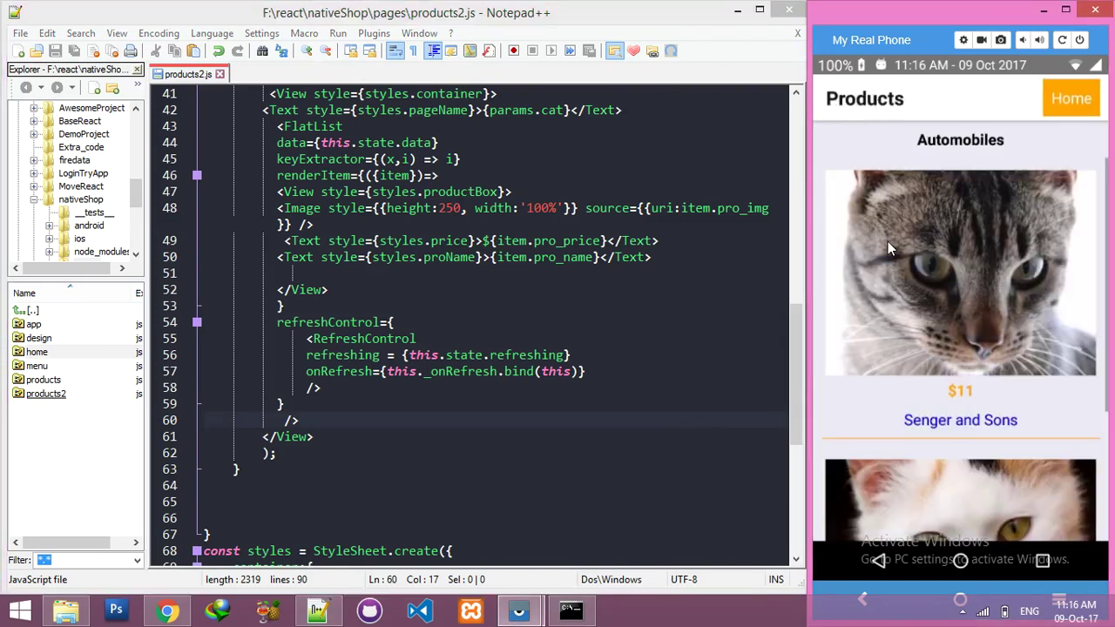
mouse_move(948, 349)
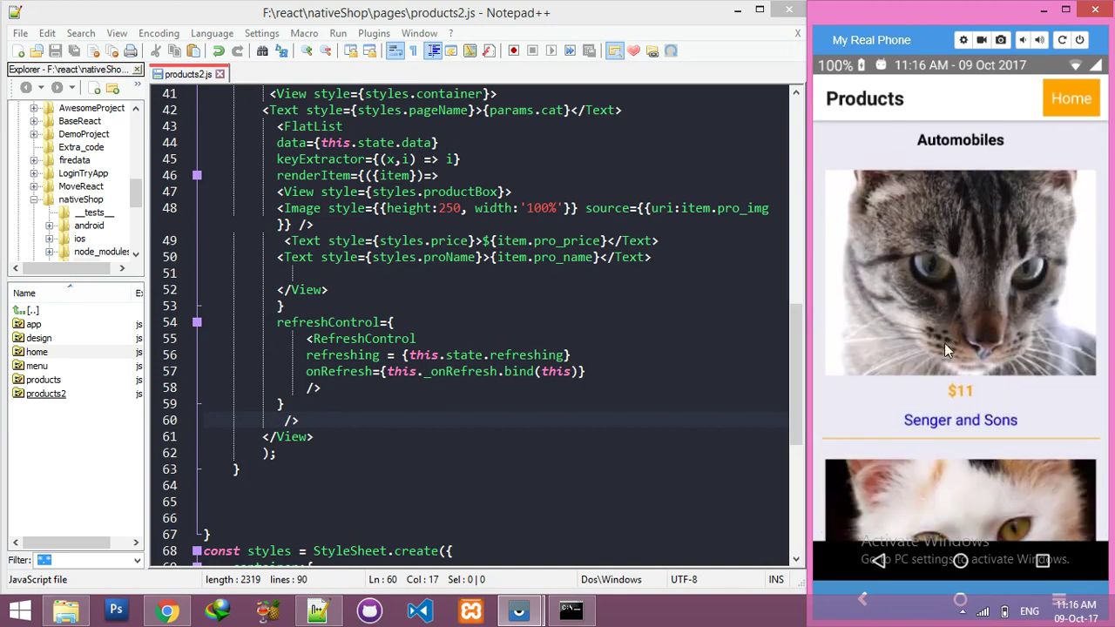
mouse_move(972, 444)
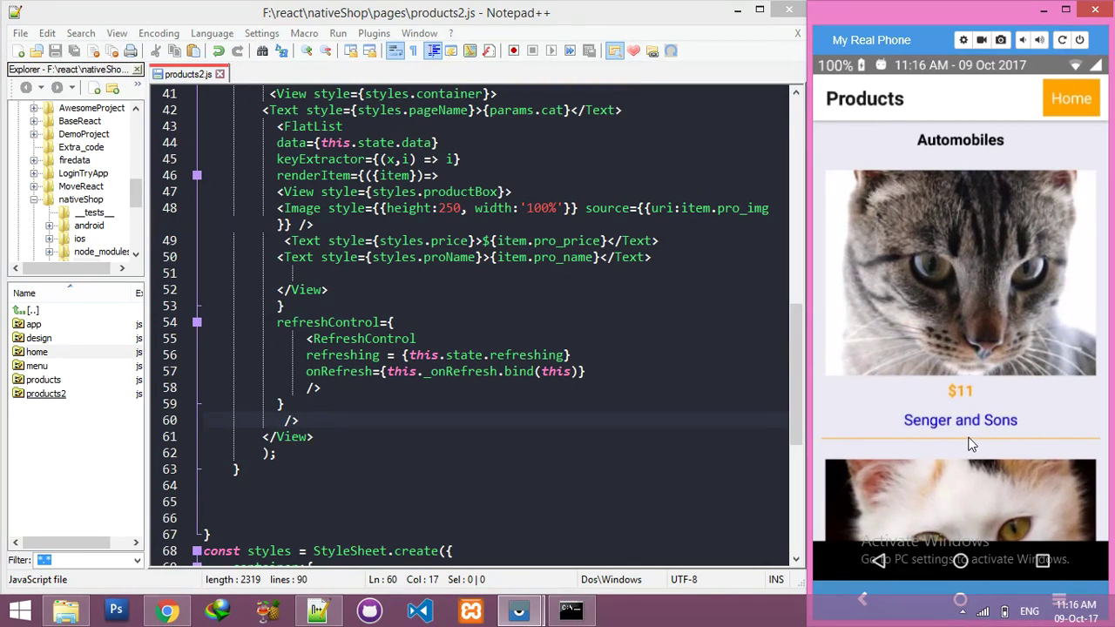
mouse_move(994, 369)
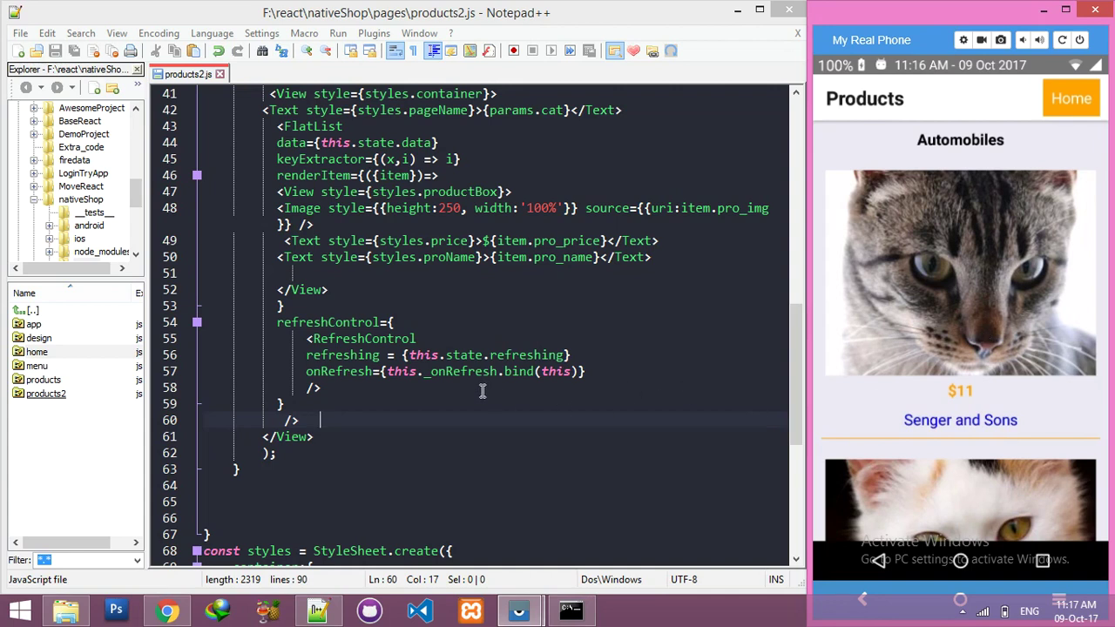
- Add a Button titled "View Details" with an empty onPress below the product name Text line
left_click(659, 257)
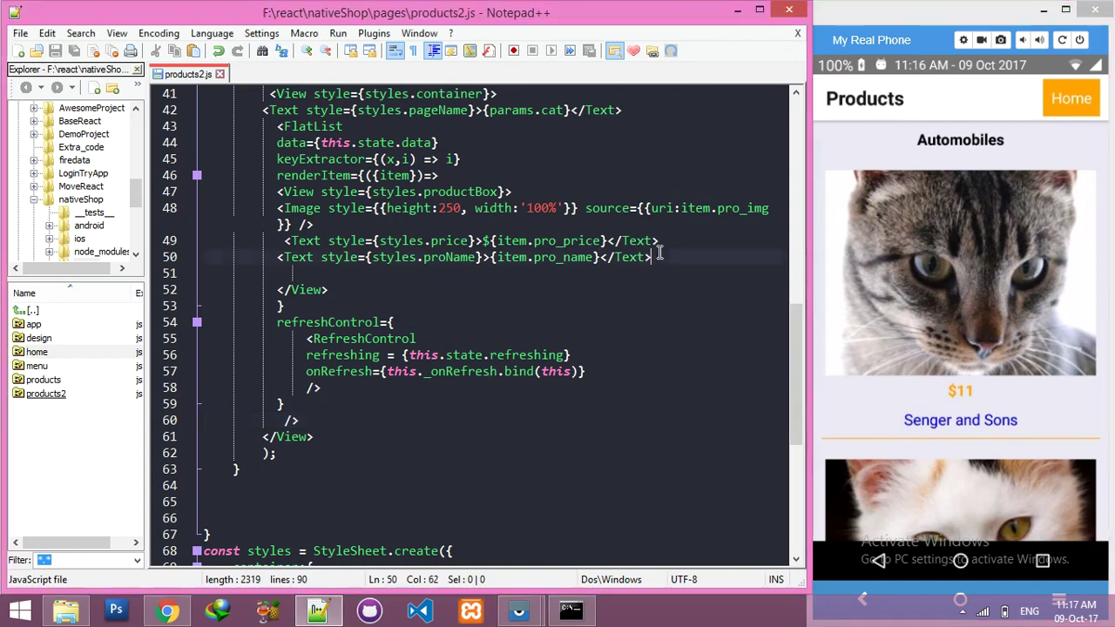
type("<Bi")
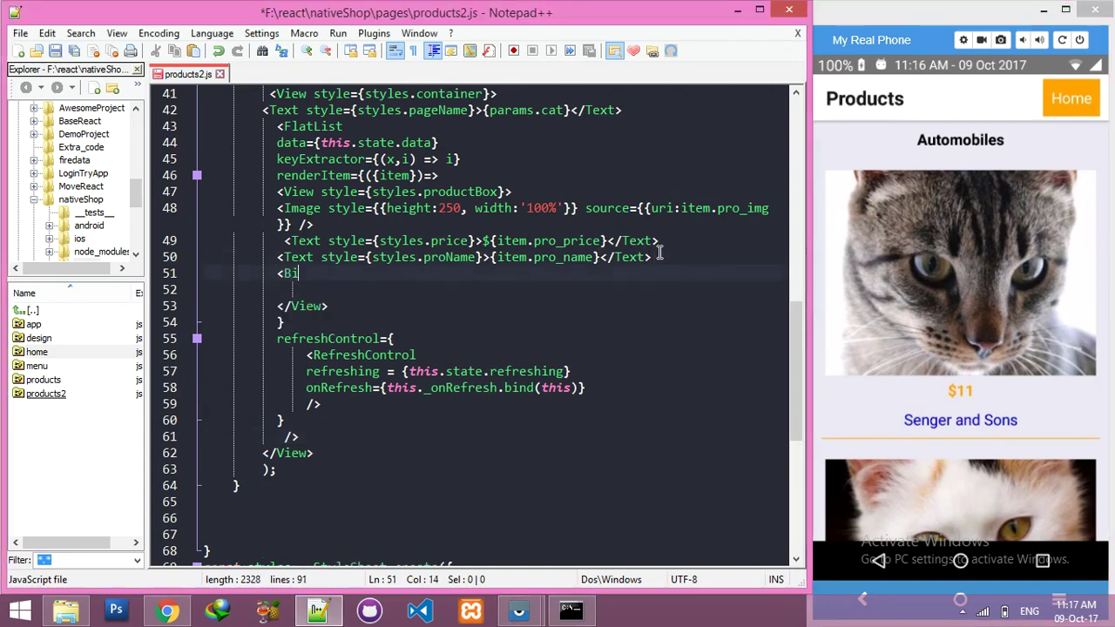
type("utton")
type("/>")
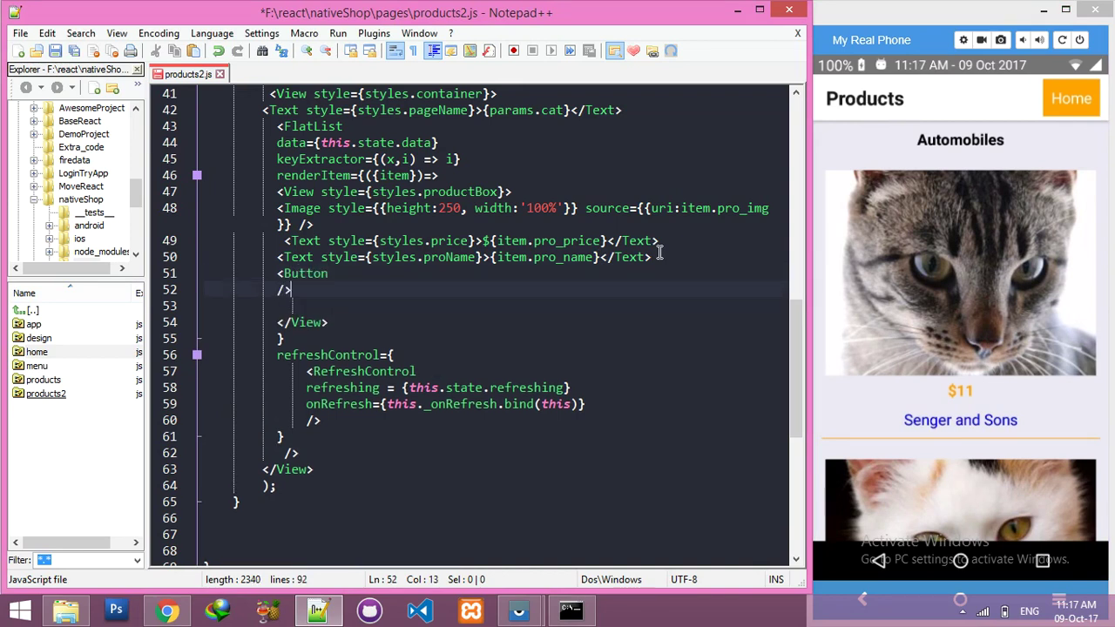
key("enter")
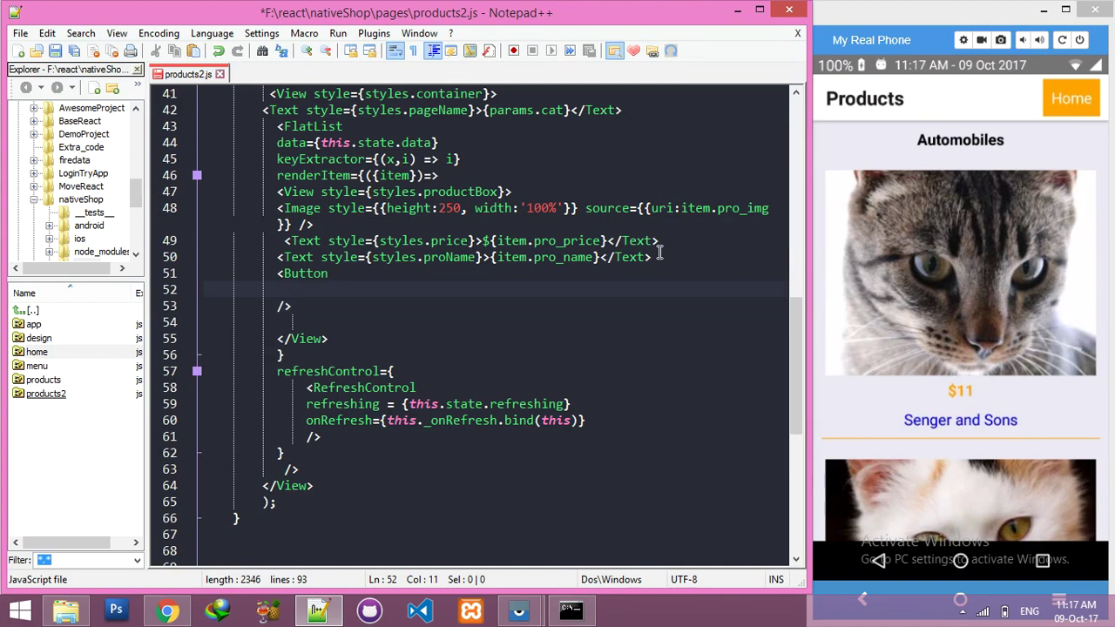
type("title=\"")
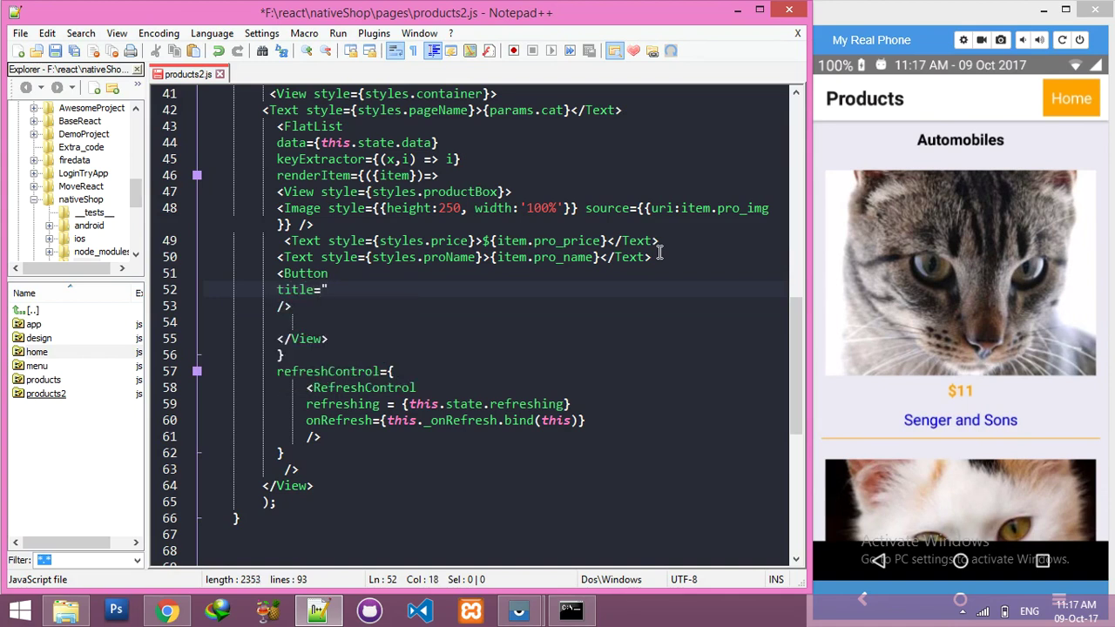
type("View D")
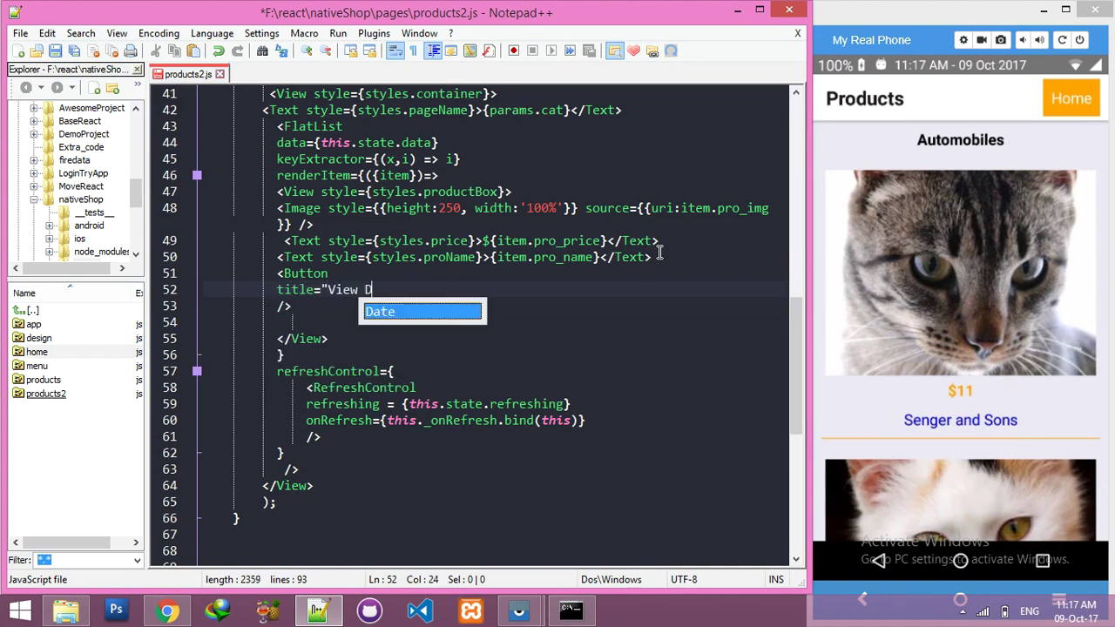
type("etails\"")
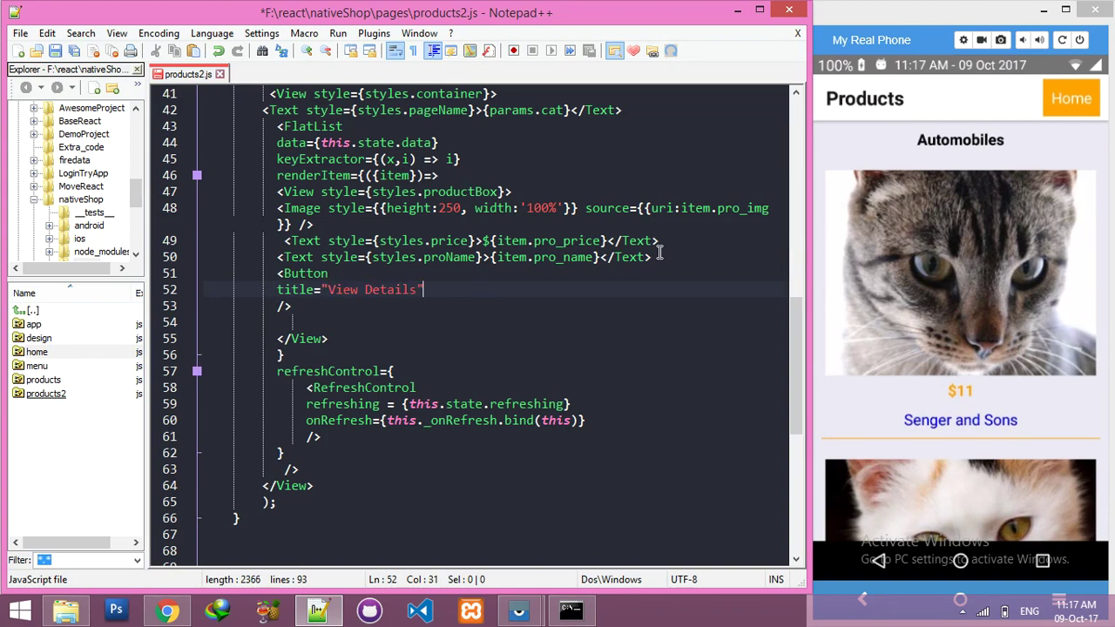
key("Enter")
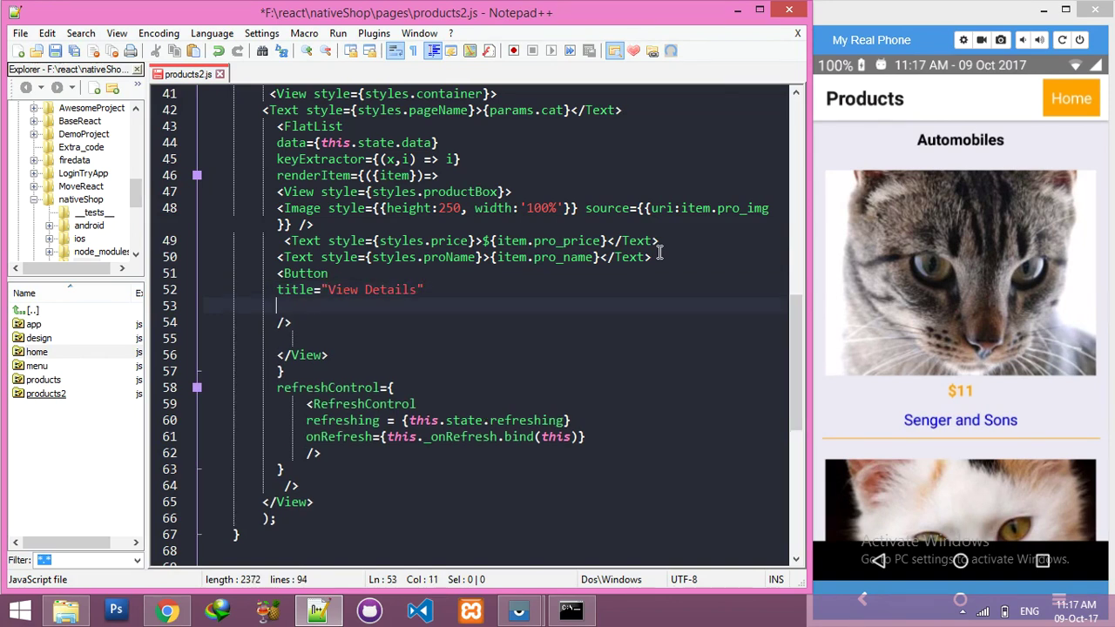
type("onPress={")
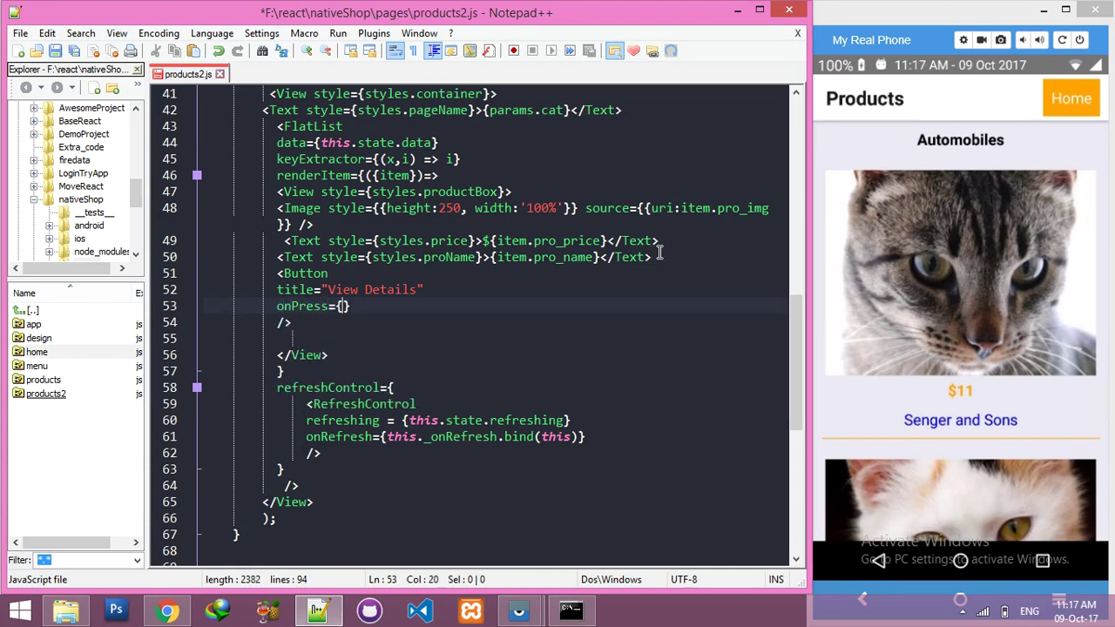
- In render(), add const {navigate} = this.props.navigation; under the params line
scroll("up", 3)
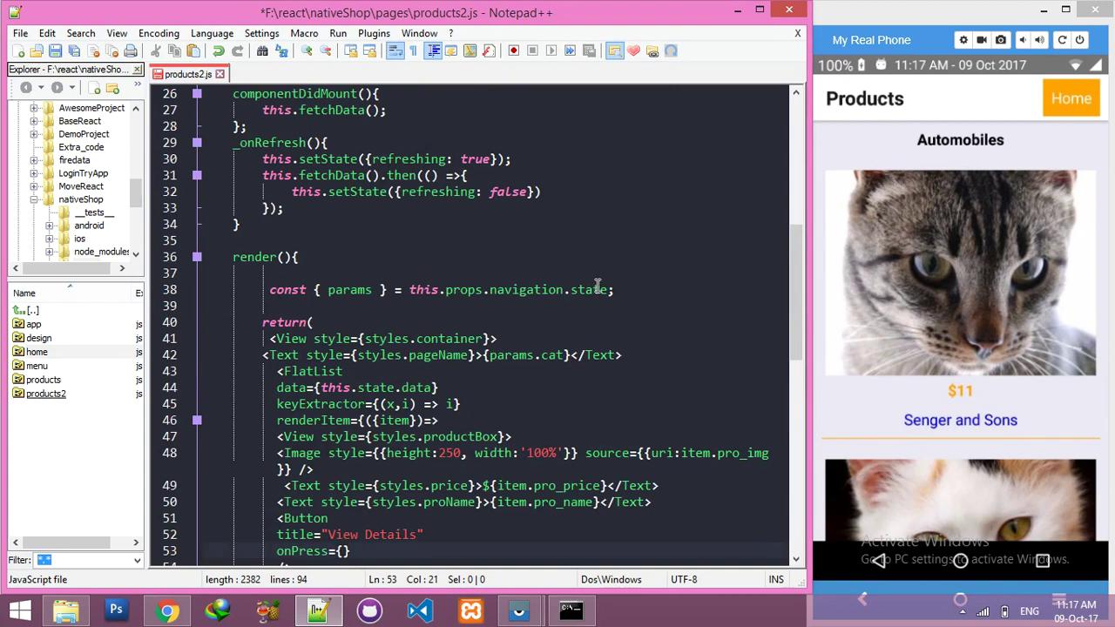
type("const")
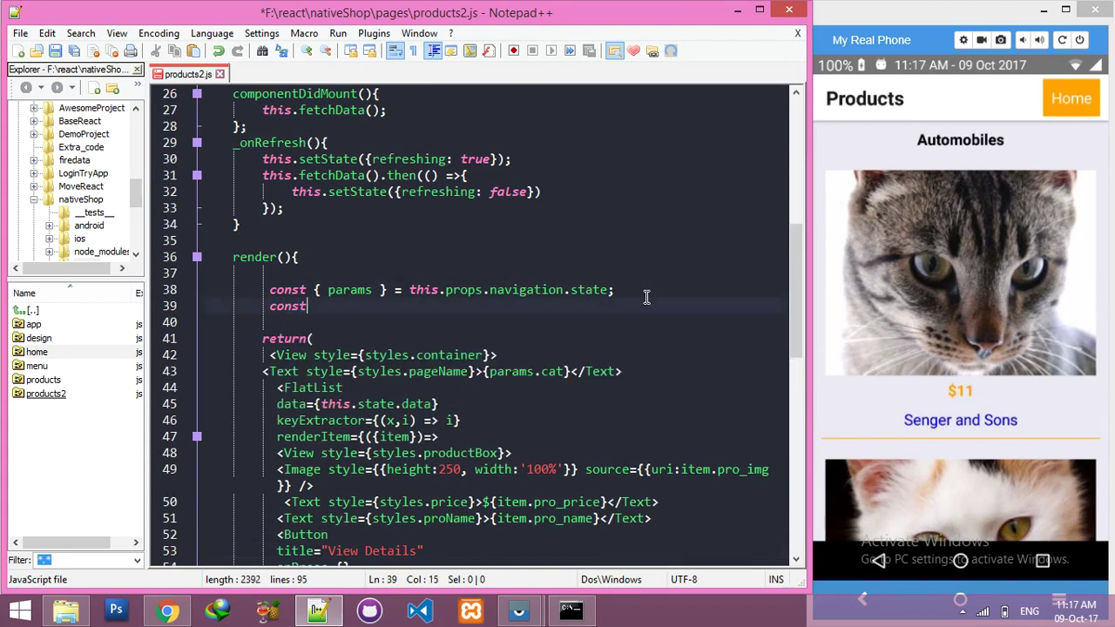
type("{}")
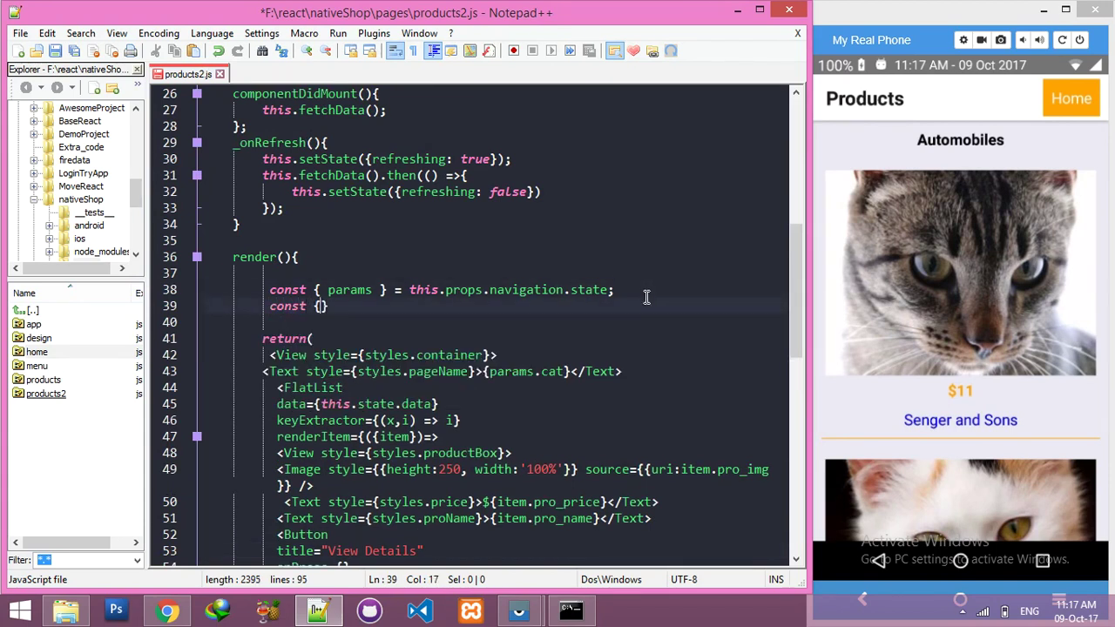
type("navigate")
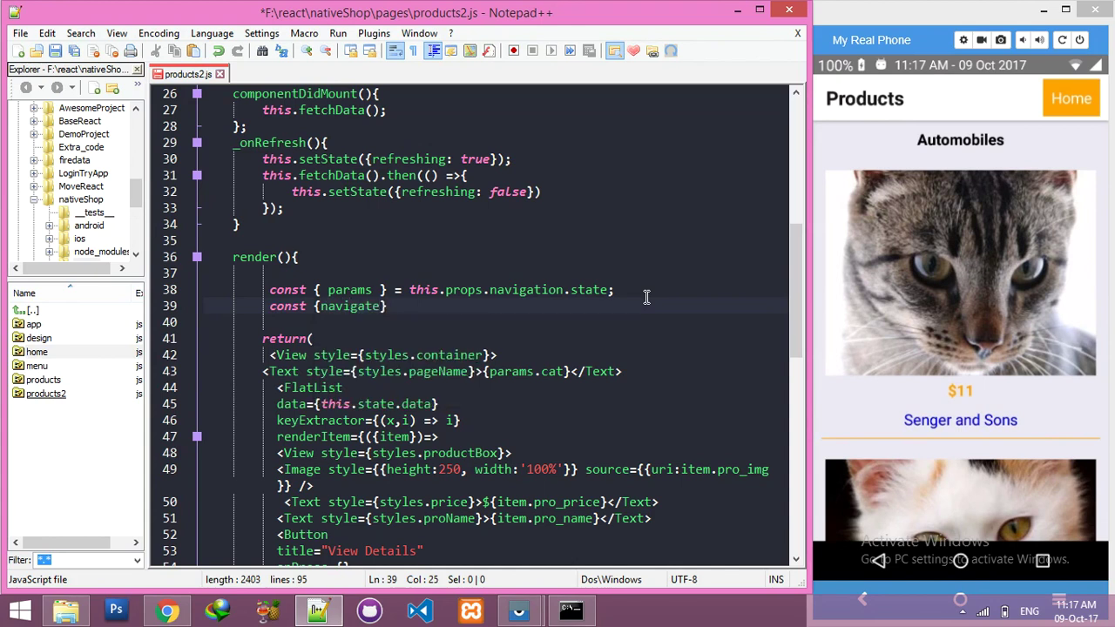
type("= this.")
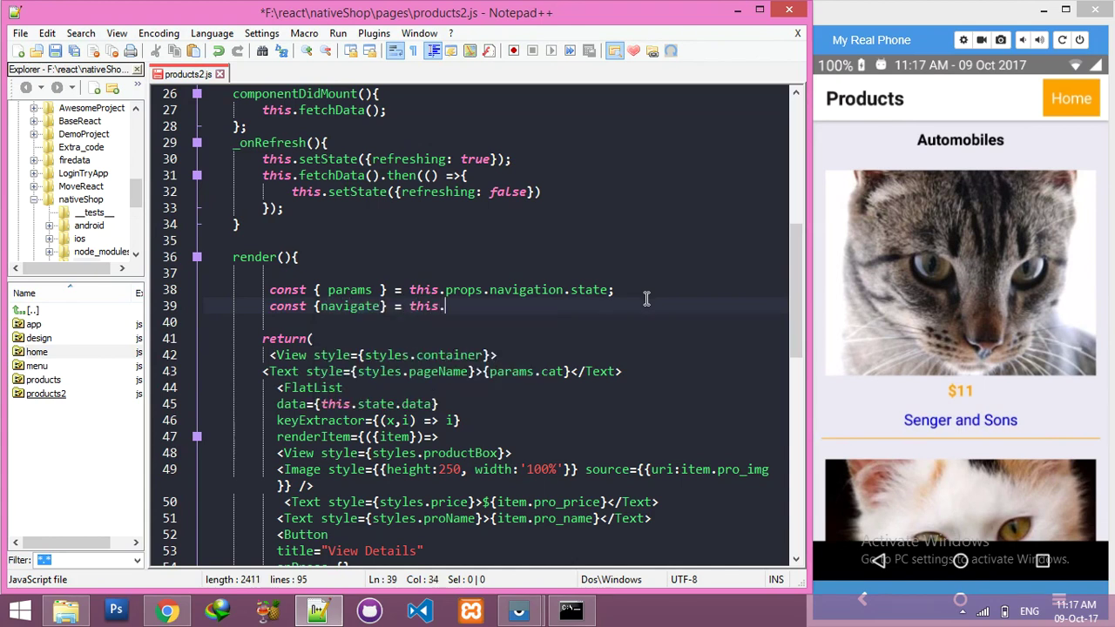
type("props.")
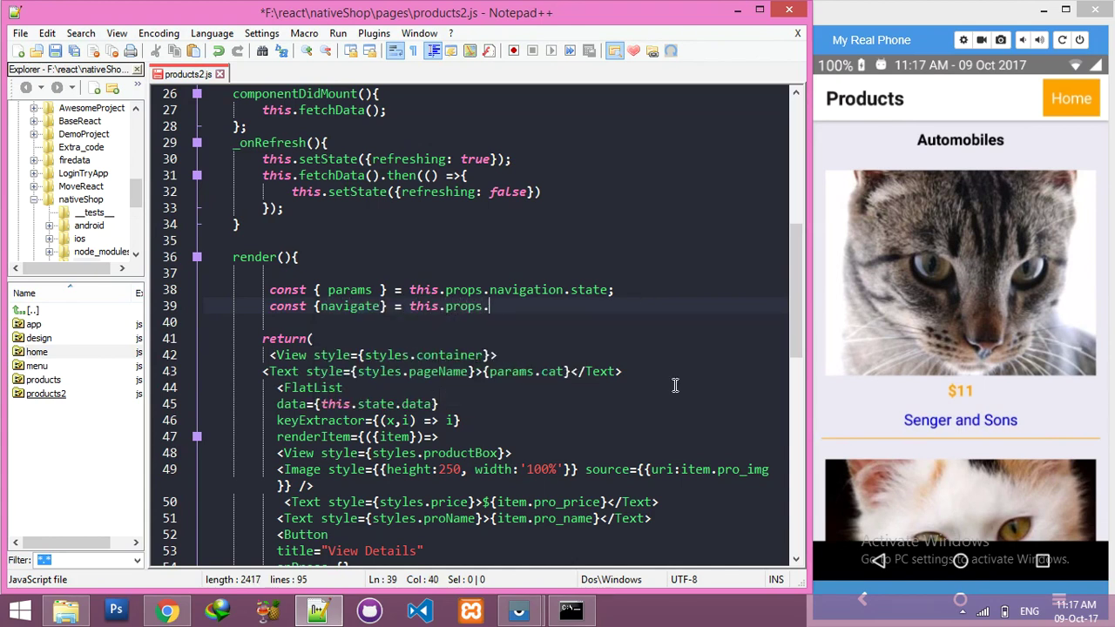
type("navigation;")
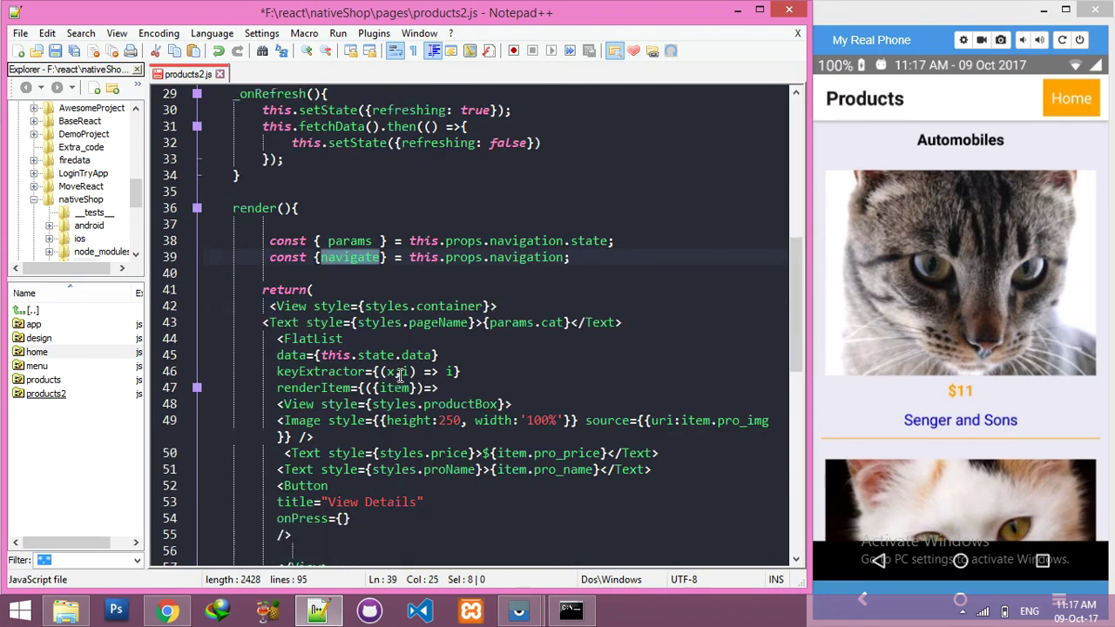
- Make the View Details onPress call () => navigate('Details') and check the reloaded phone app
scroll("down", 3)
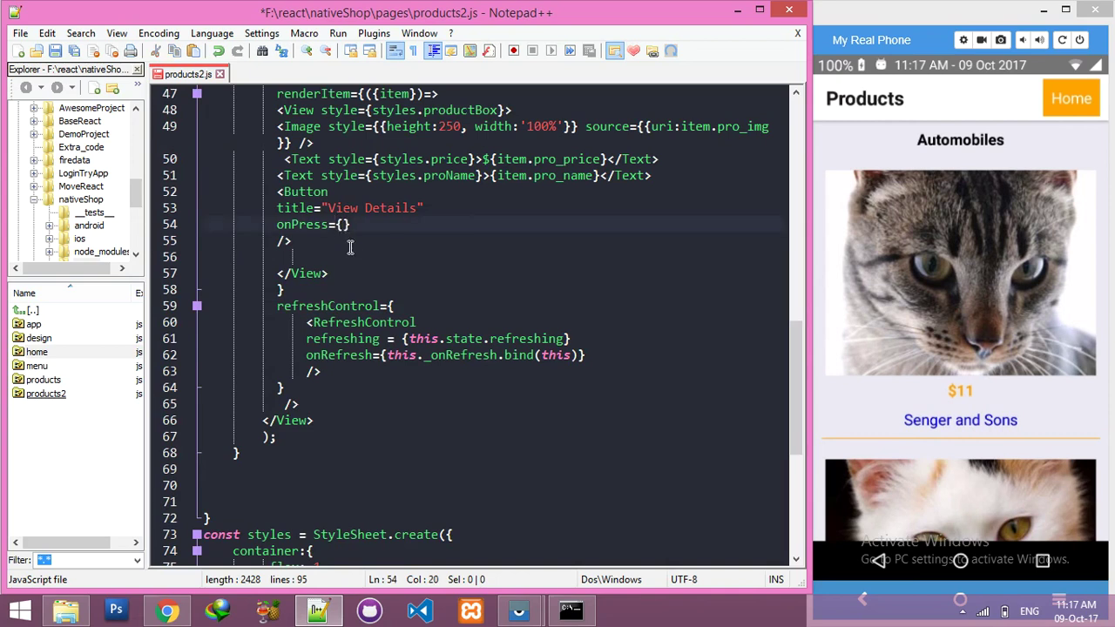
type("() =>")
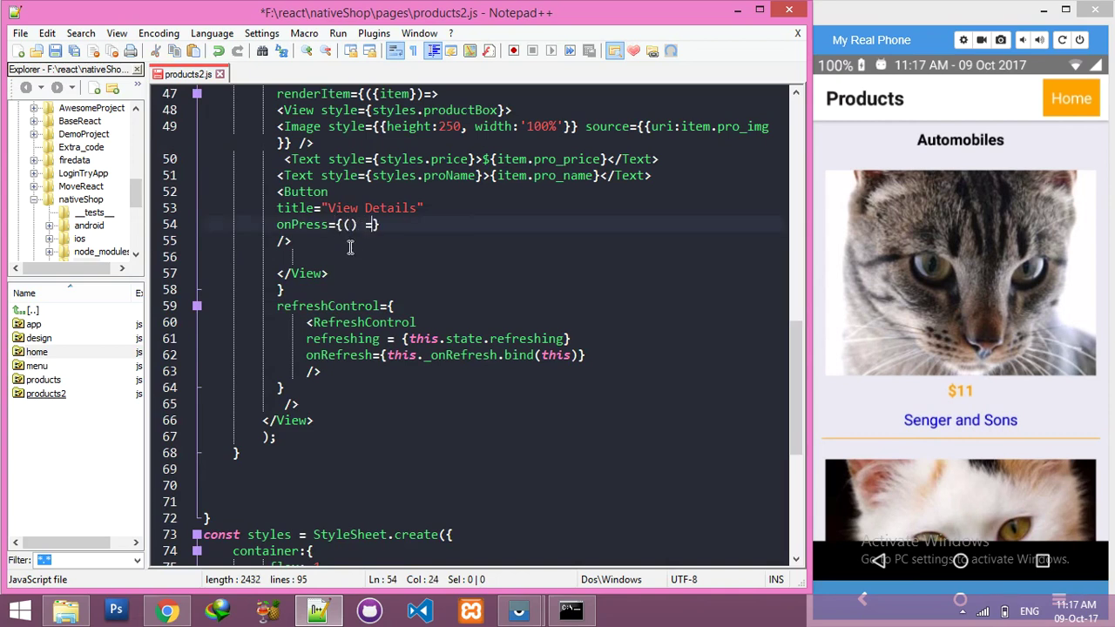
type(">")
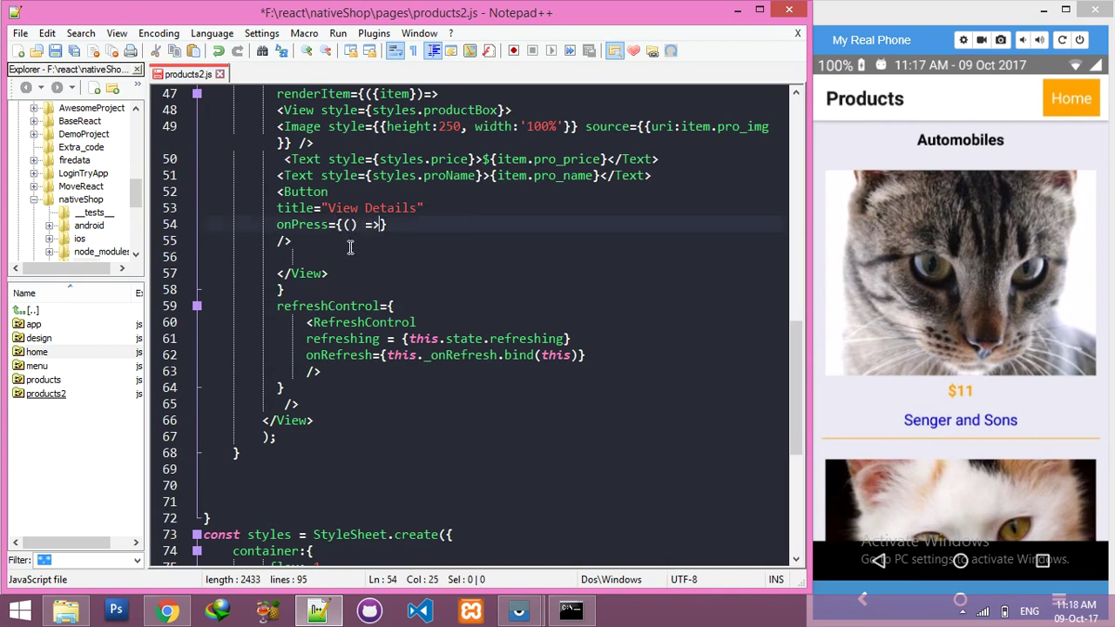
type("navigate")
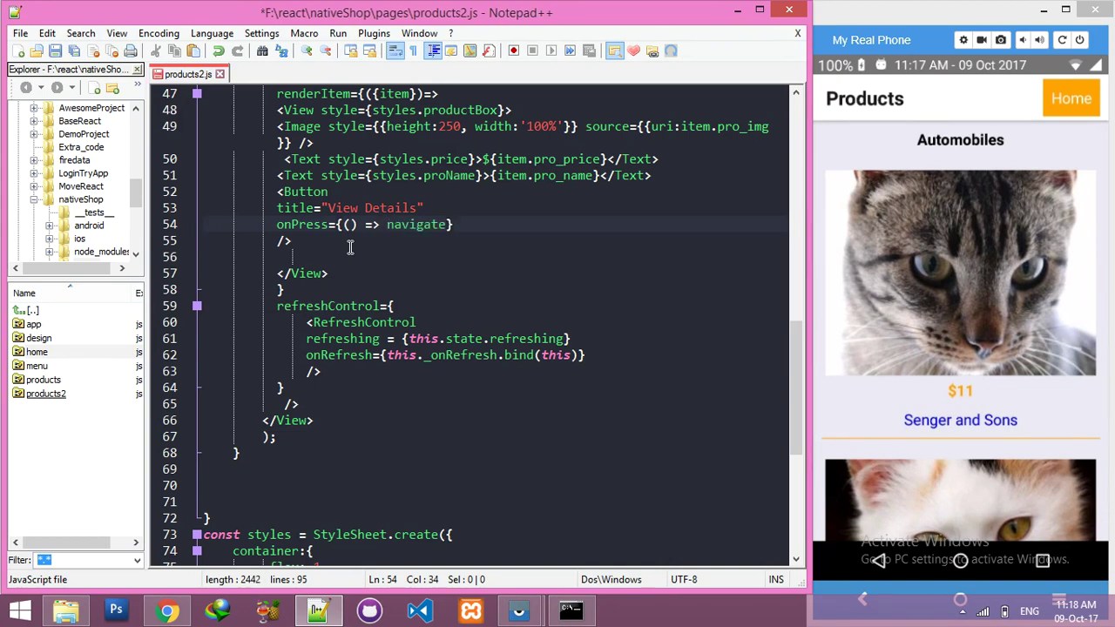
type("('')")
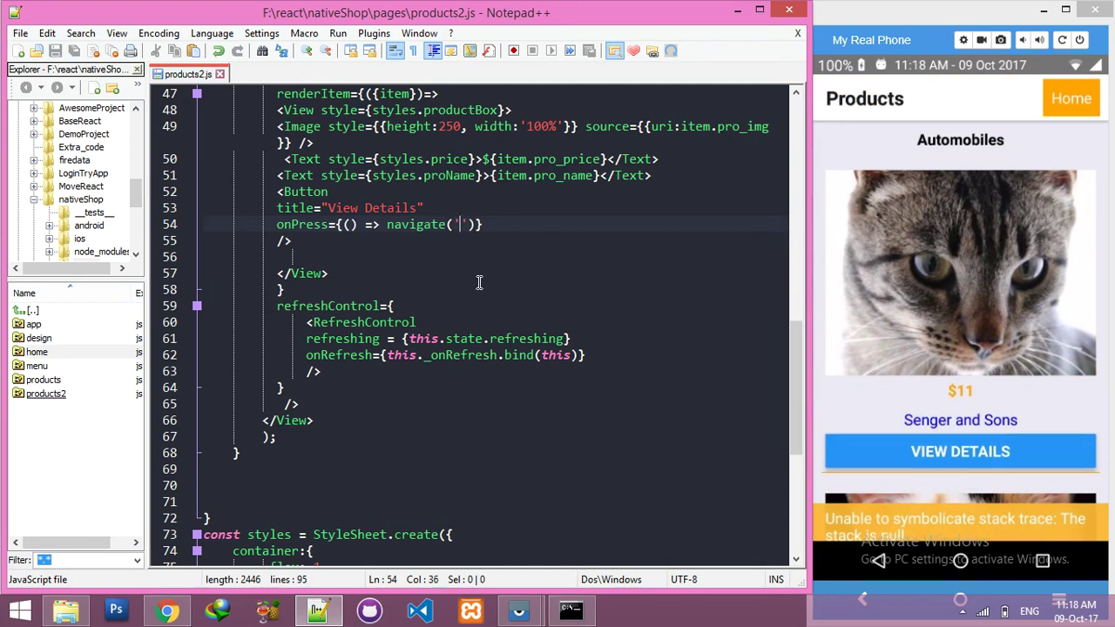
type("Details")
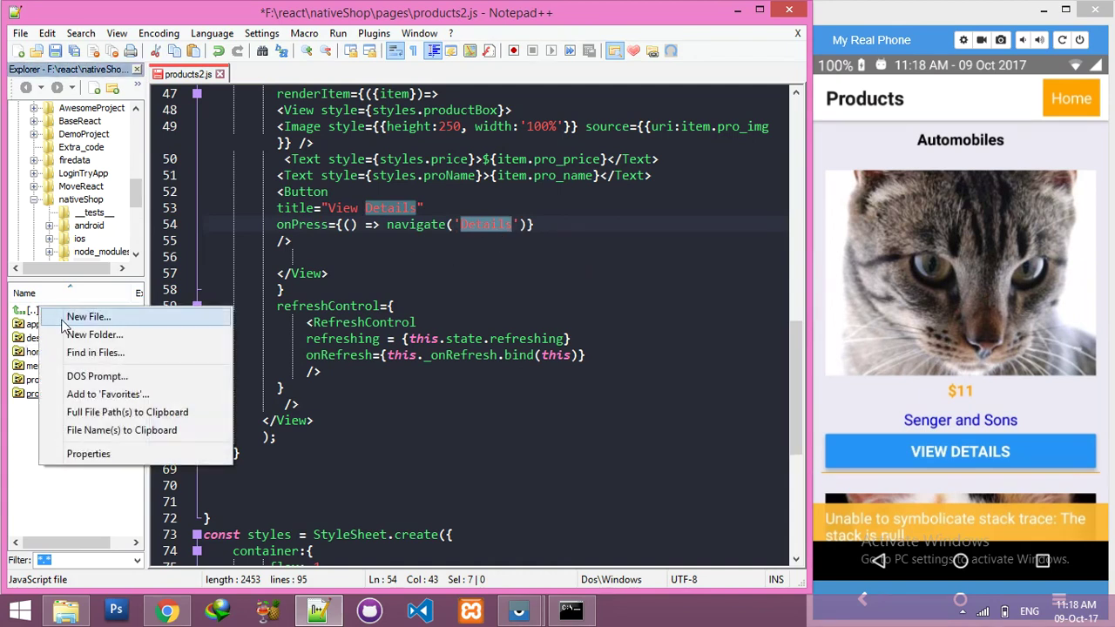
- Create a new file named detail in the pages folder, then return to products2.js
left_click(88, 316)
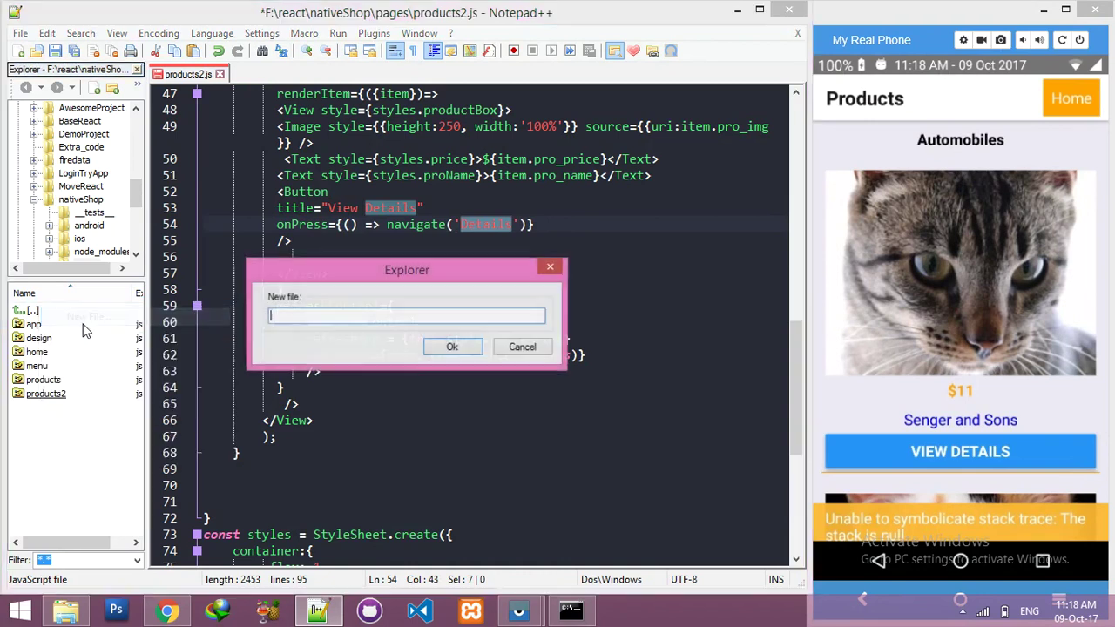
type("detail")
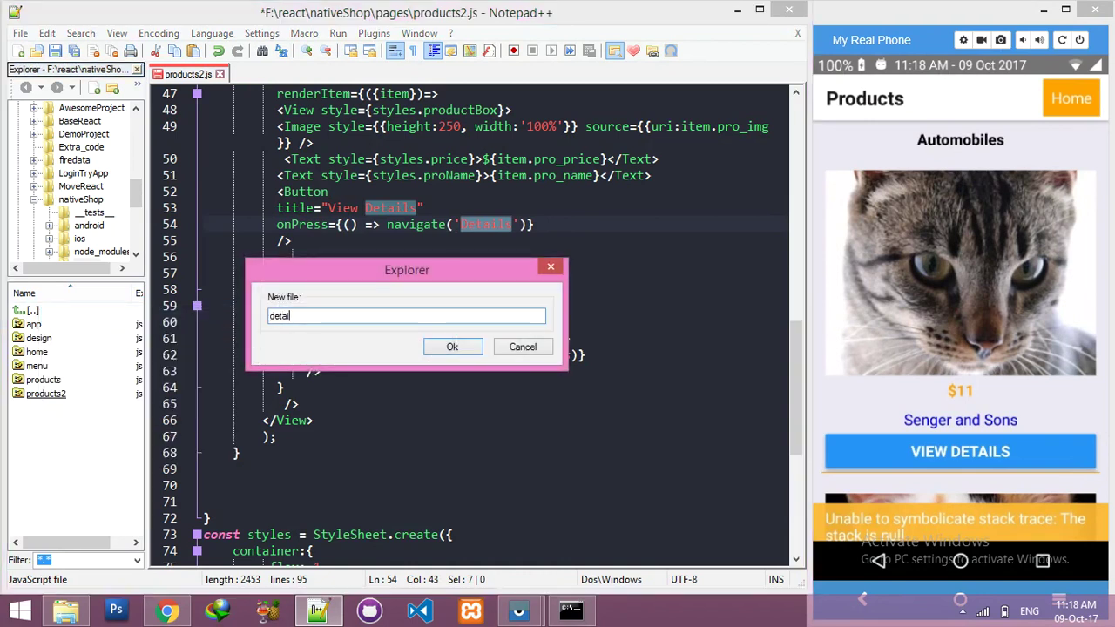
left_click(452, 347)
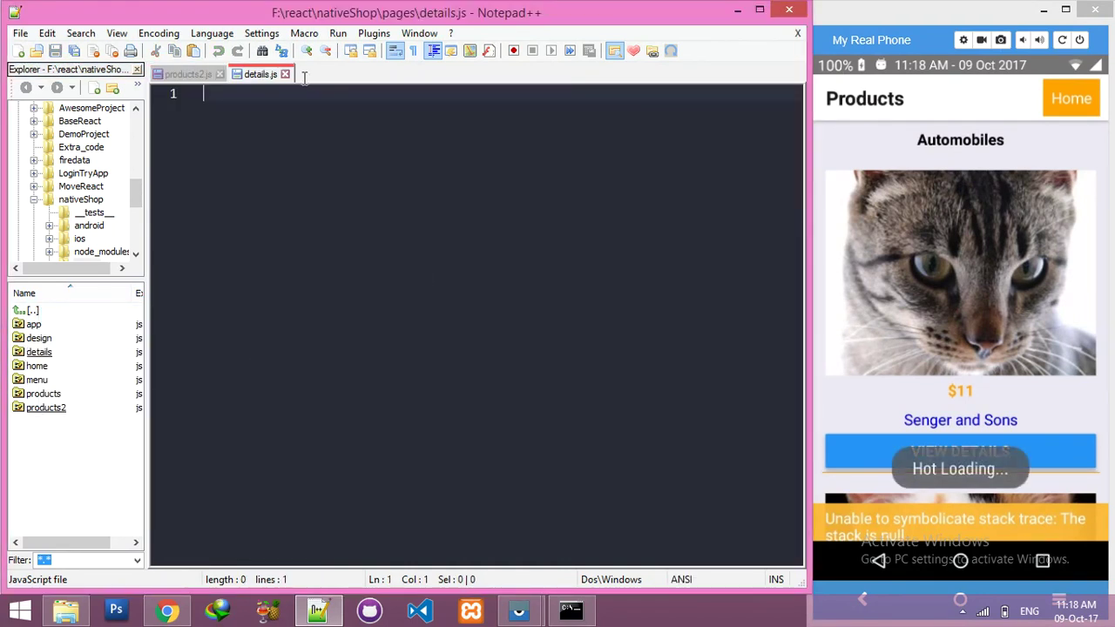
left_click(186, 73)
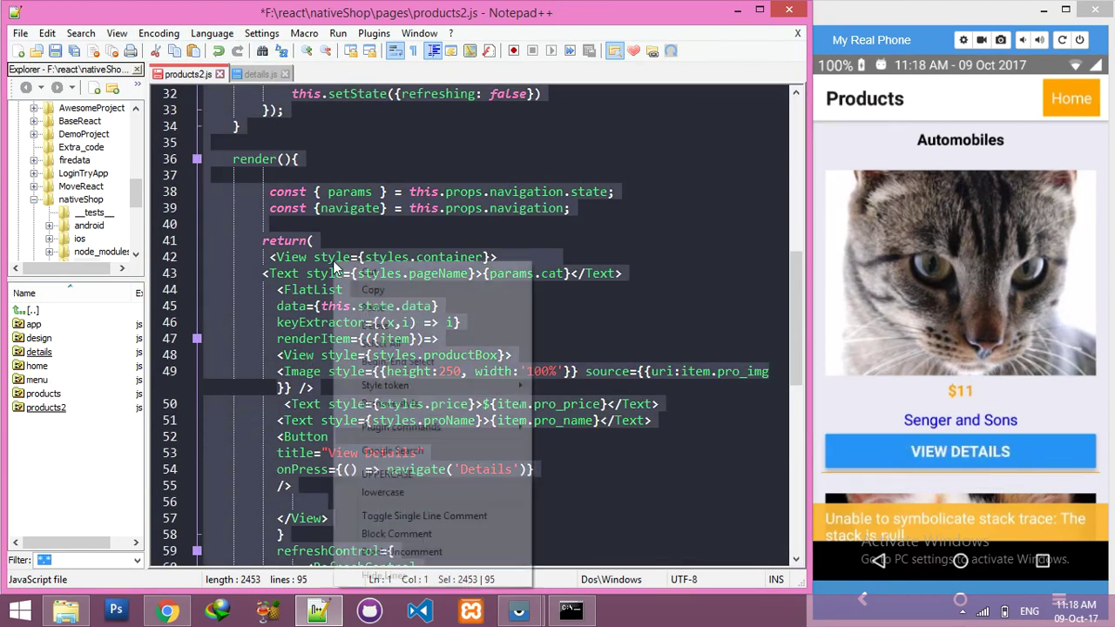
- Paste all products2.js code into details.js, rename the class to details, and save
left_click(257, 73)
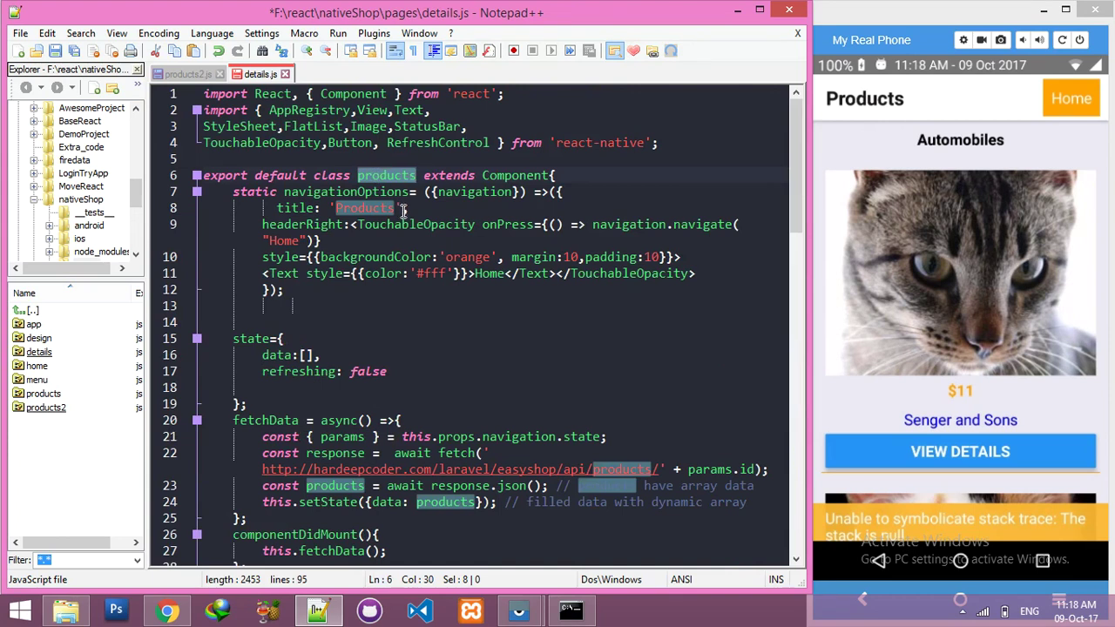
type("detail")
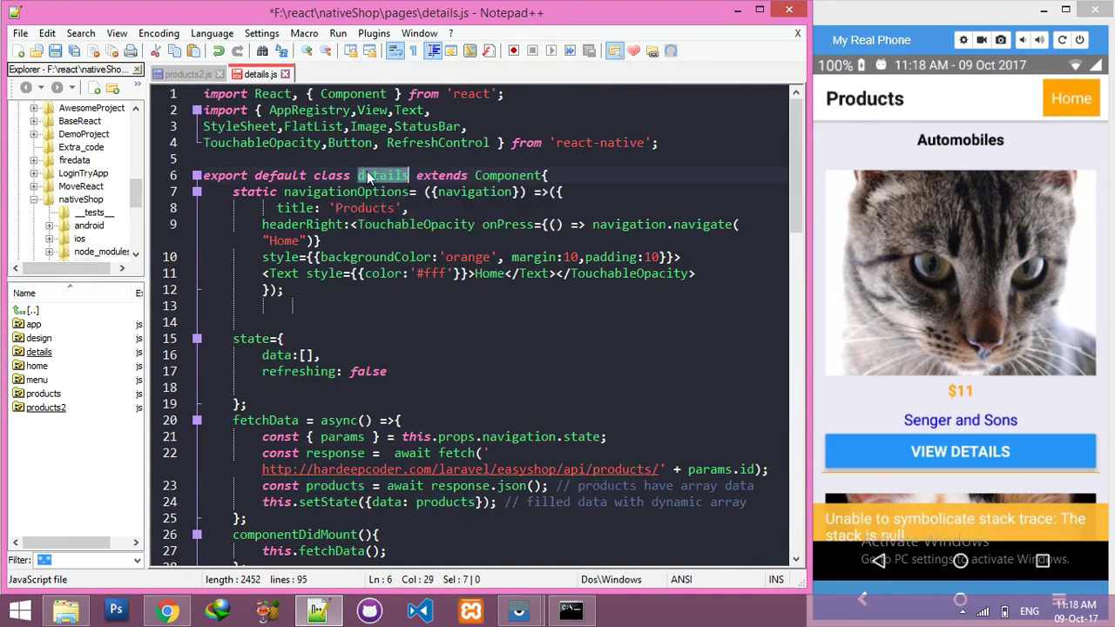
scroll("down", 3)
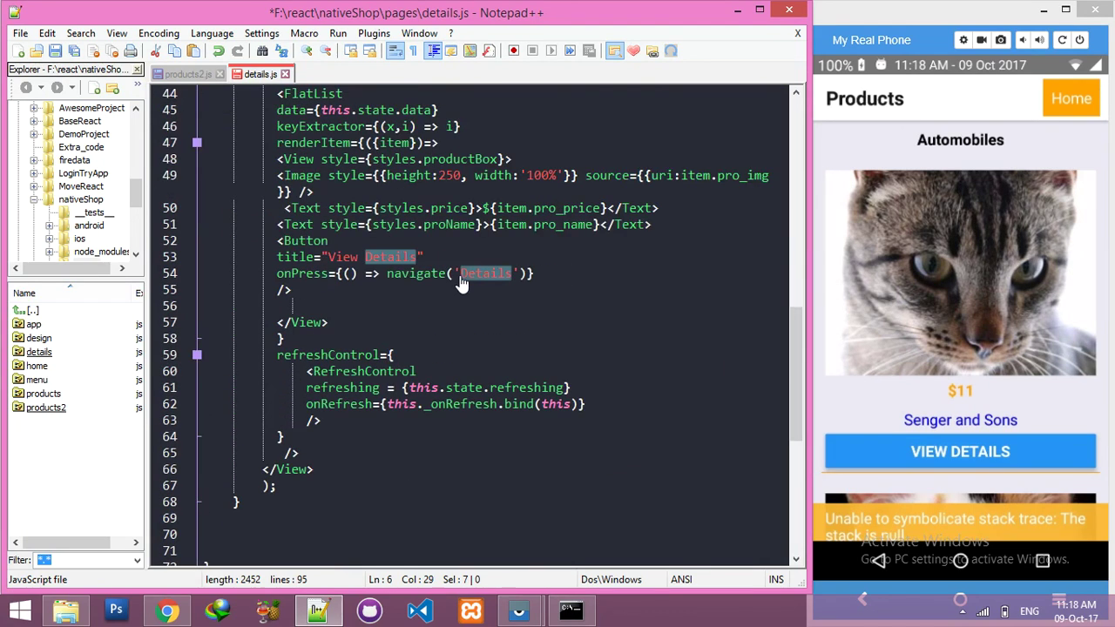
scroll("down", 3)
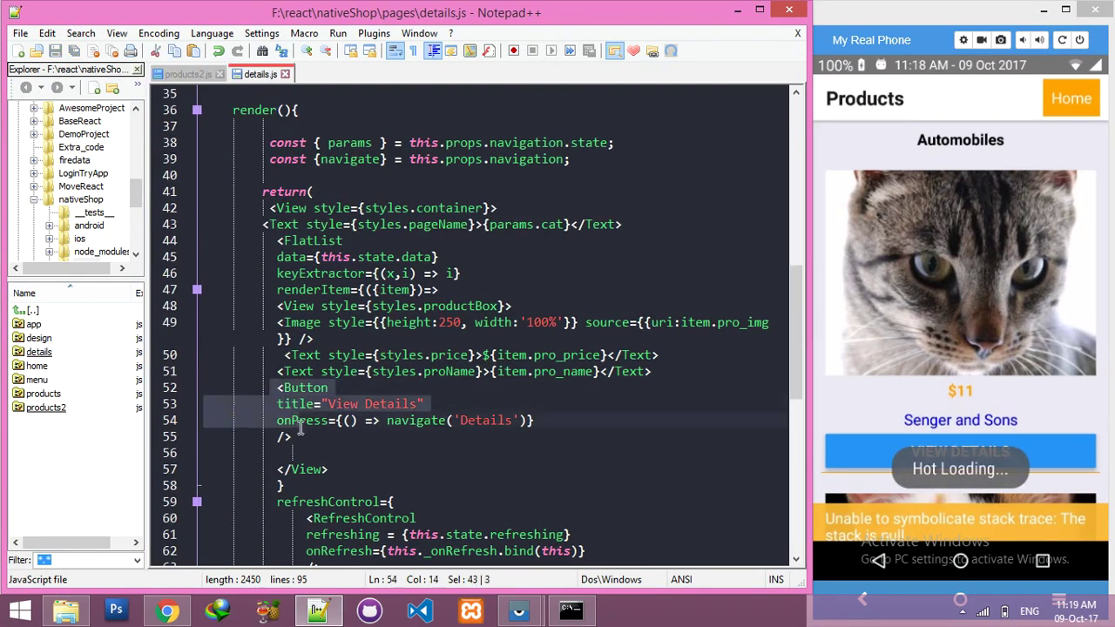
- Delete the selected View Details Button block from details.js and scroll through the file
key("Delete")
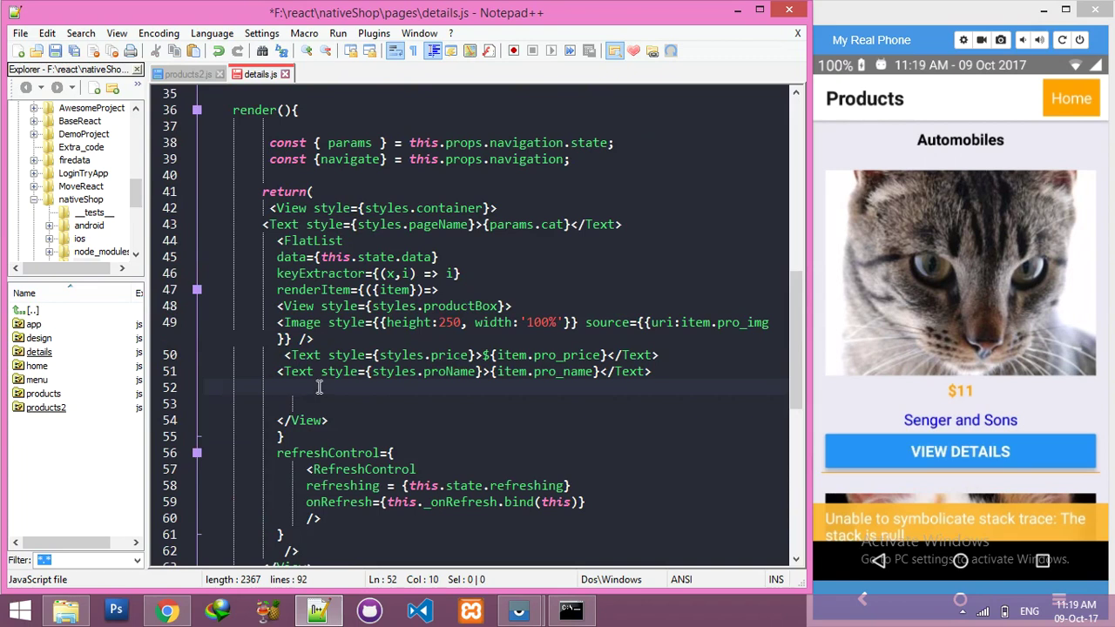
scroll("up", 3)
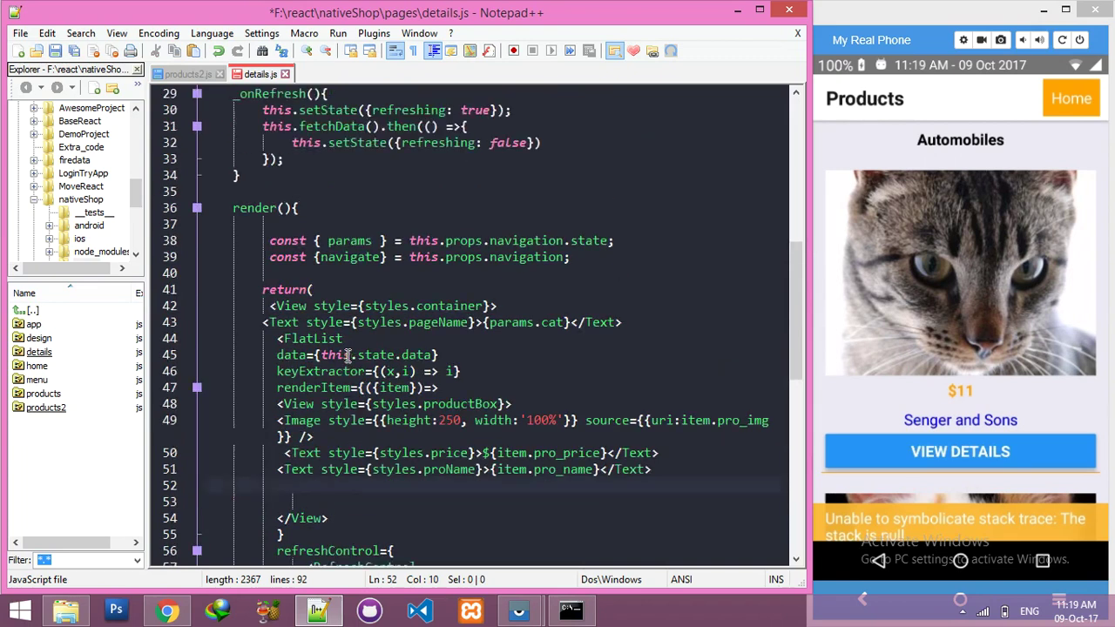
scroll("up", 3)
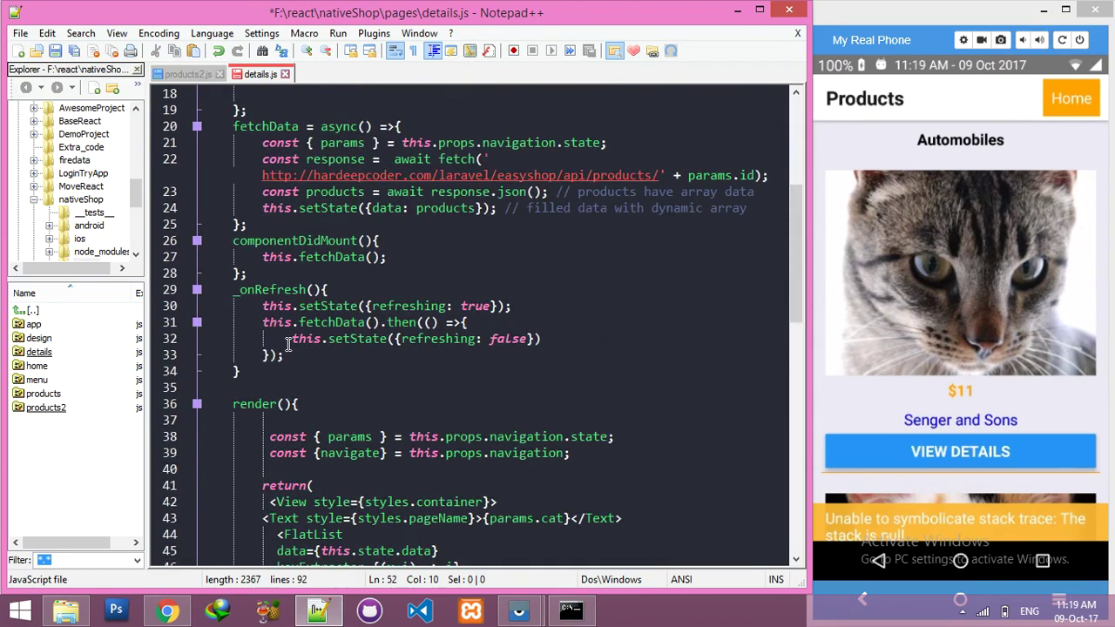
mouse_move(399, 366)
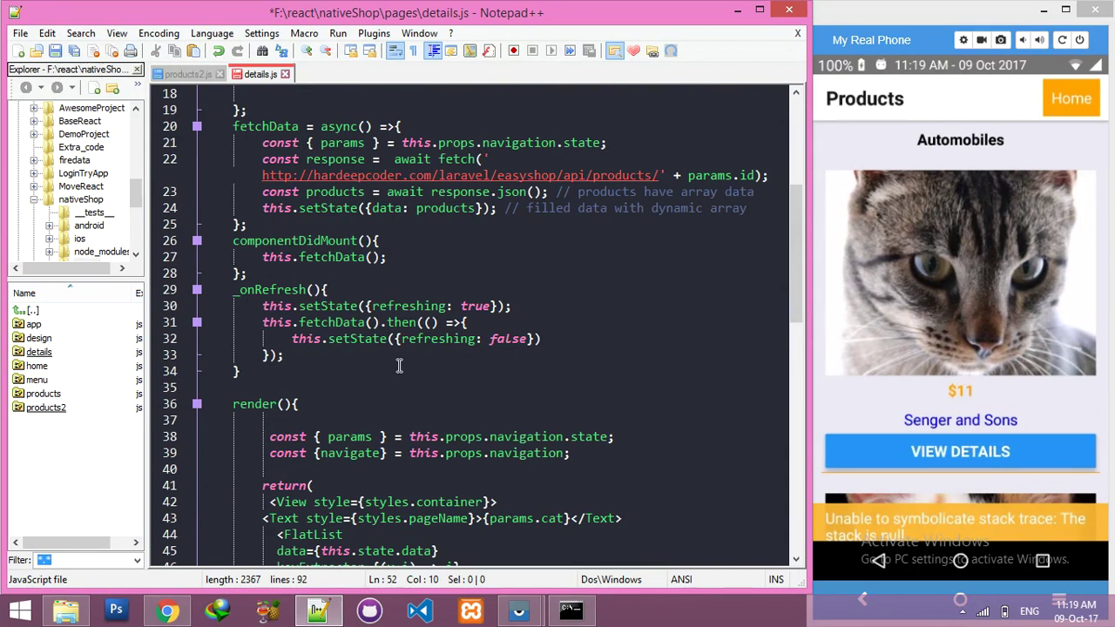
scroll("down", 3)
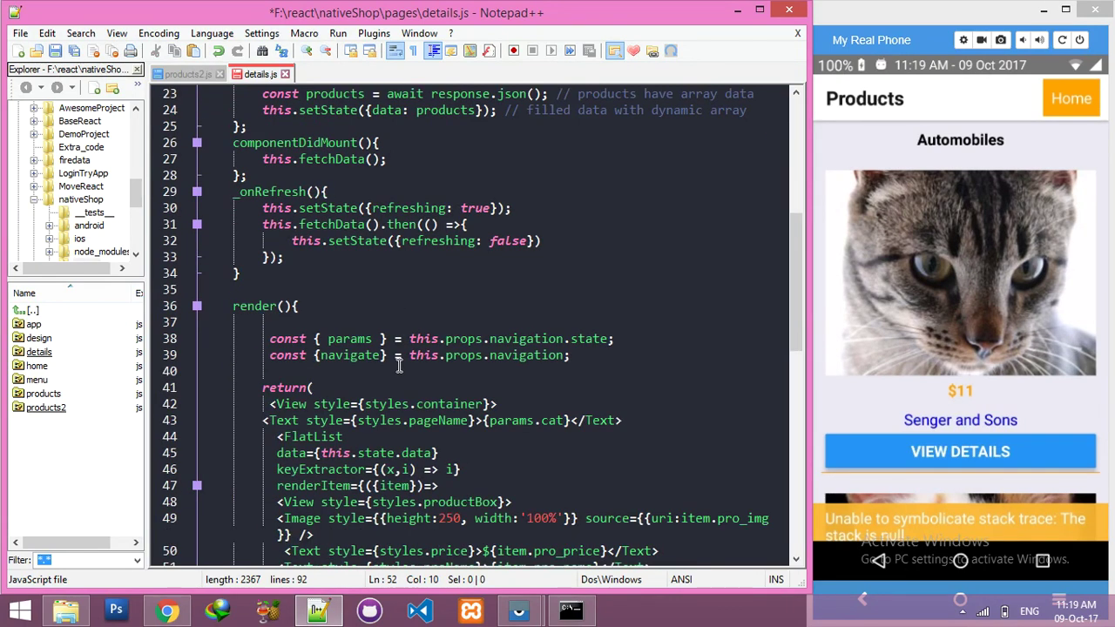
scroll("up", 3)
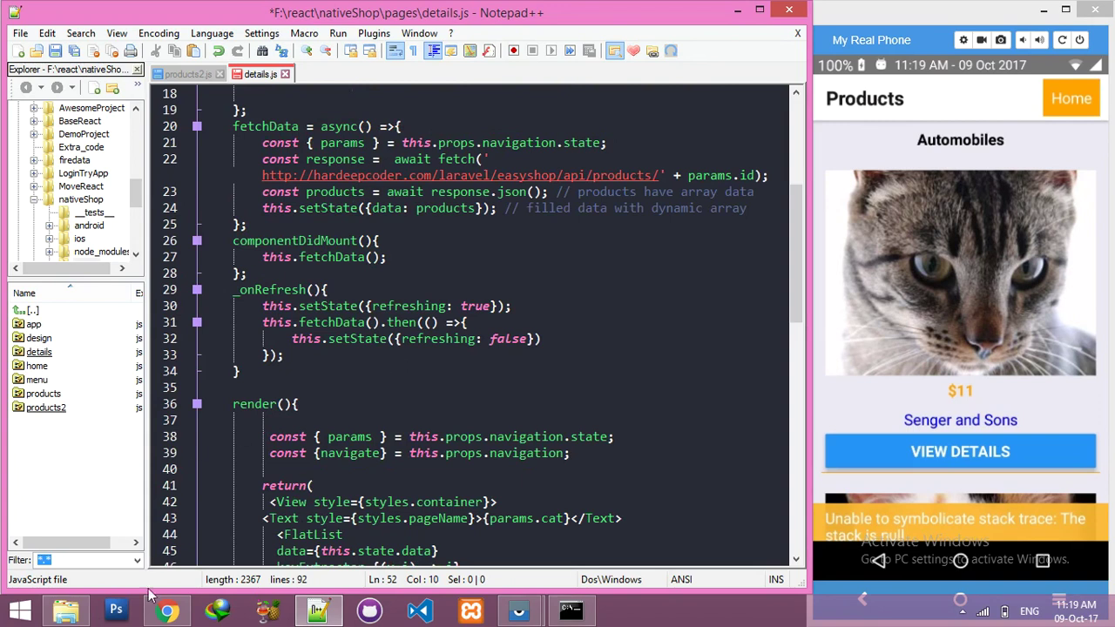
- In Chrome, change the product API address to product 3 to show Senger and Sons' JSON
left_click(166, 609)
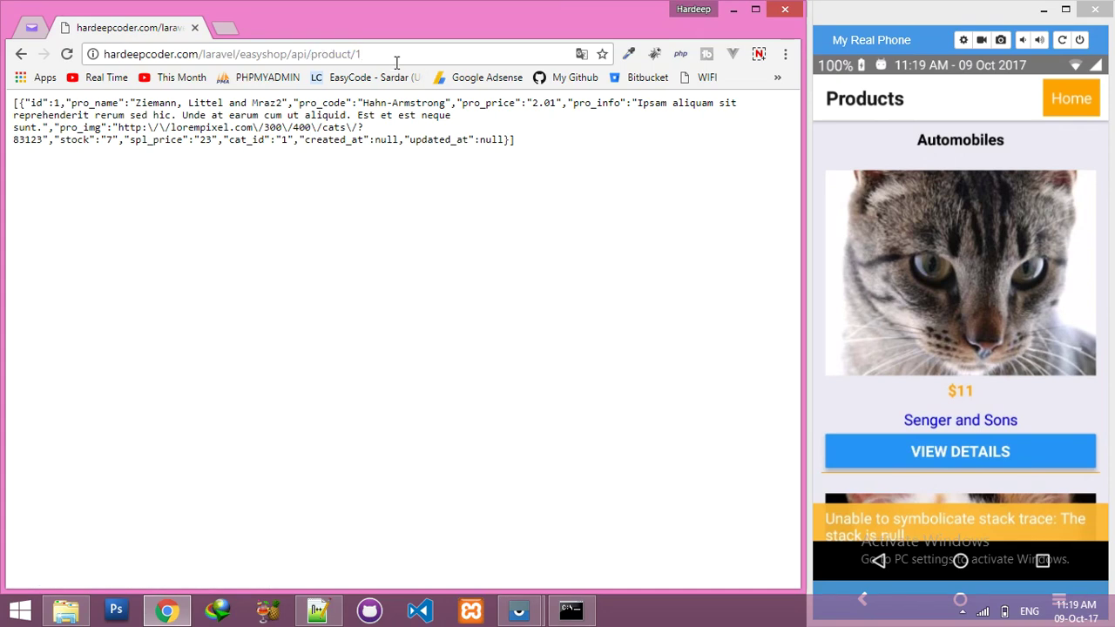
key("ctrl+a")
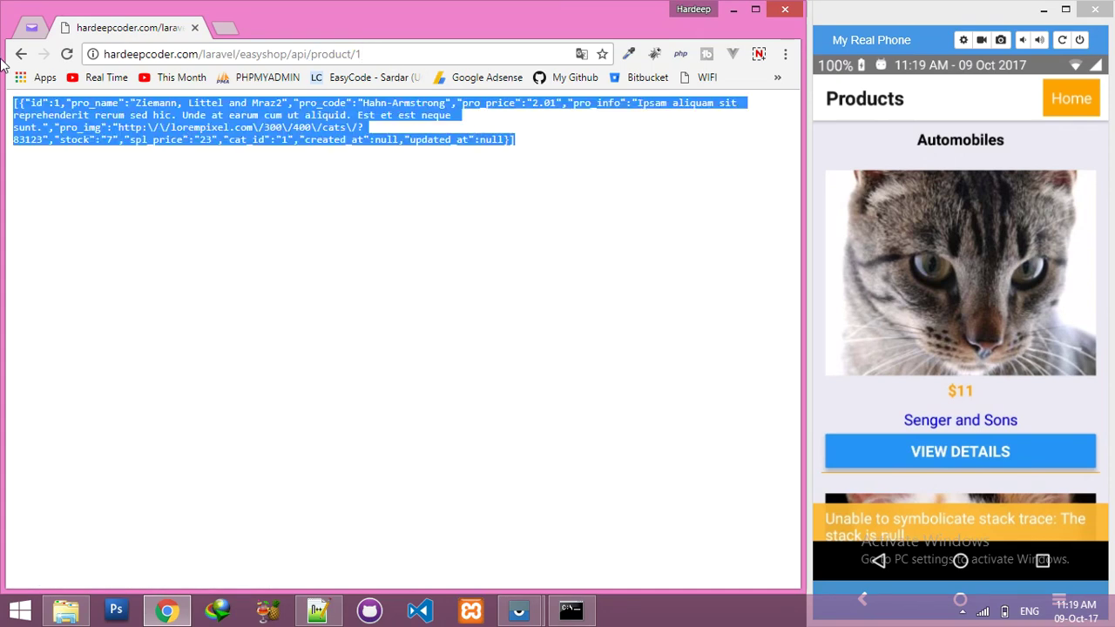
left_click(231, 54)
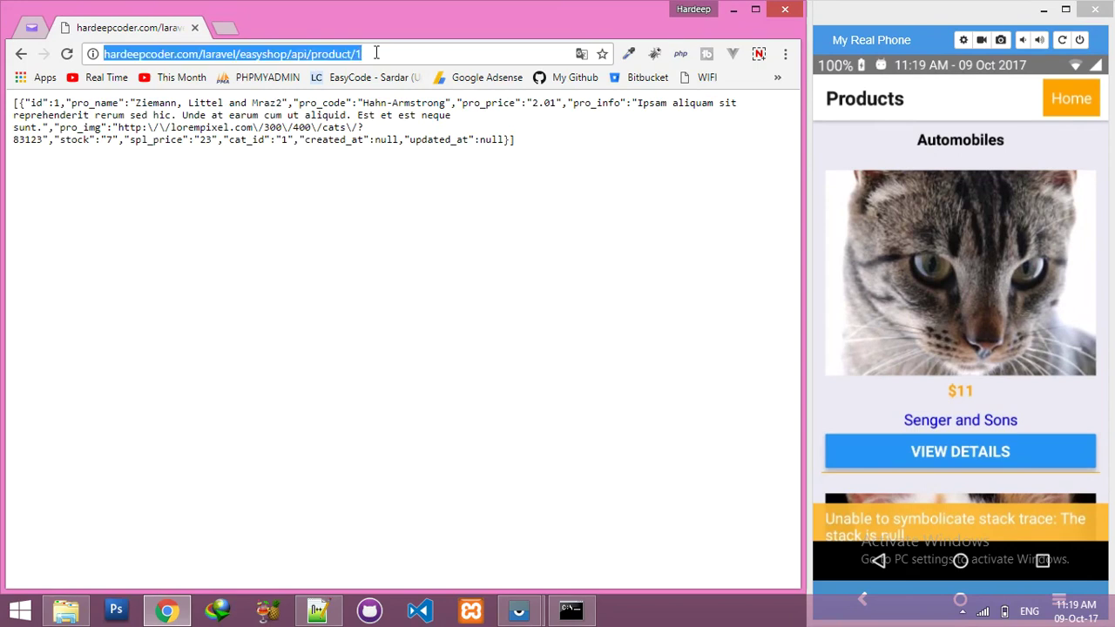
type("2")
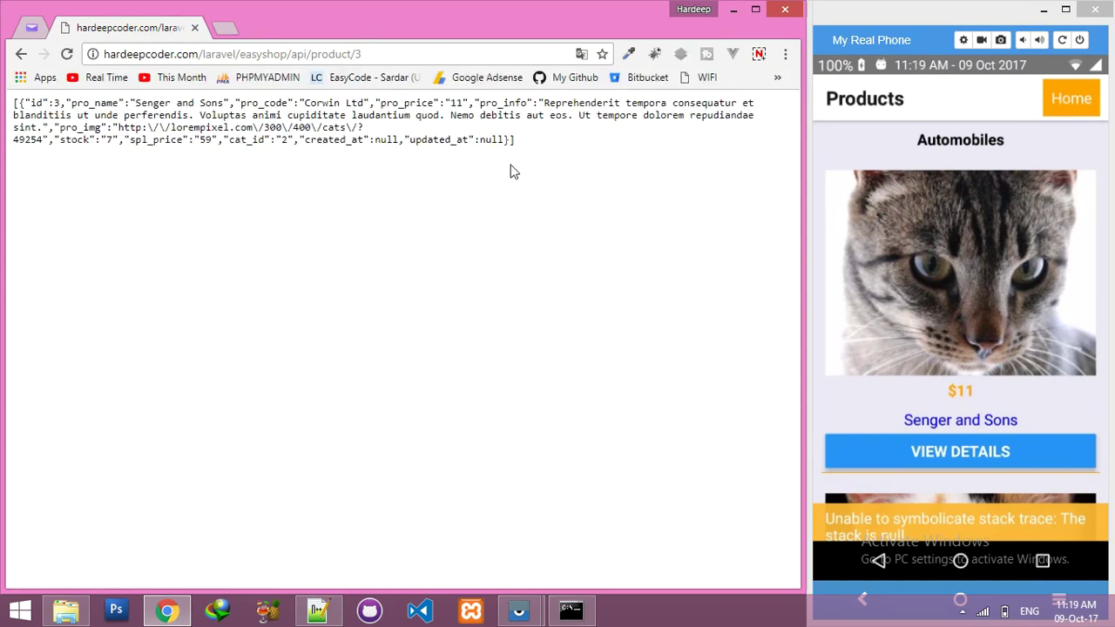
left_click(231, 53)
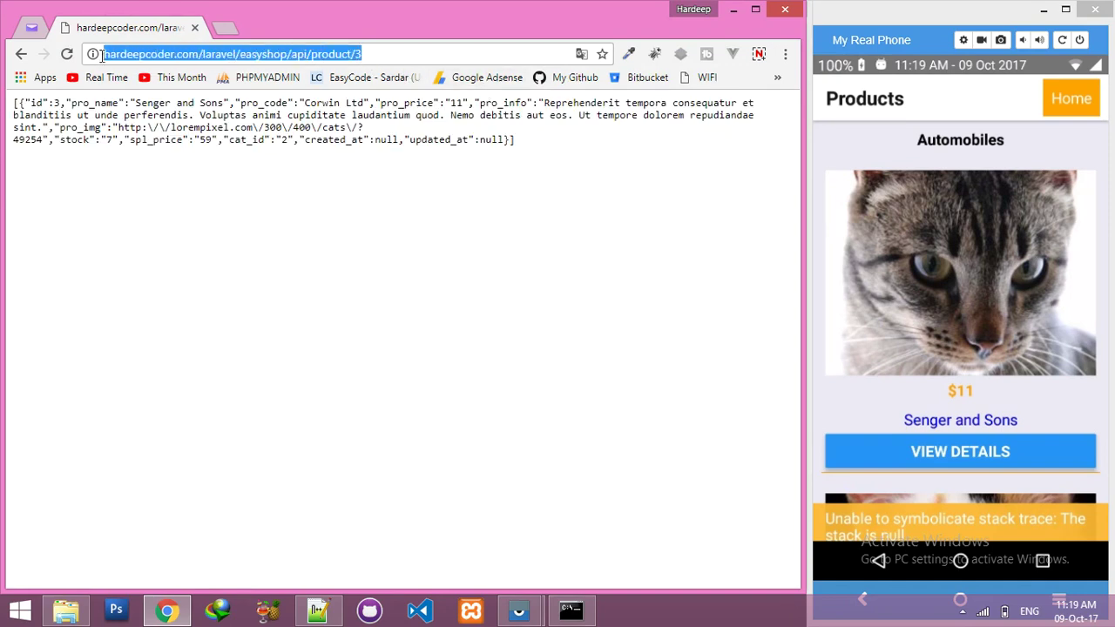
right_click(318, 609)
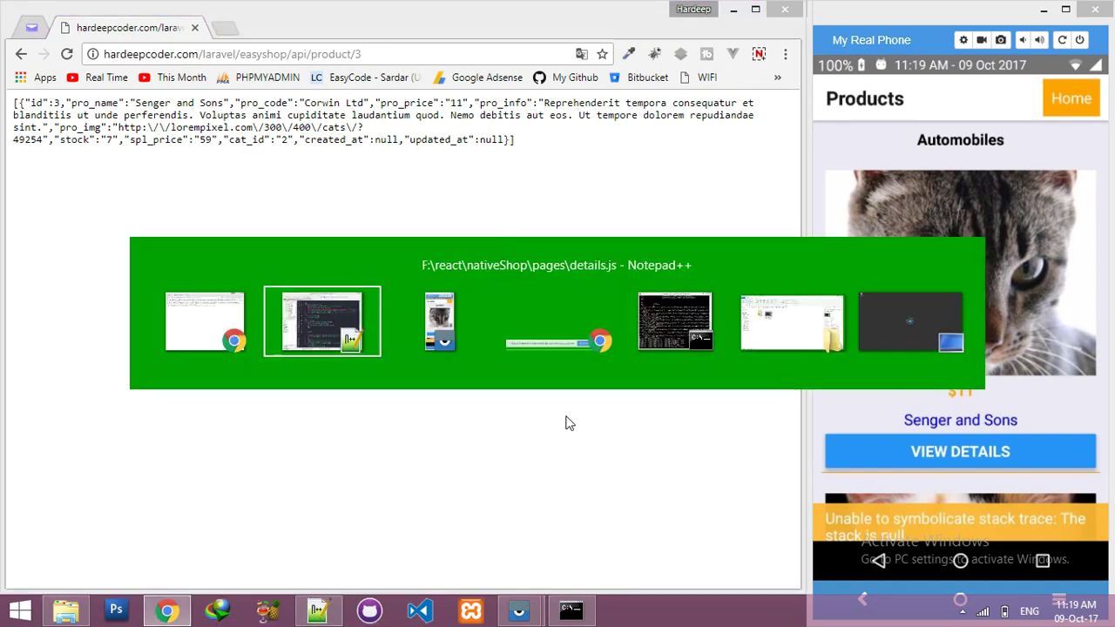
- Change products/ to product/ in the details.js fetch URL, then open app.js
left_click(321, 322)
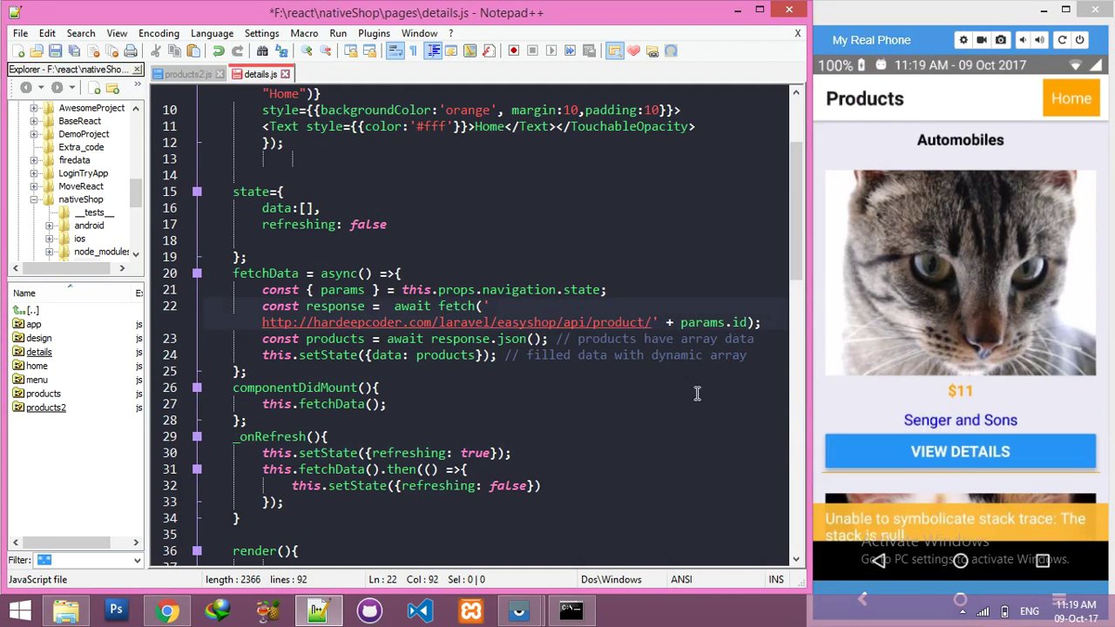
double_click(701, 322)
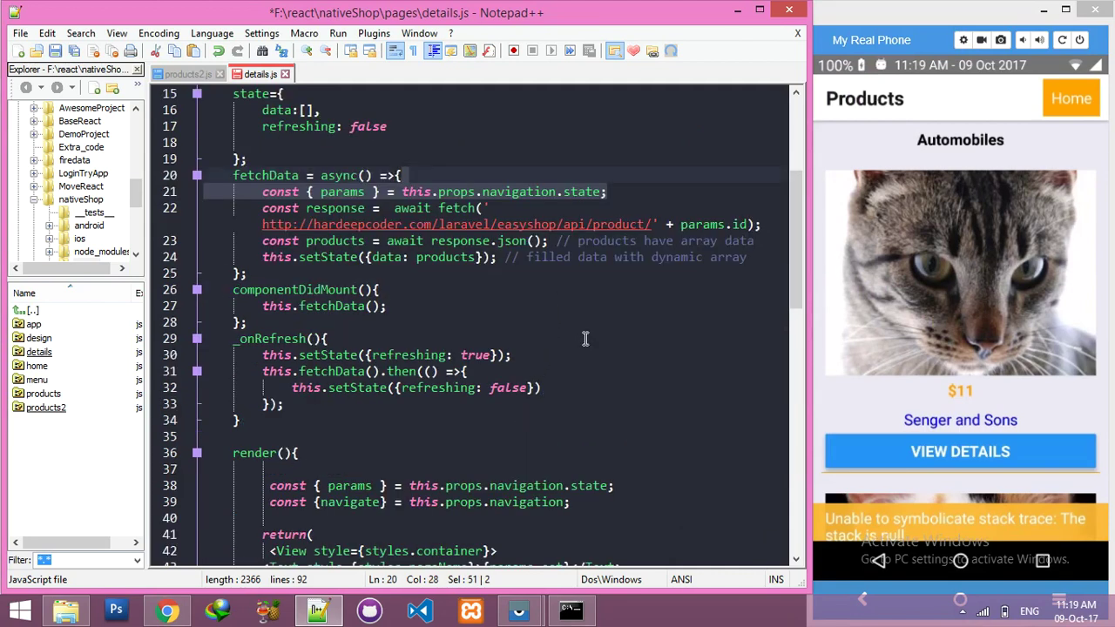
scroll("down", 3)
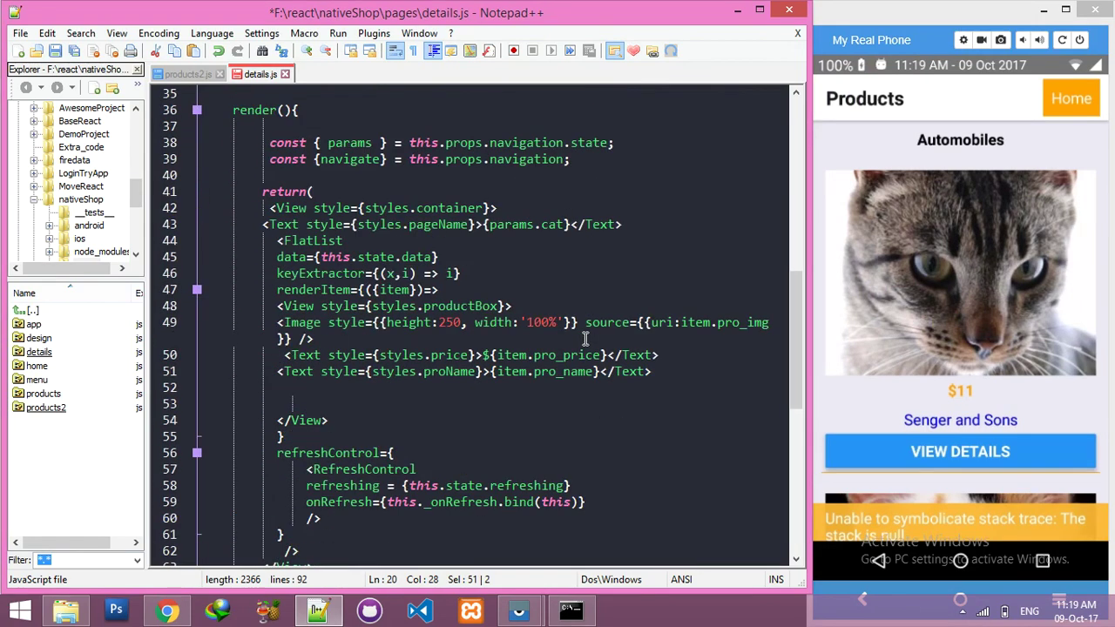
left_click(316, 338)
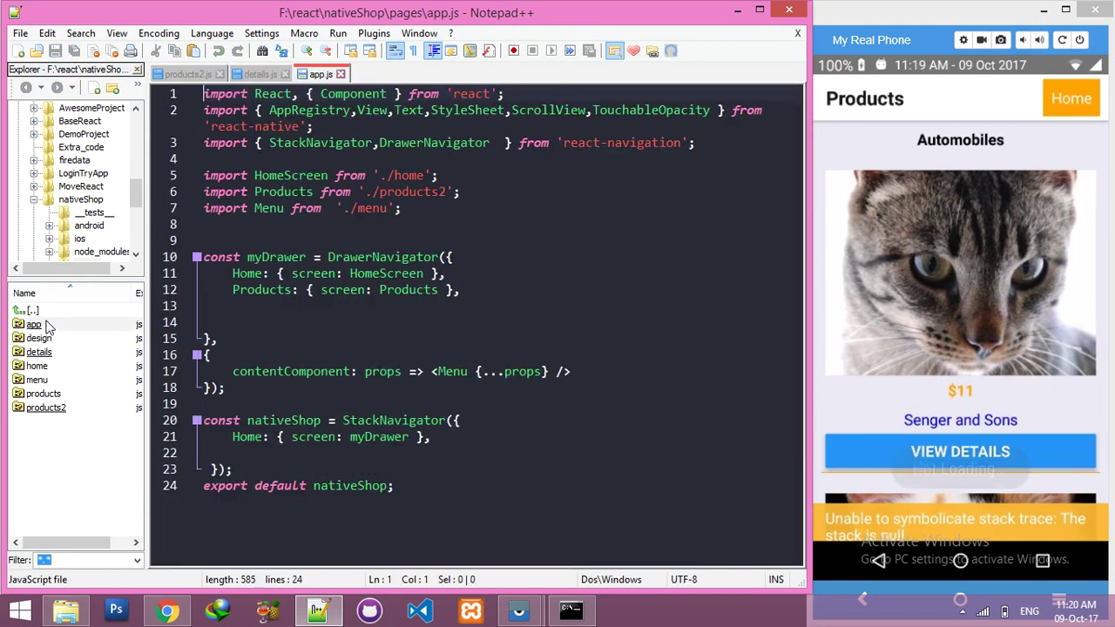
- Add import Details from './details' and a Details: {screen: Details} drawer entry, then save
left_click(419, 215)
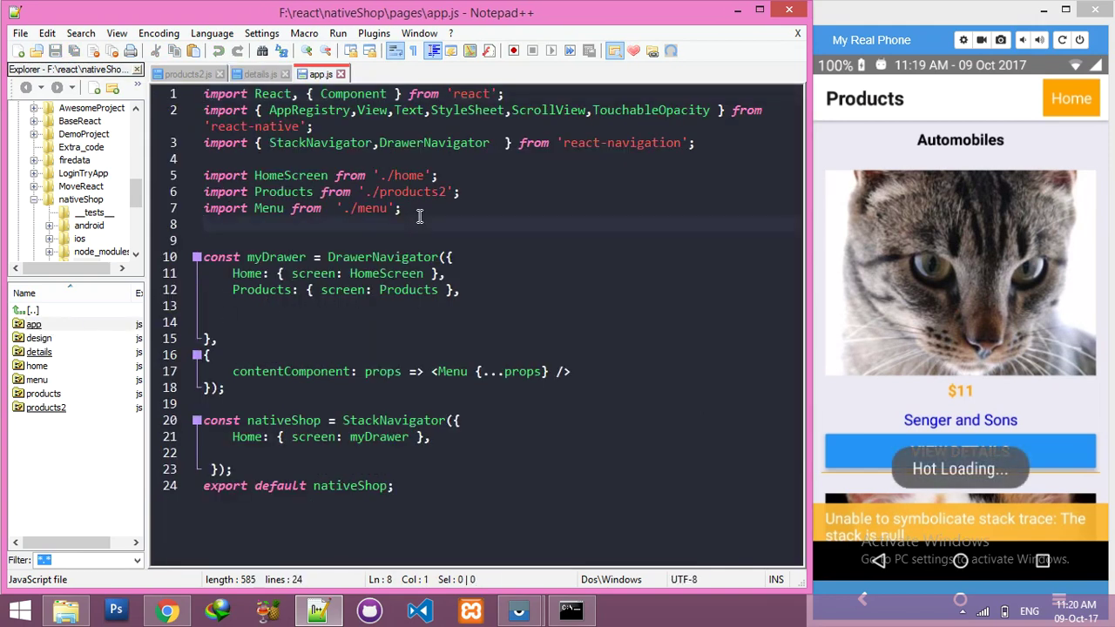
type("import")
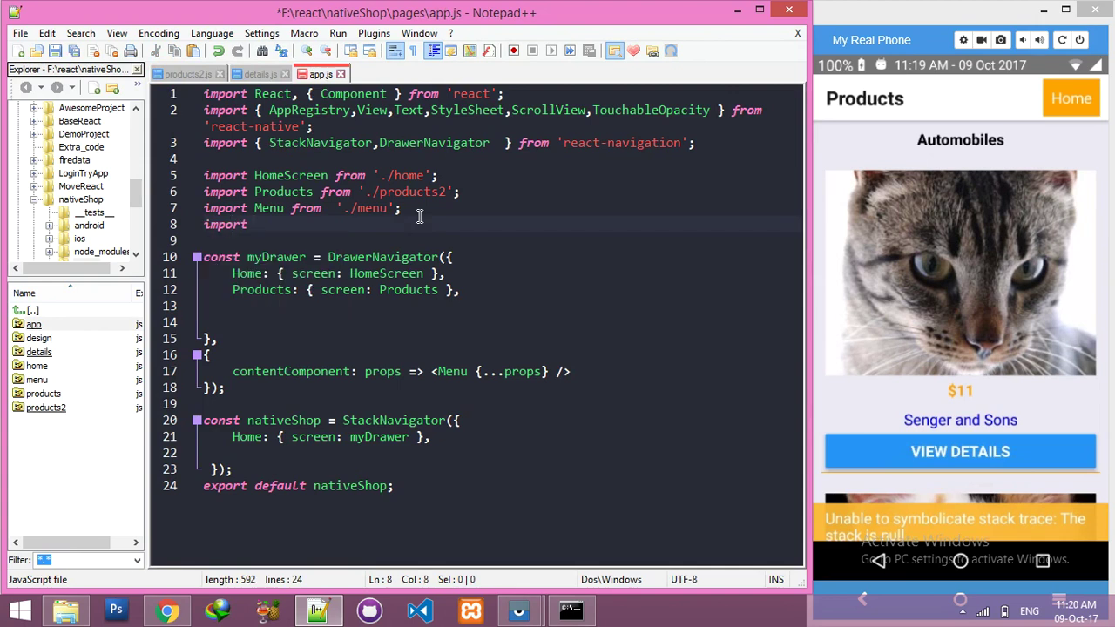
type("Details from './")
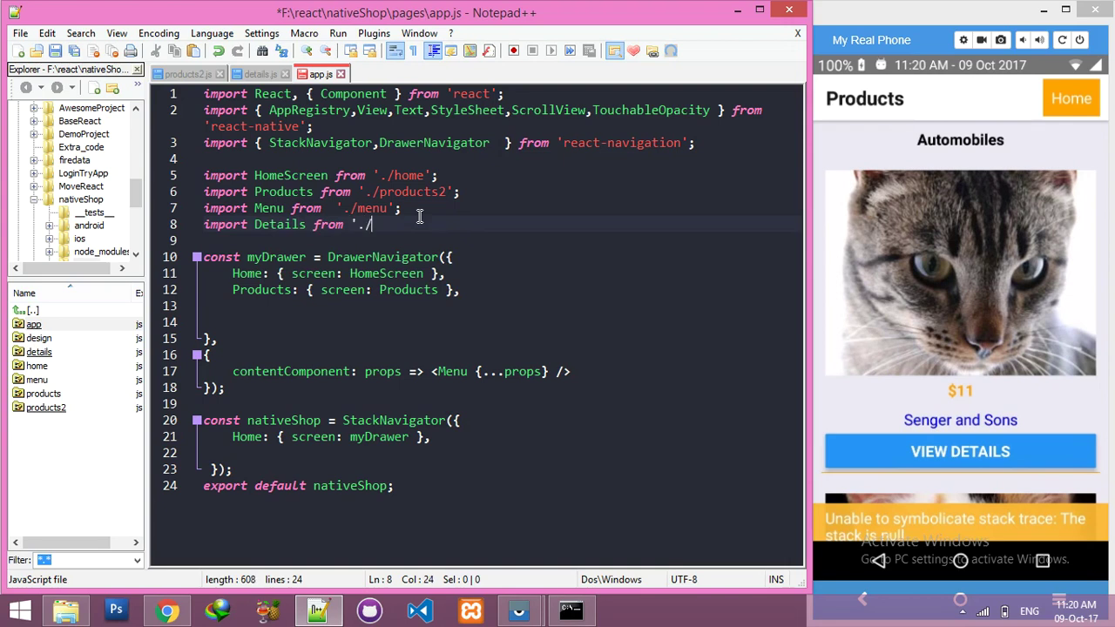
type("details';")
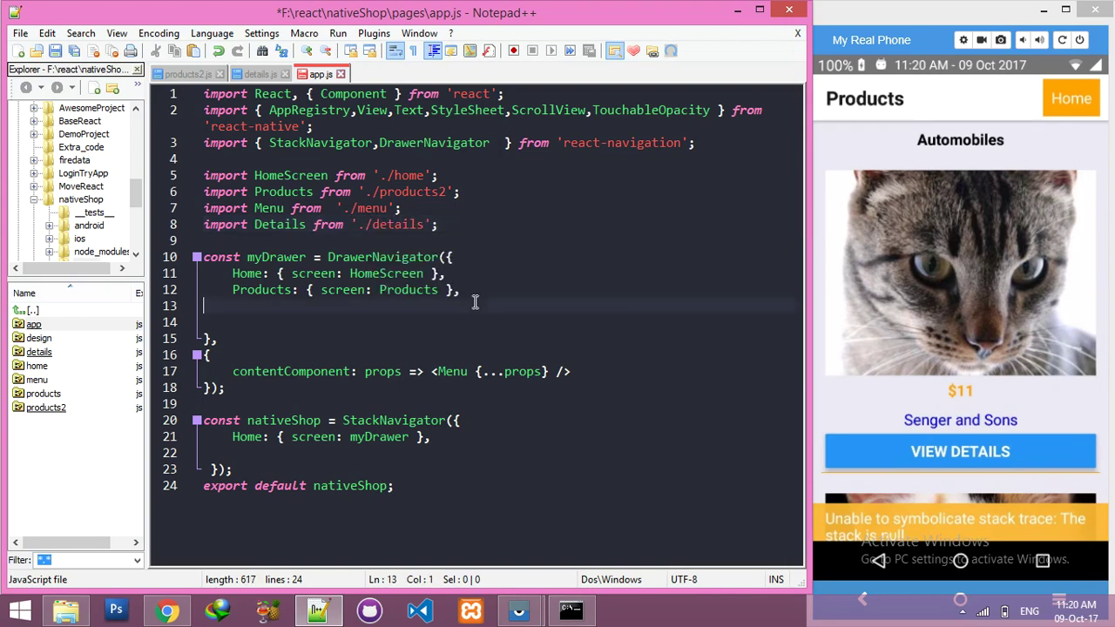
type("Details: {screen")
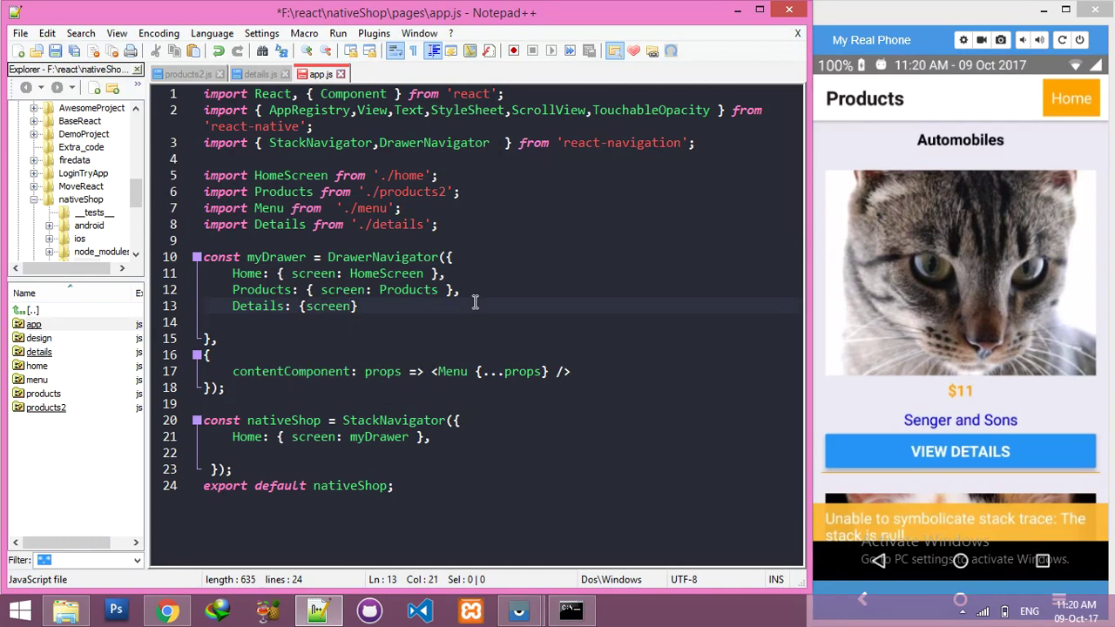
type("screen: Details")
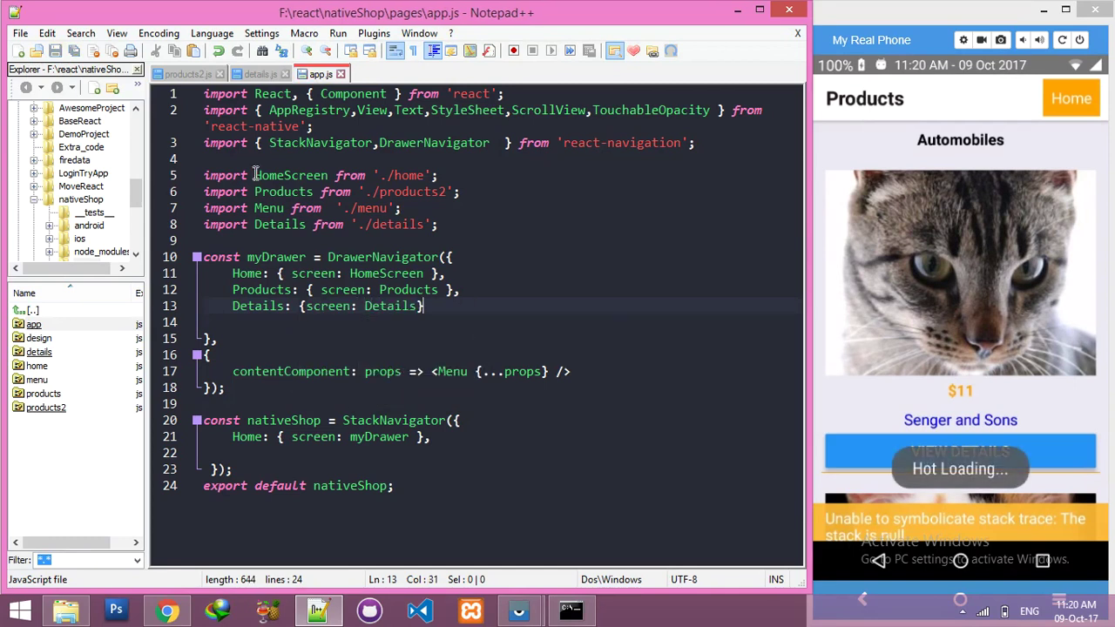
- Compare products2.js and details.js, checking the Details route name in navigate
left_click(186, 73)
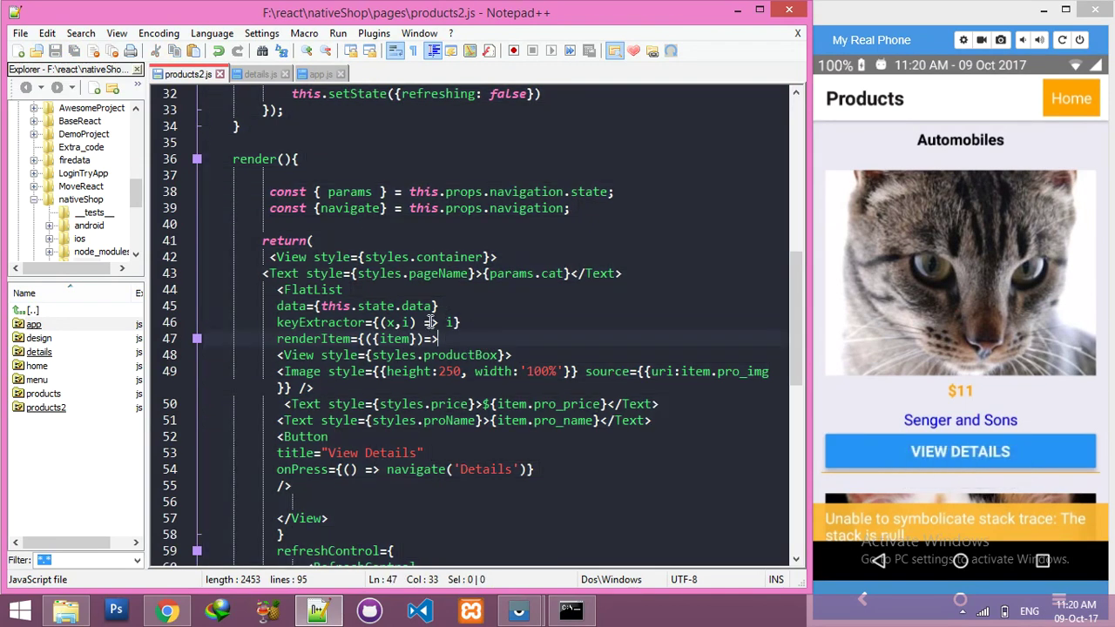
scroll("down", 3)
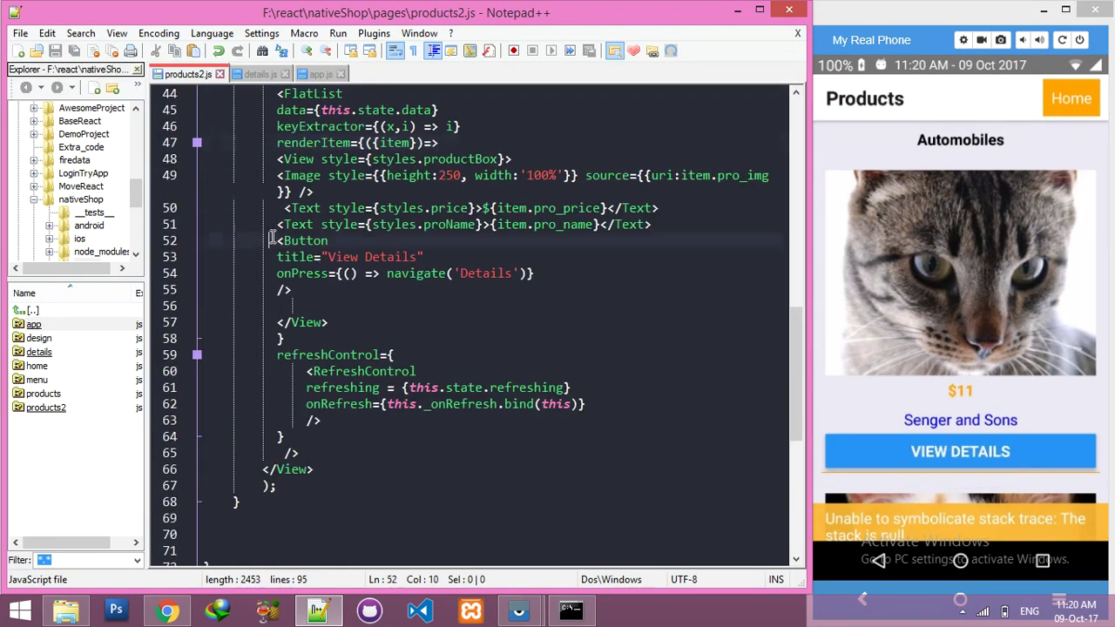
double_click(485, 274)
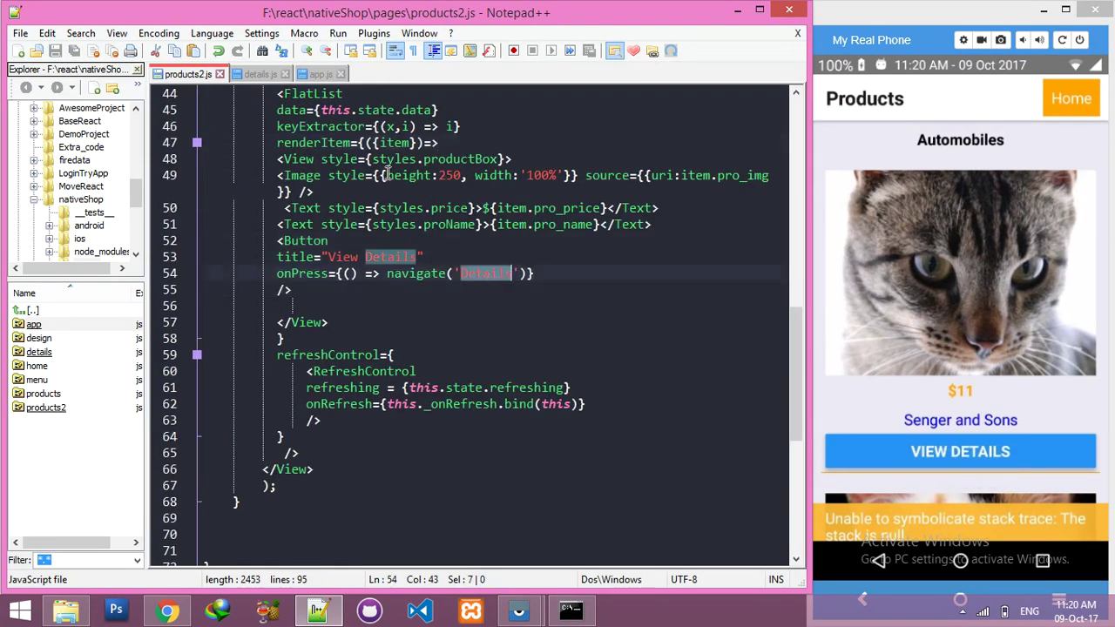
mouse_move(258, 74)
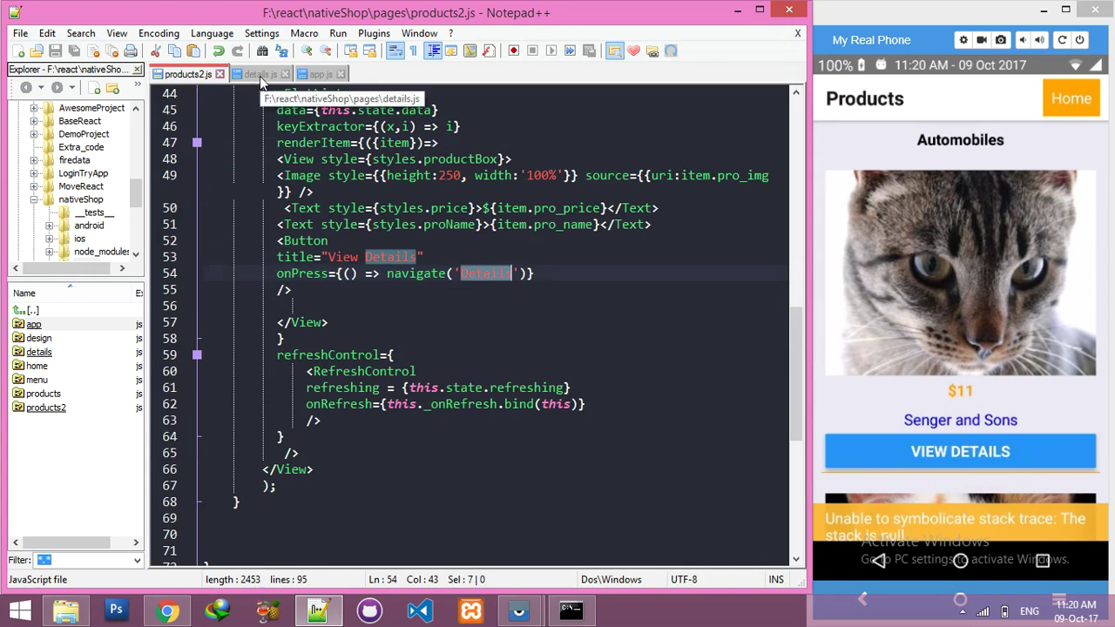
left_click(258, 73)
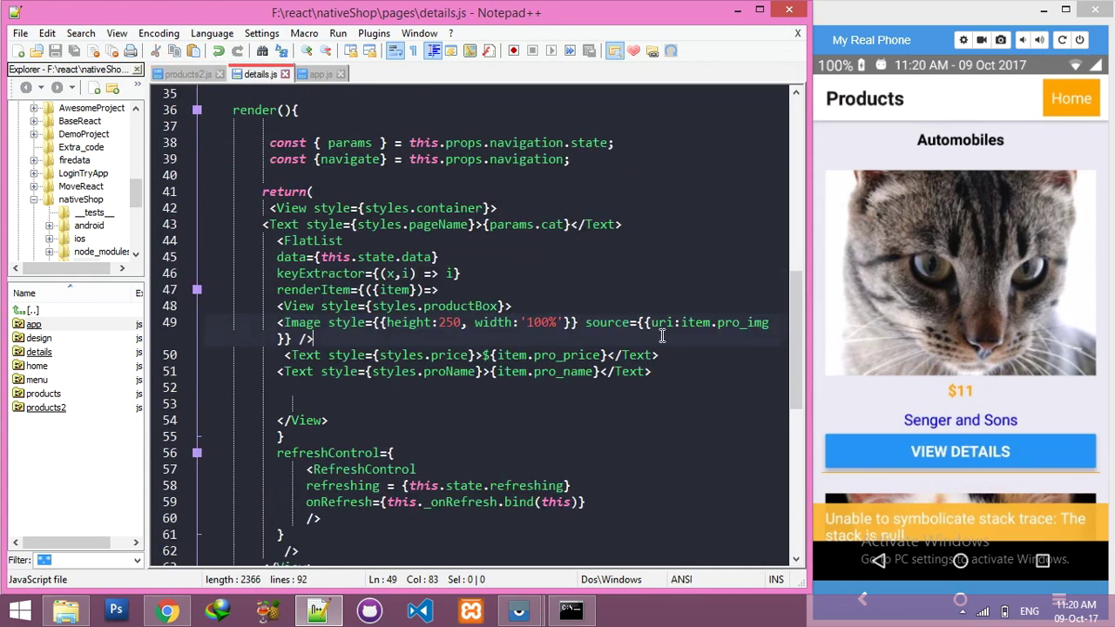
scroll("up", 3)
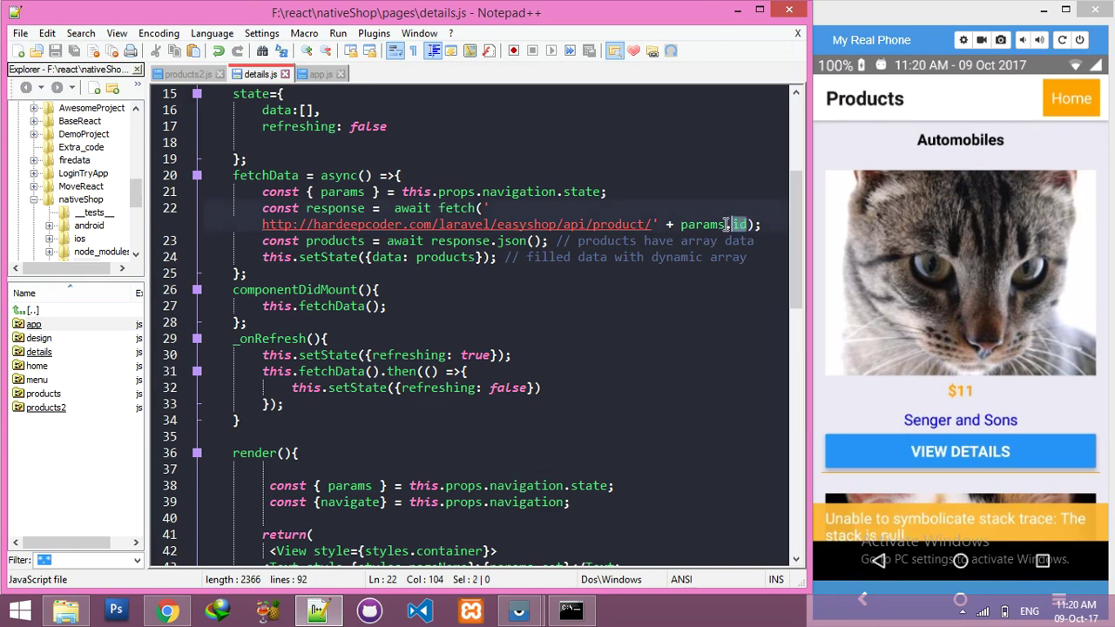
left_click(183, 73)
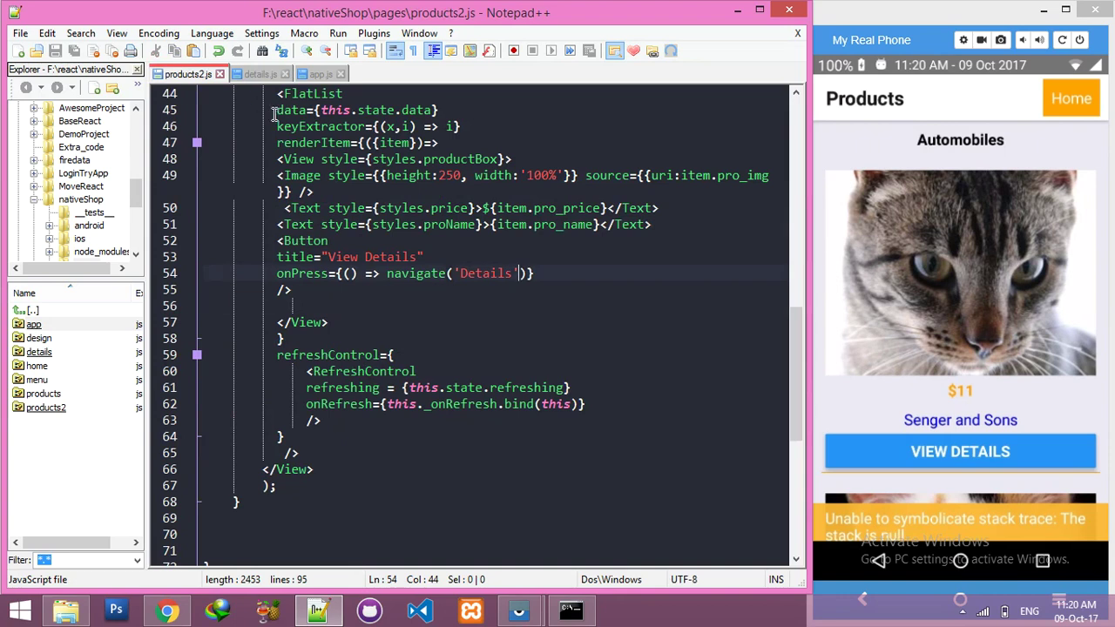
- Delete the <Text style={styles.pageName}> category heading line from details.js
left_click(260, 73)
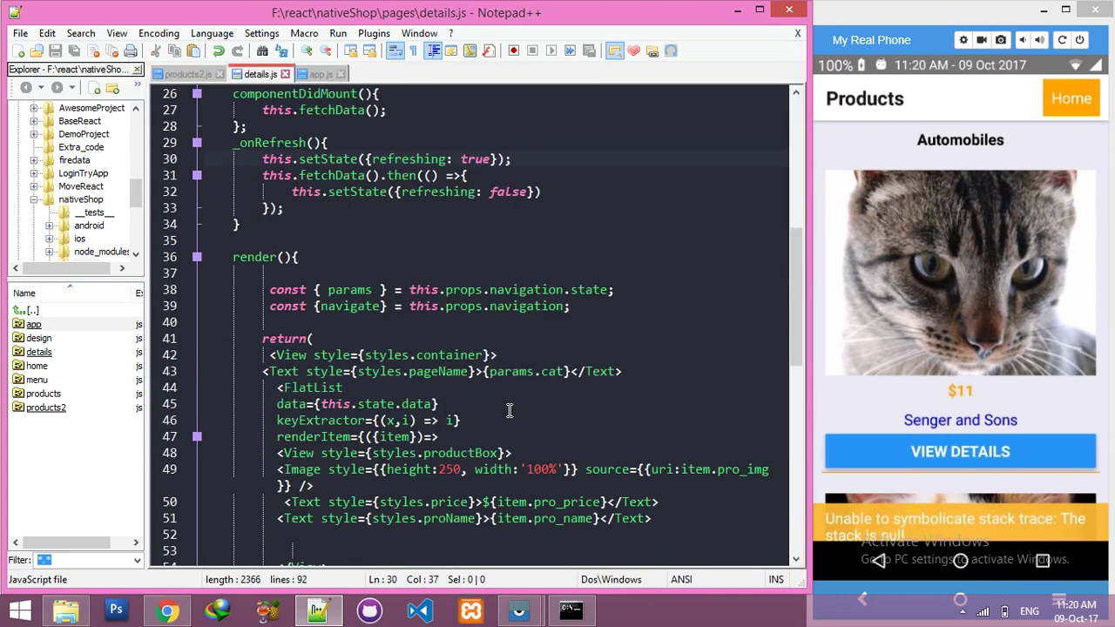
scroll("down", 3)
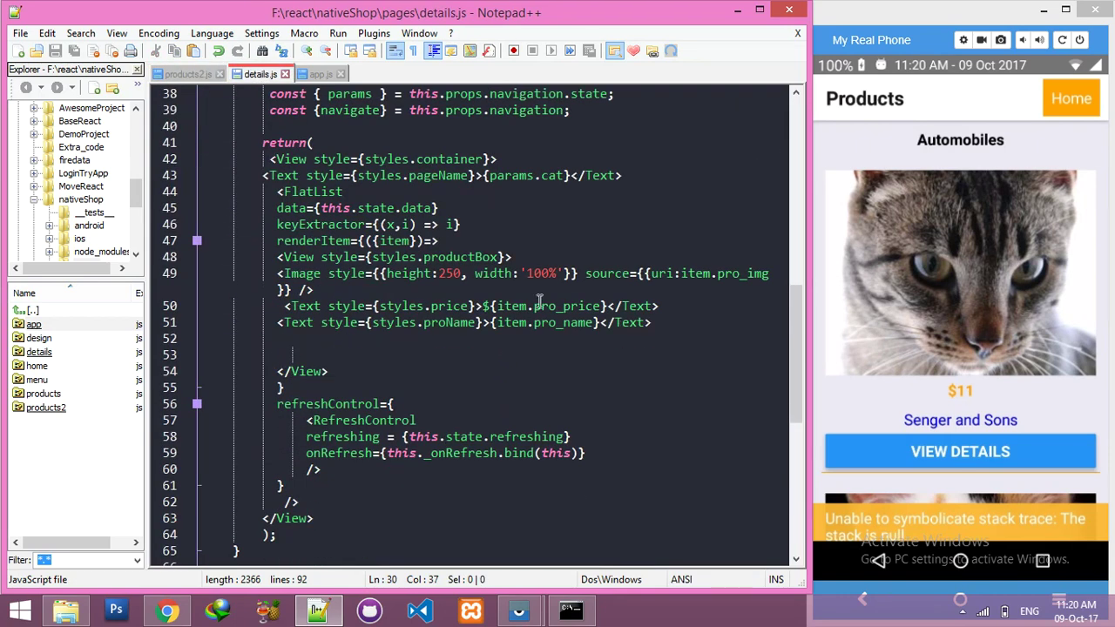
left_click(561, 175)
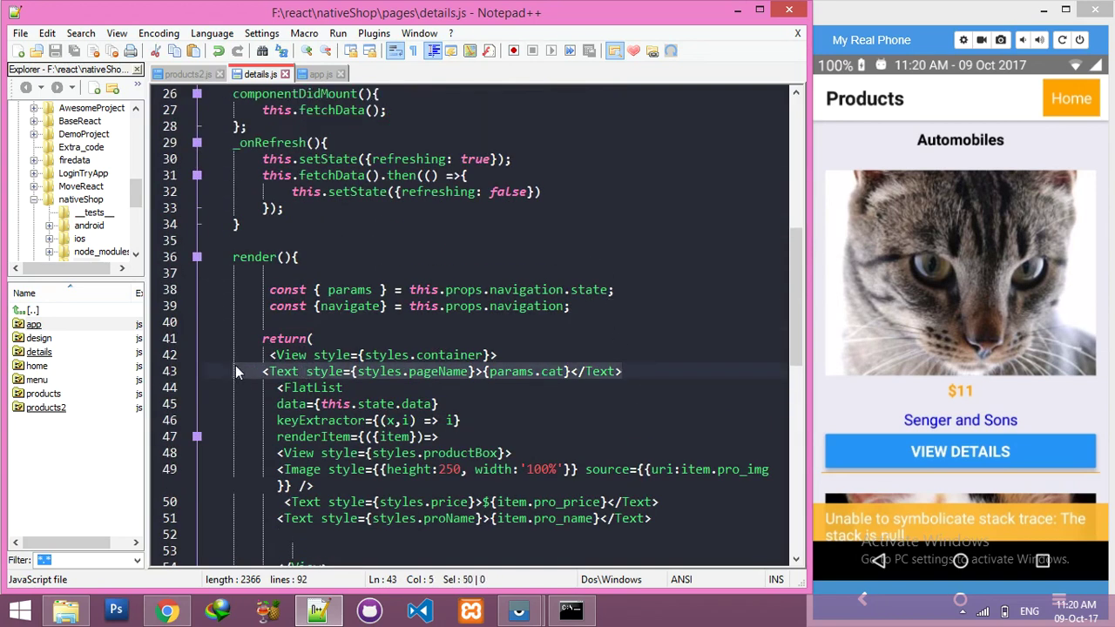
key("Delete")
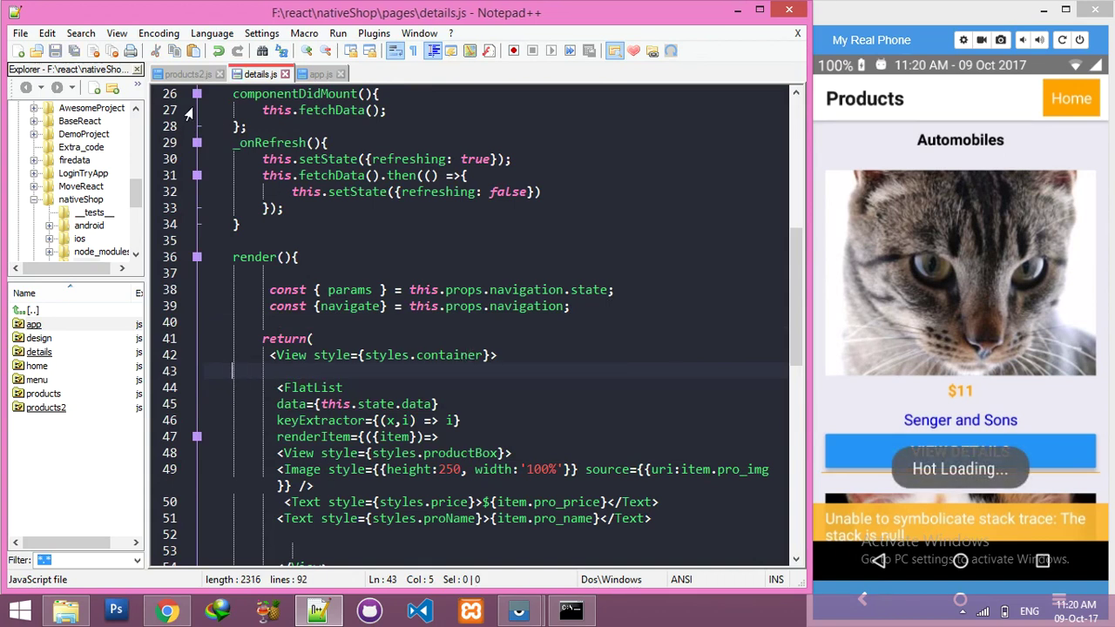
- In products2.js, make View Details navigate to Details with {id: item.id}, then save
left_click(183, 73)
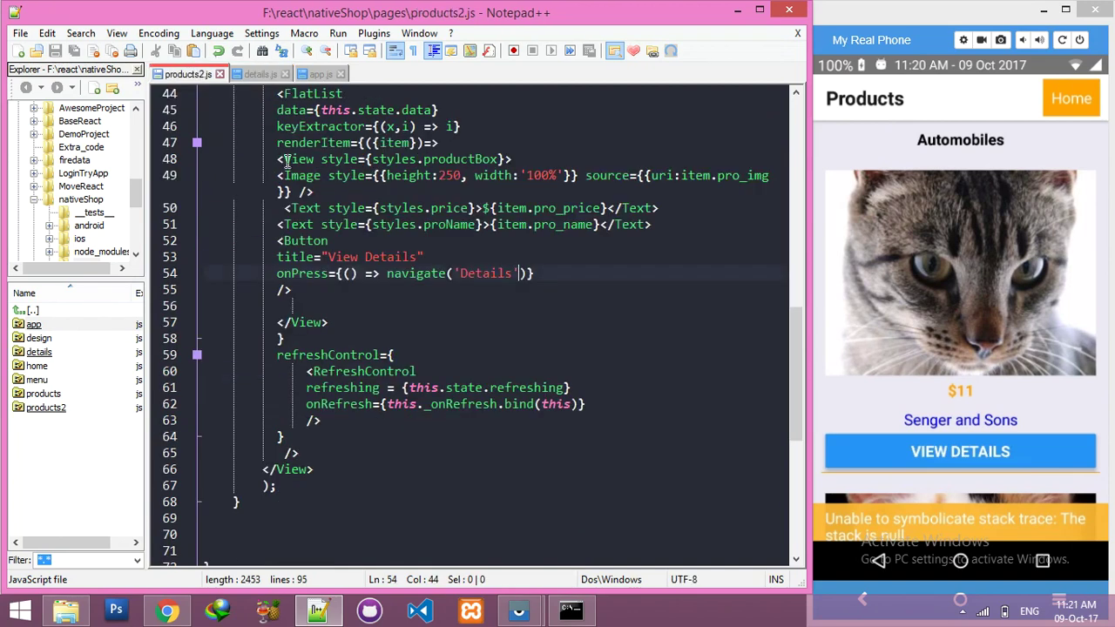
mouse_move(468, 321)
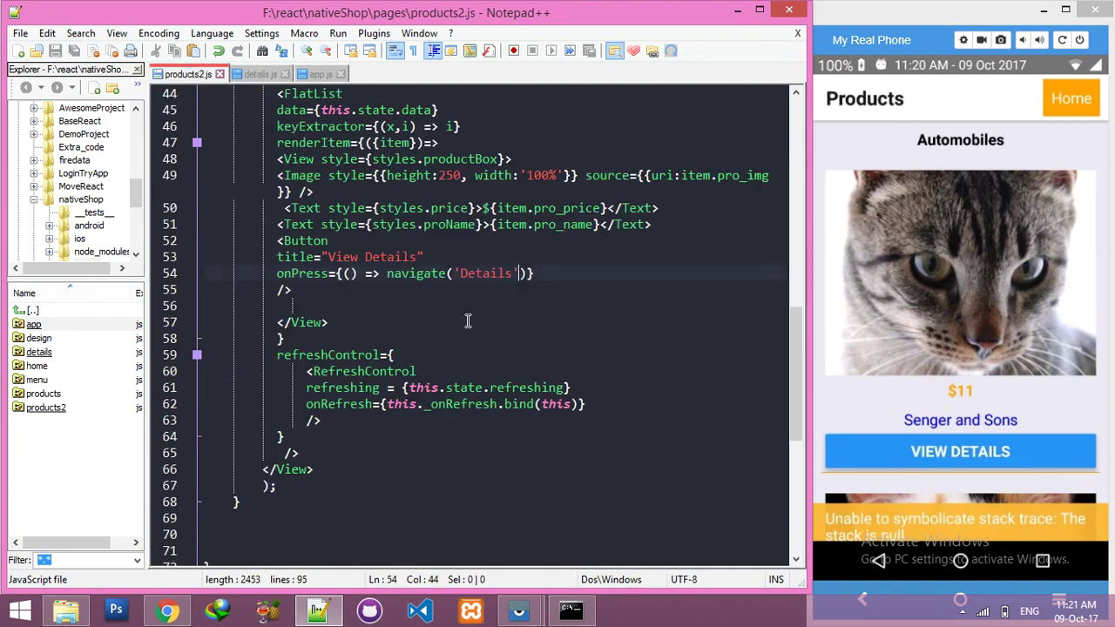
mouse_move(539, 323)
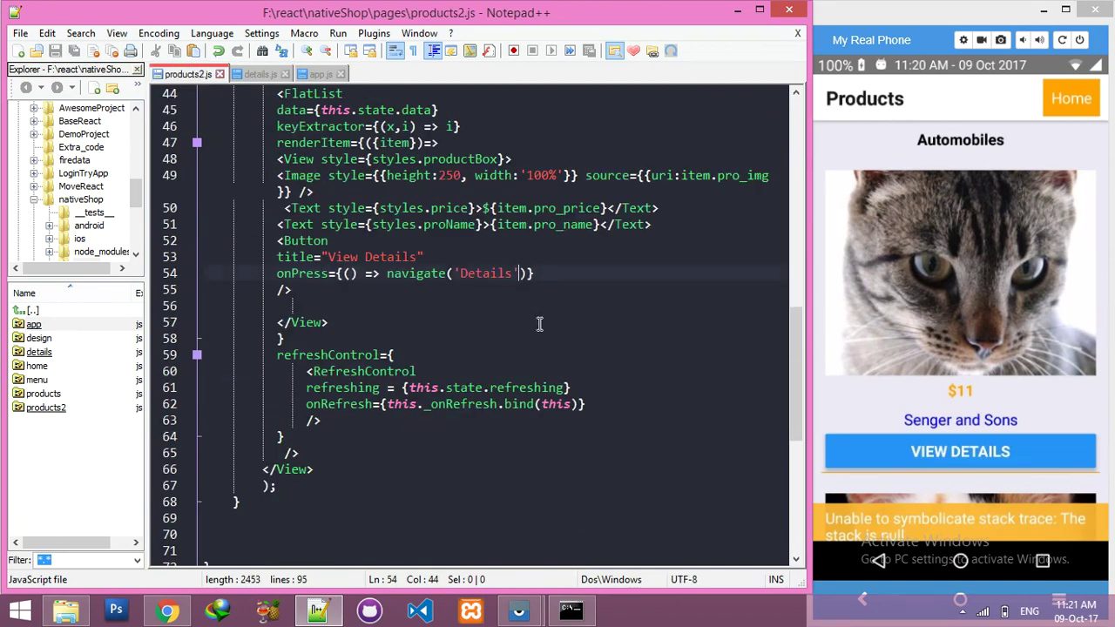
type(", {}")
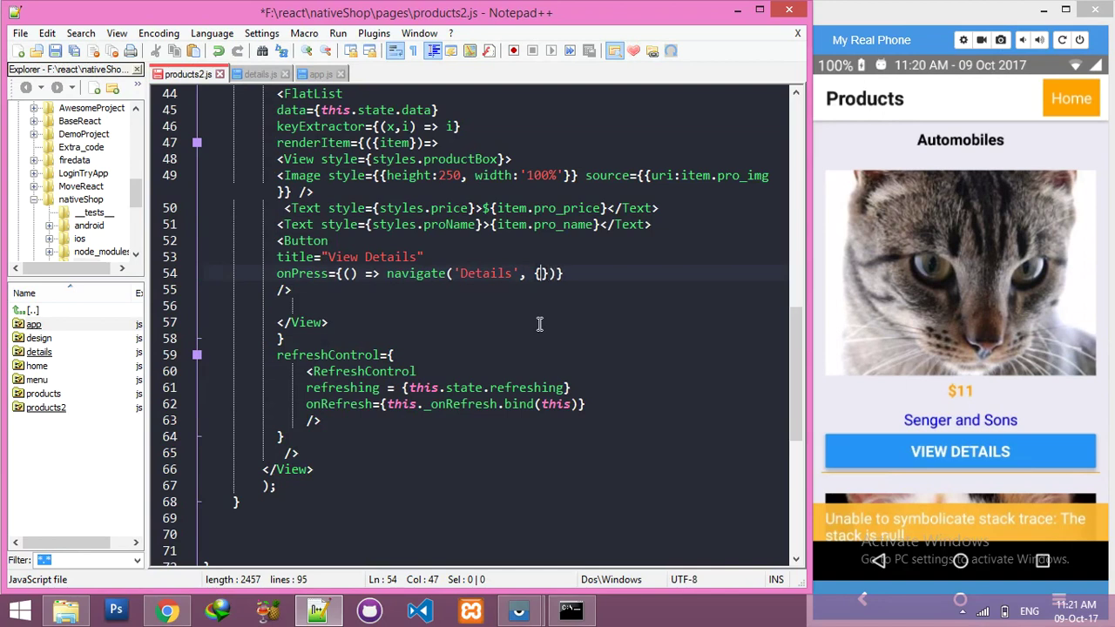
type("id:")
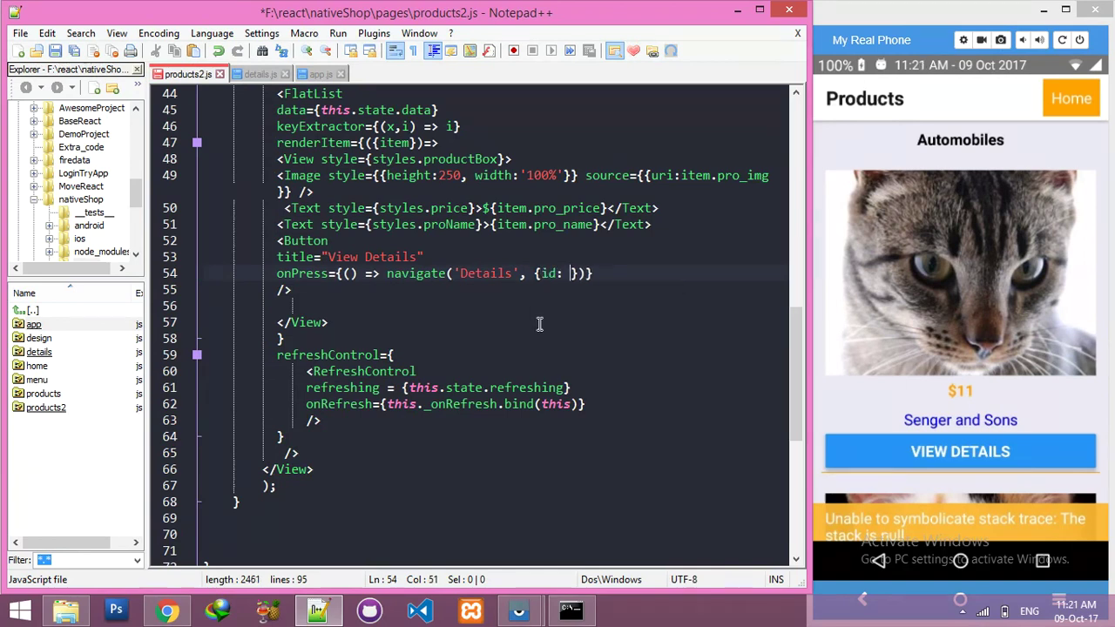
type("item.id")
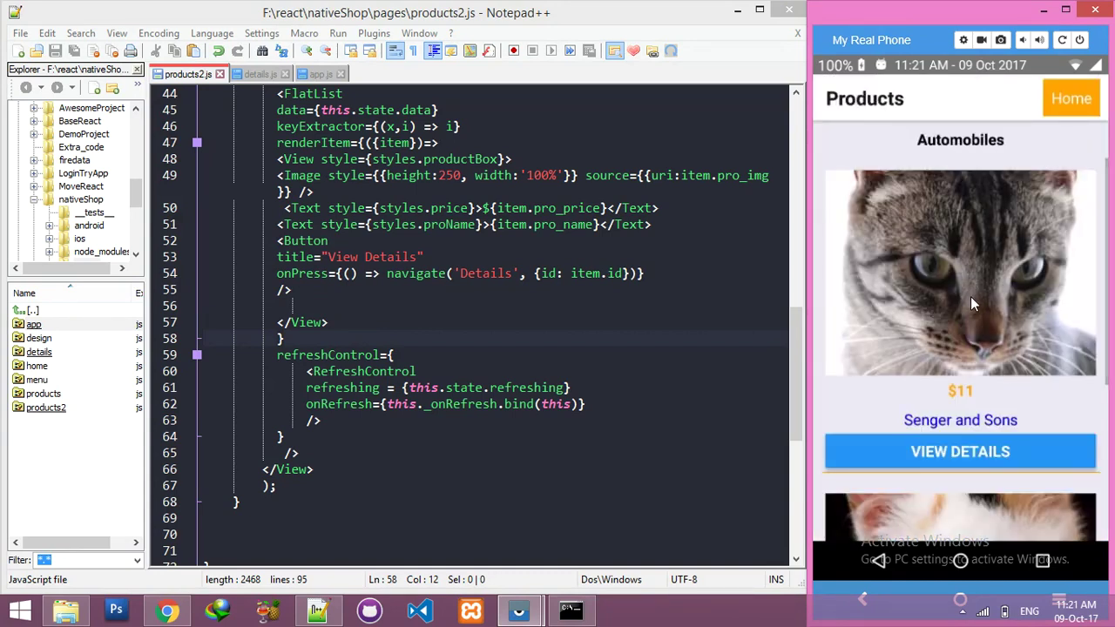
- Scroll the phone's product list and open the $18 Weissnat, Price and Mante product details
scroll("down", 3)
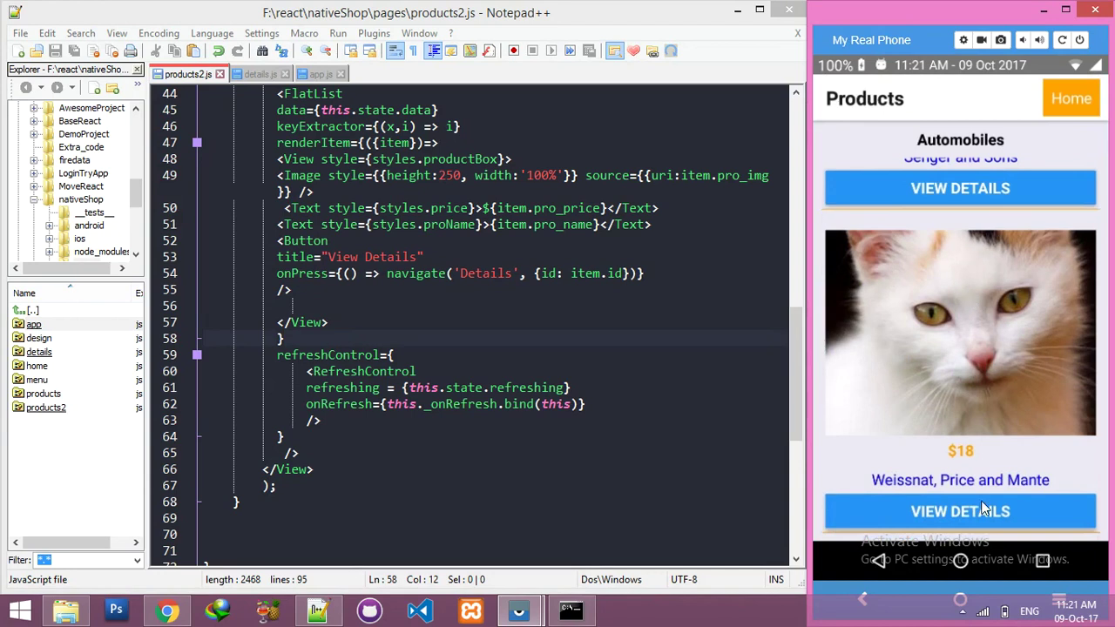
left_click(960, 512)
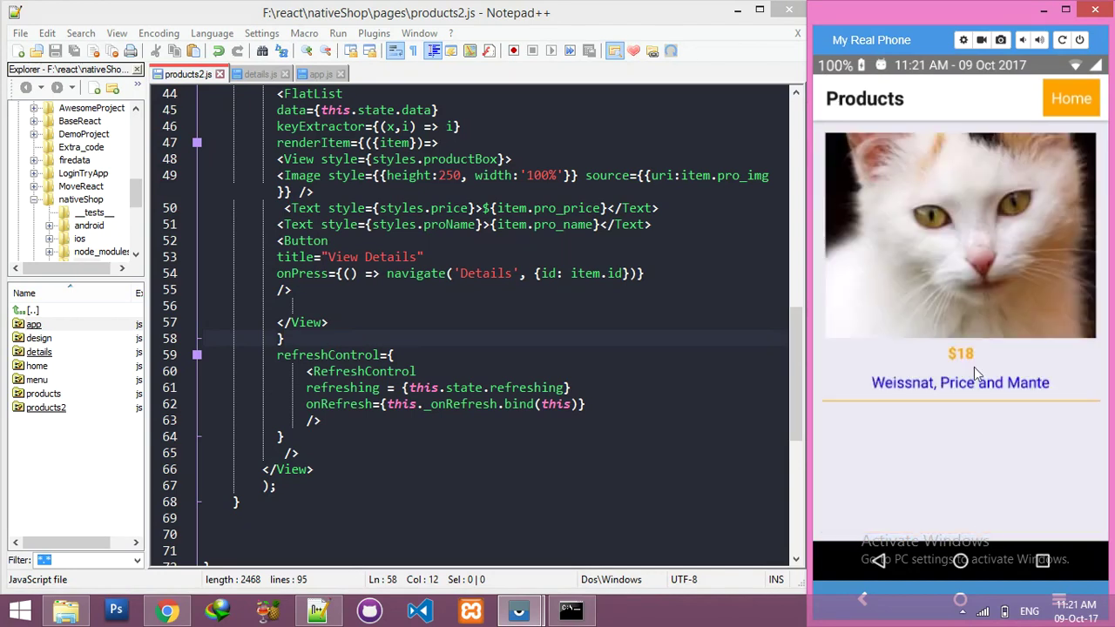
mouse_move(975, 316)
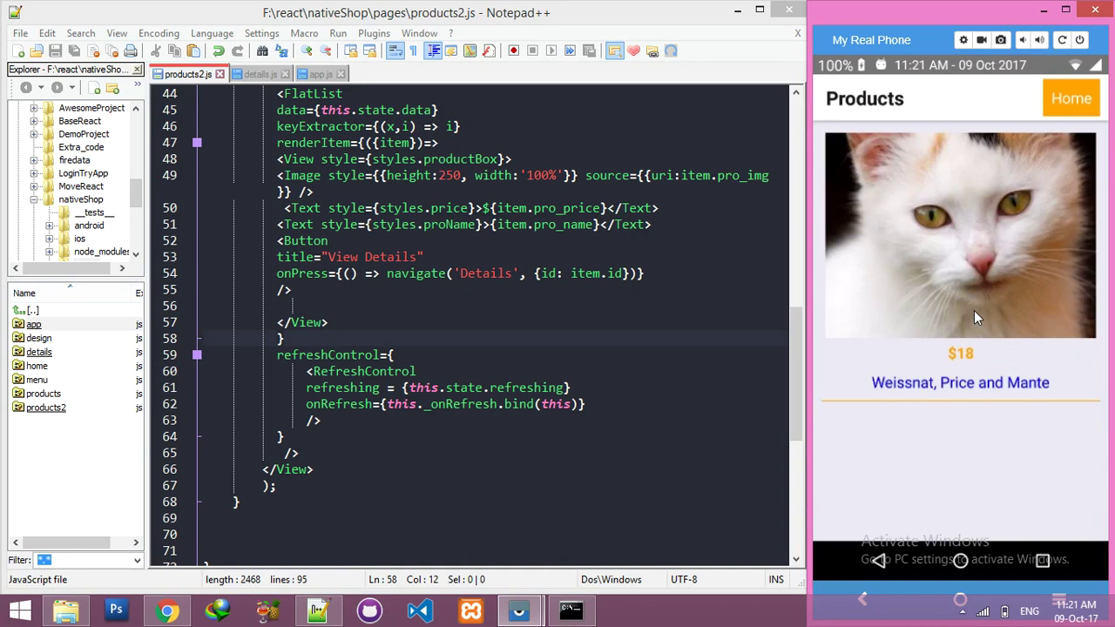
mouse_move(334, 184)
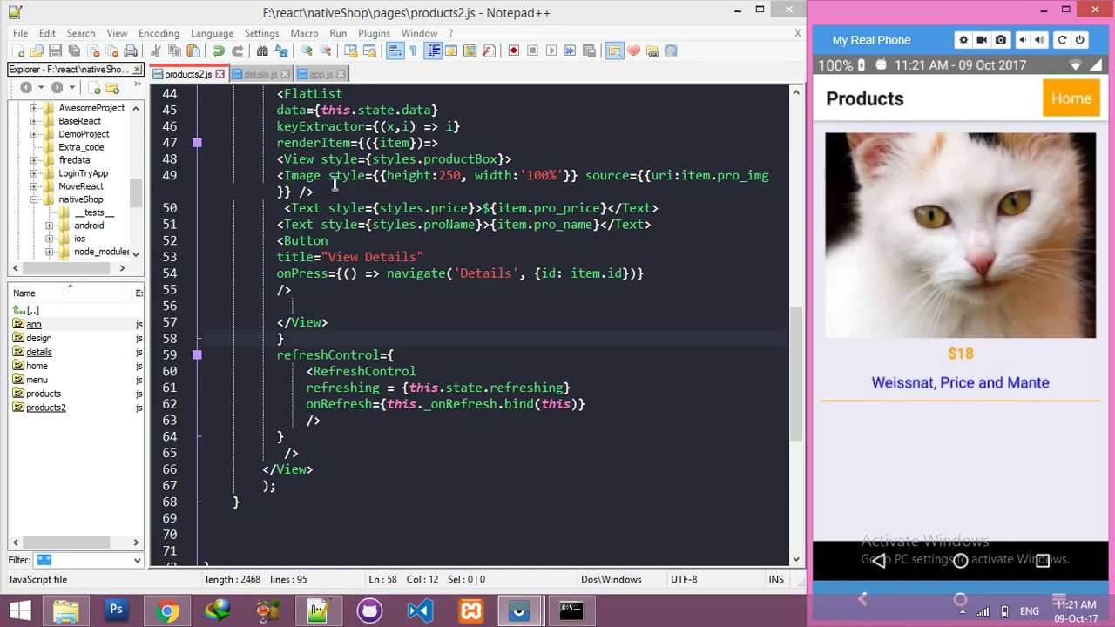
- Add <Text>{item.pro_info}</Text> to line 52 of details.js
left_click(259, 73)
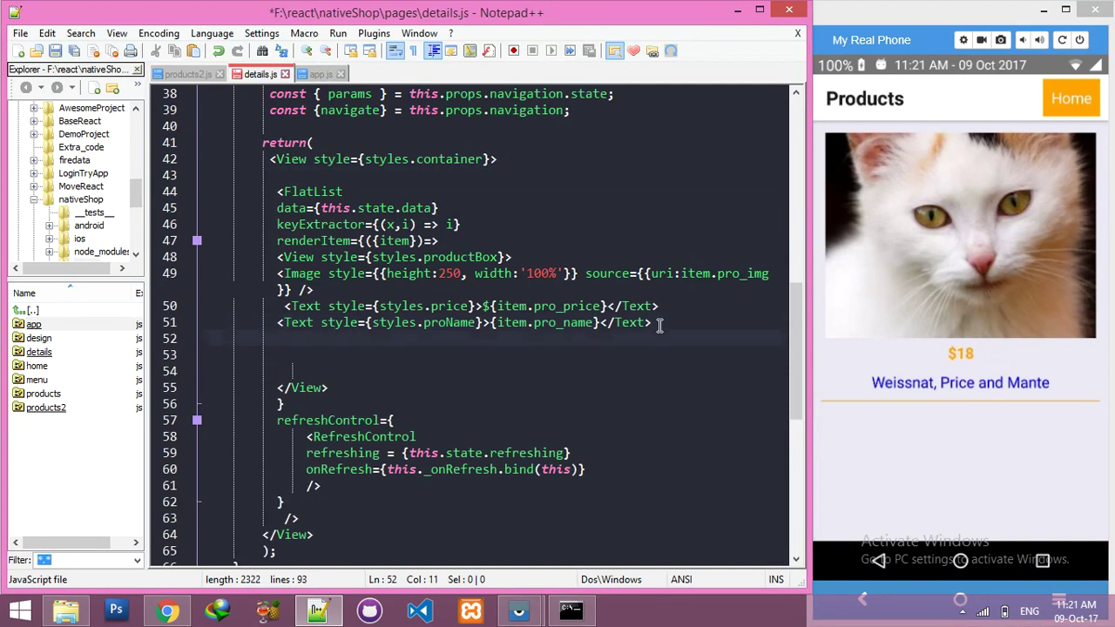
type("<Text>{")
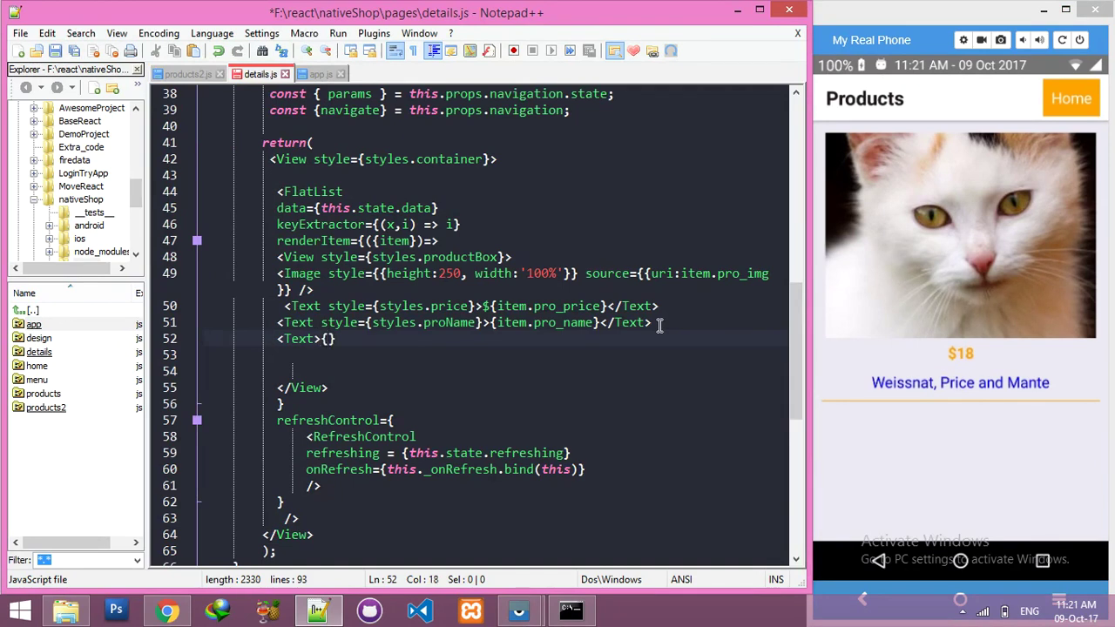
type("ite,m")
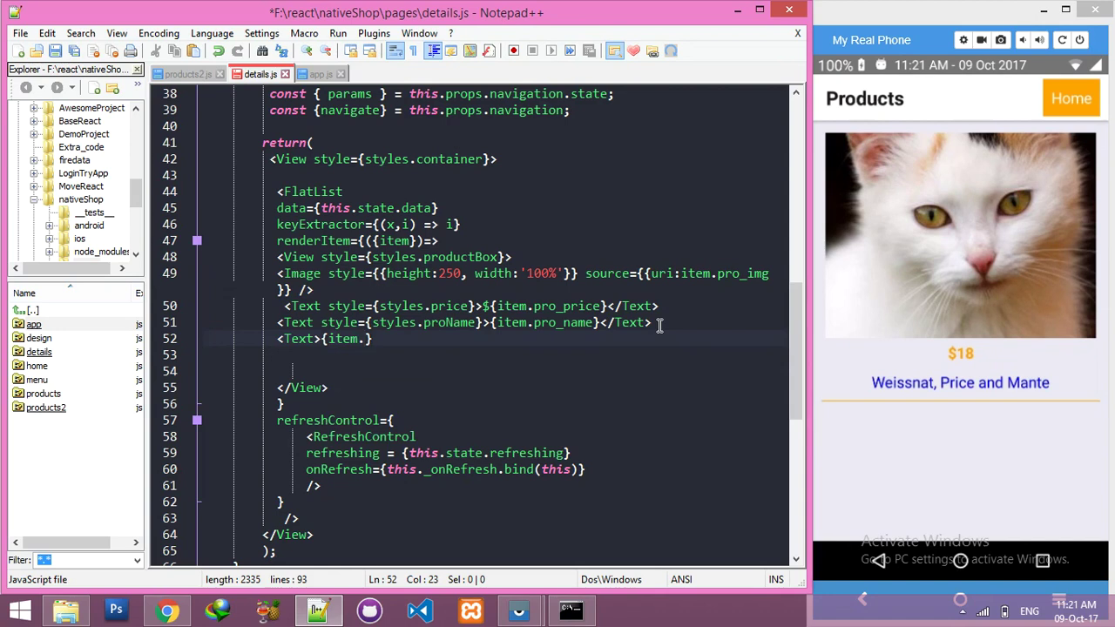
type("pro_in")
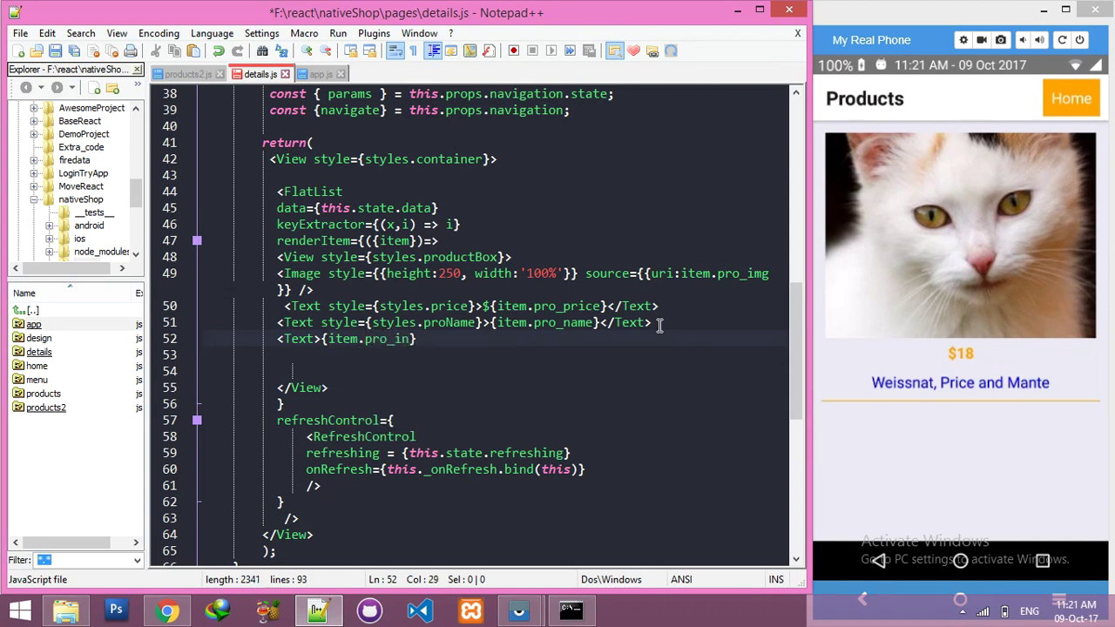
type("fo}<")
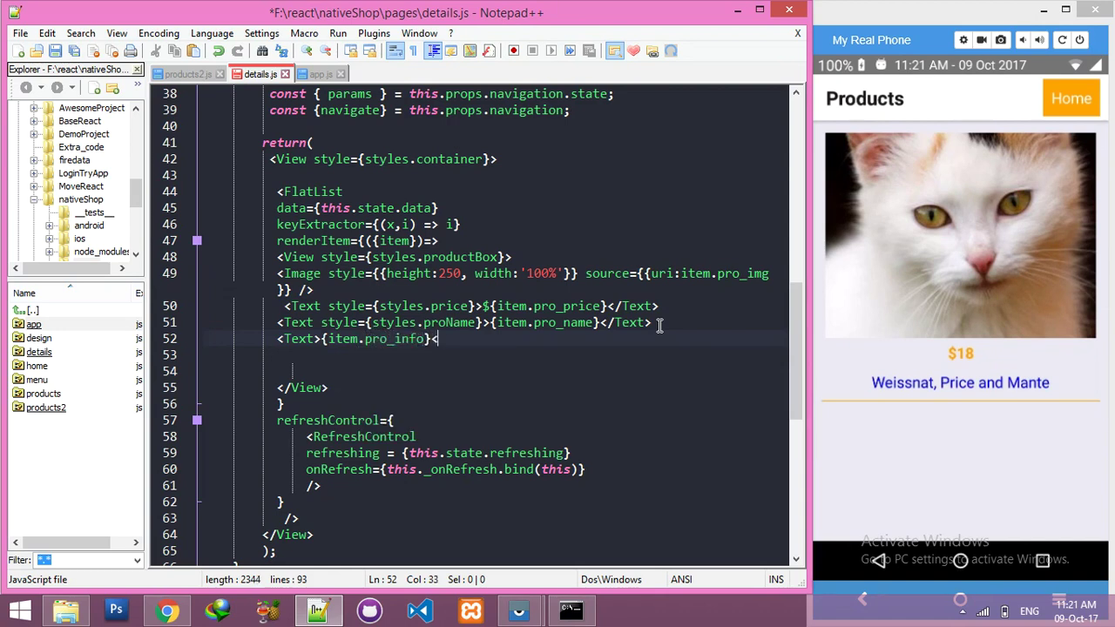
type("</Text>")
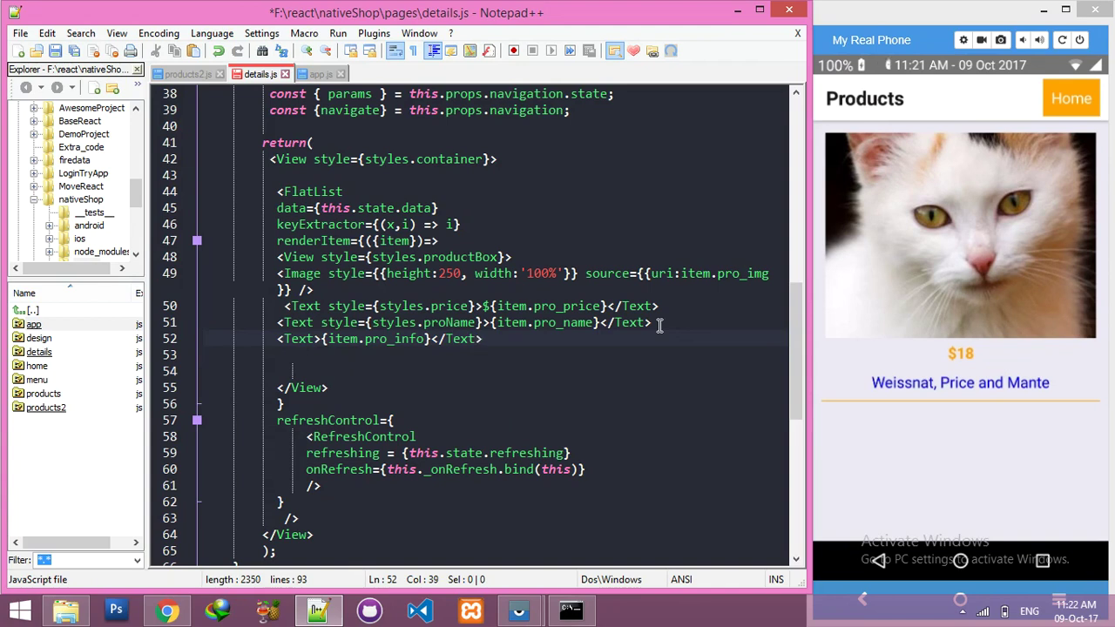
- Compare the pro_info field with the product description in the API JSON response
double_click(393, 338)
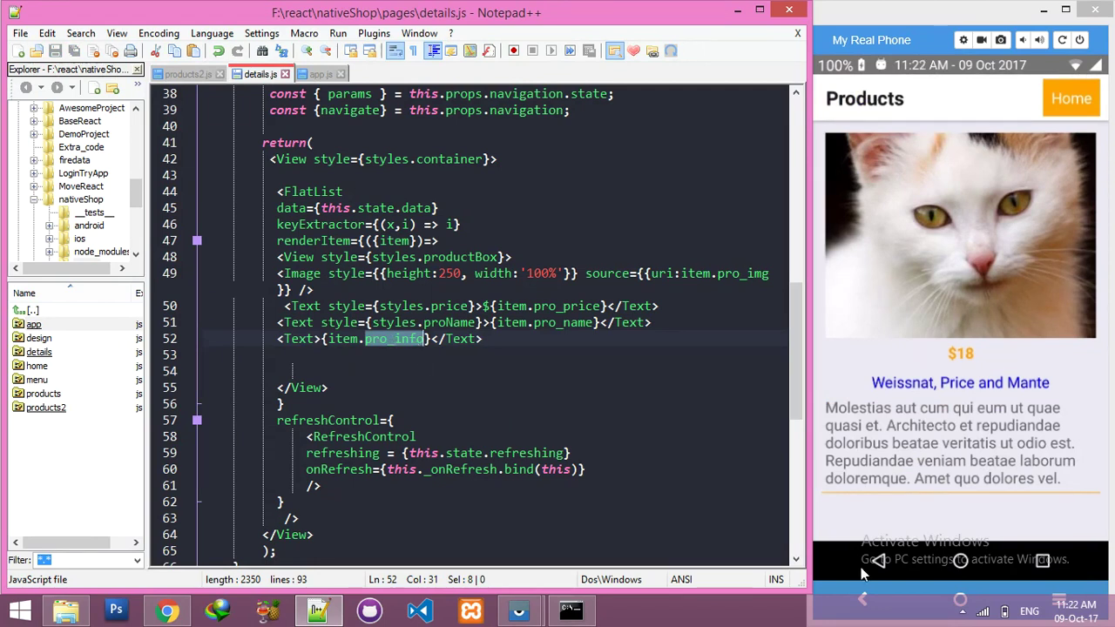
mouse_move(972, 377)
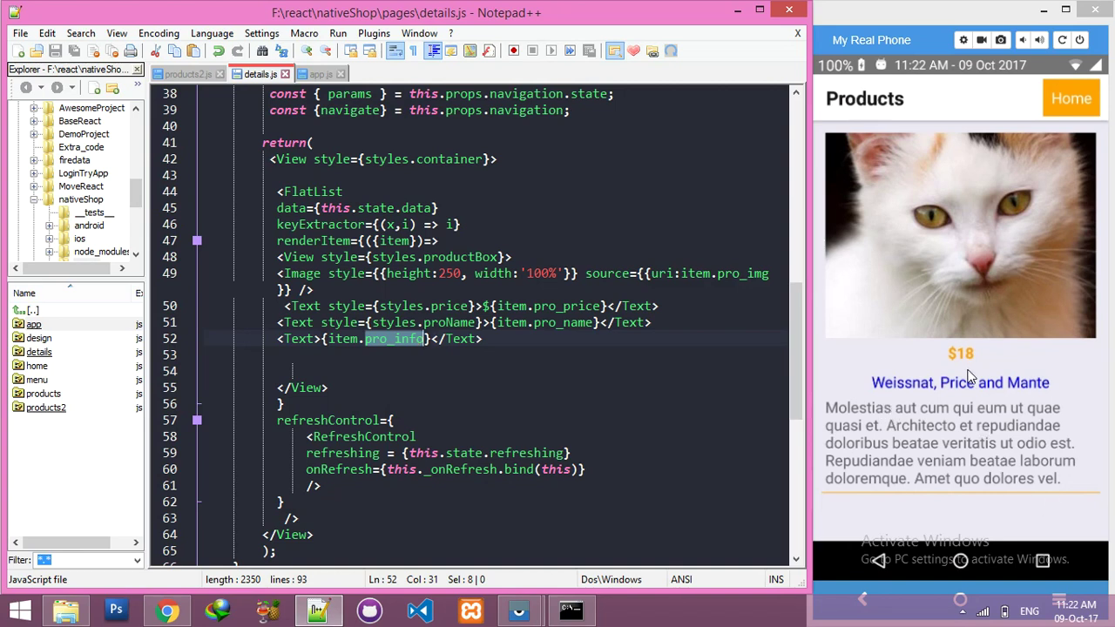
mouse_move(960, 426)
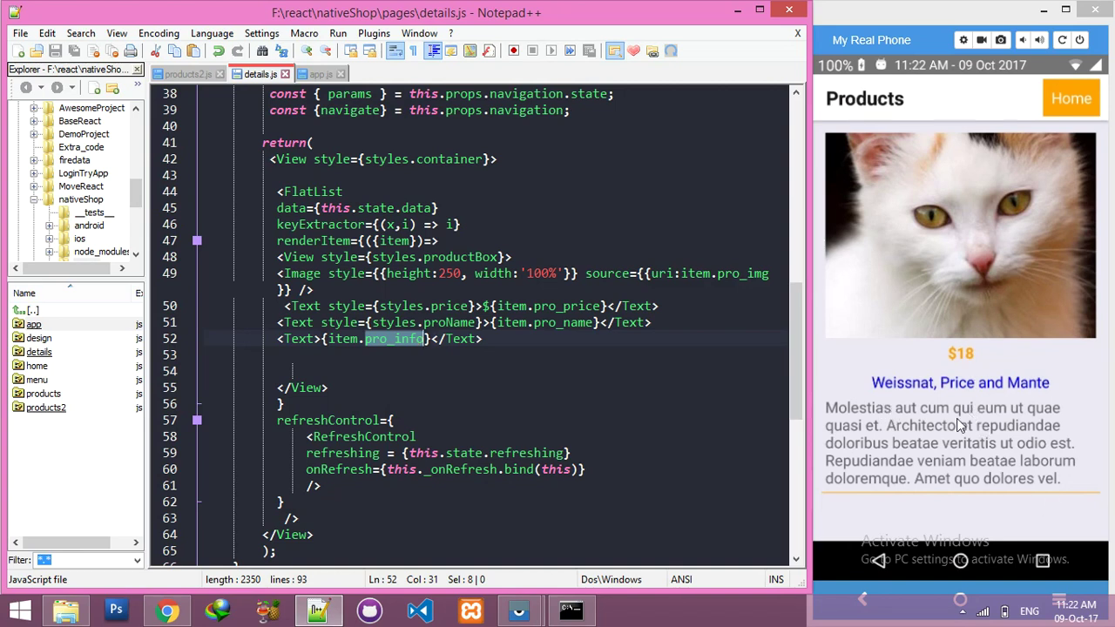
left_click(166, 609)
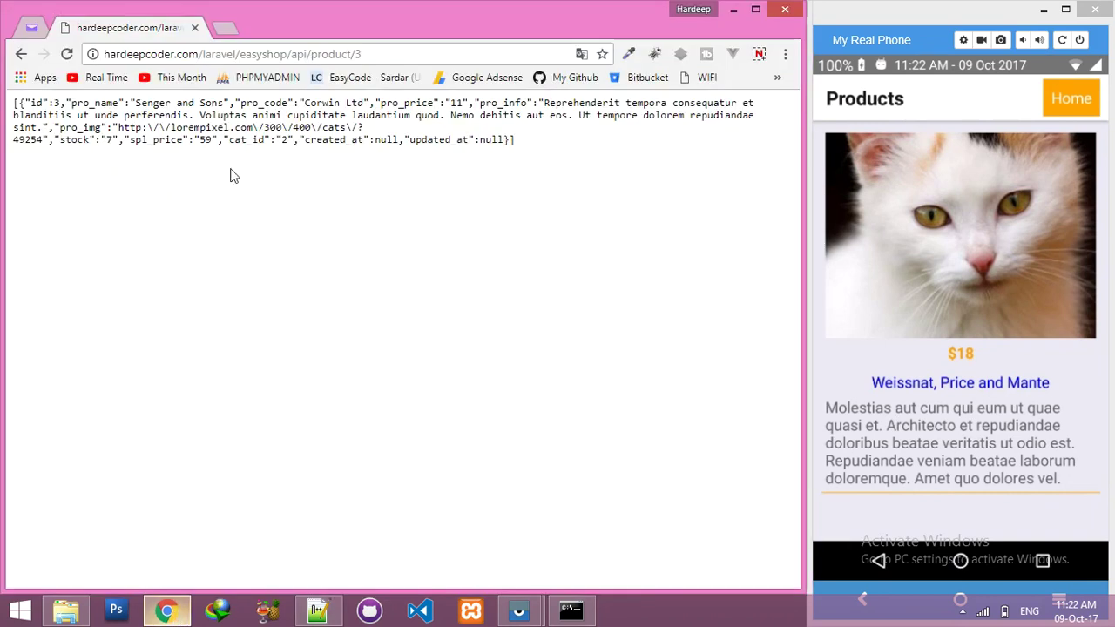
left_click_drag(201, 114, 83, 128)
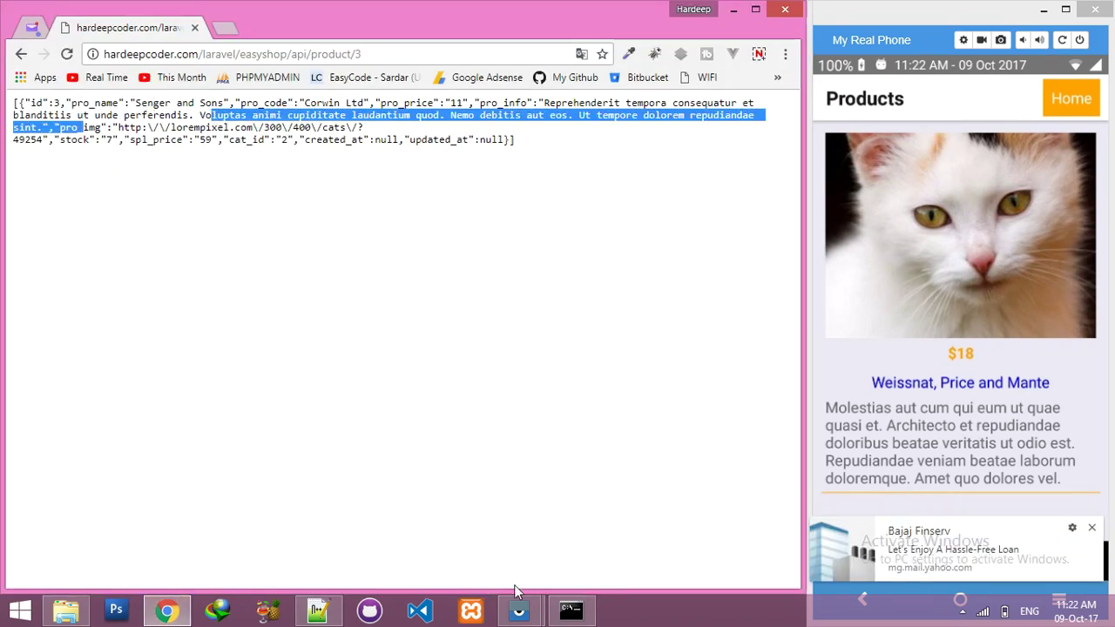
left_click(316, 610)
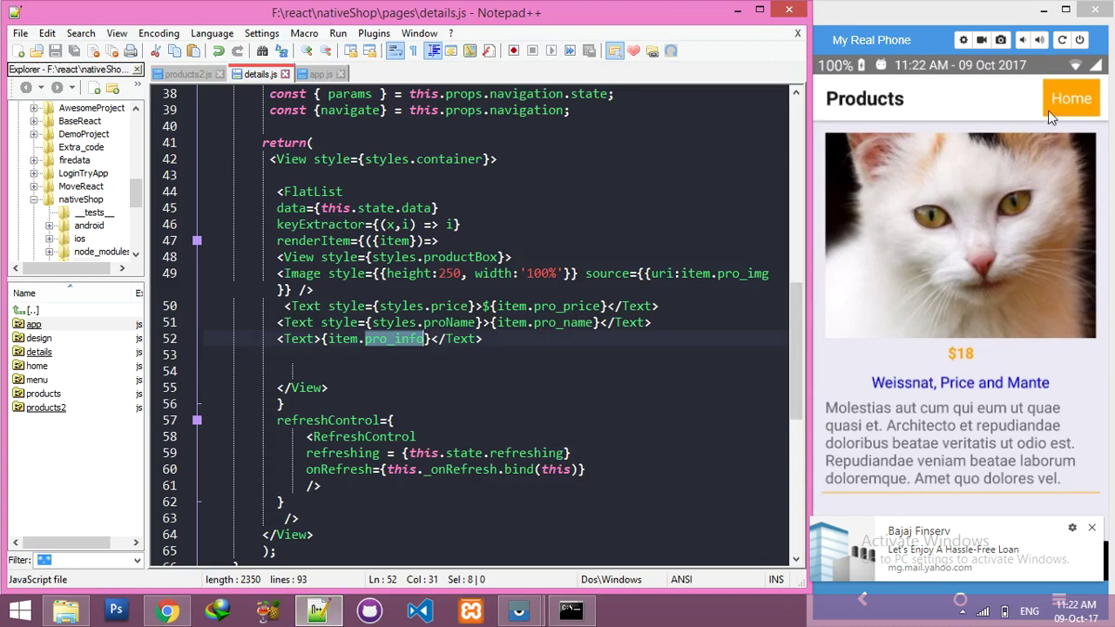
- Check the $50 Conn, Bartoletti and Hagenes product description on the phone, then return Home
left_click(1070, 97)
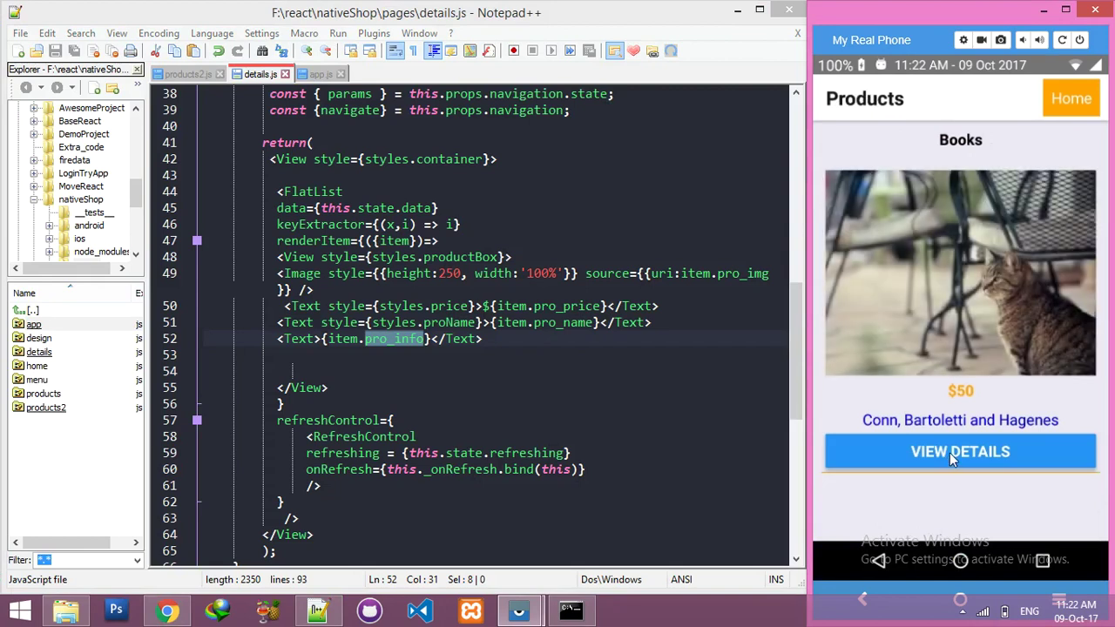
left_click(960, 452)
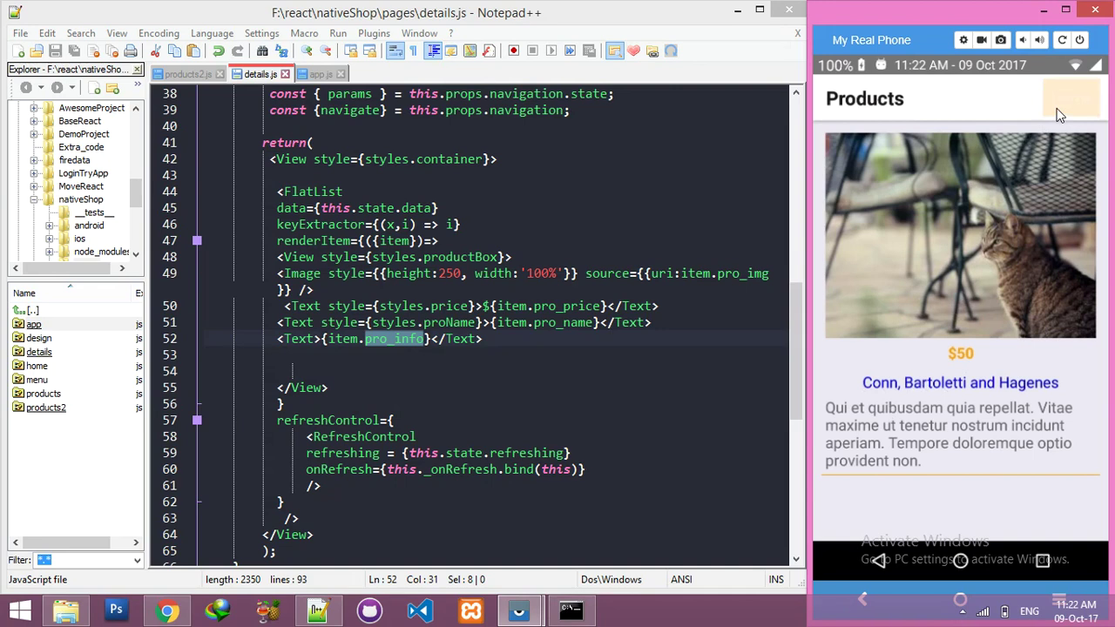
left_click(168, 609)
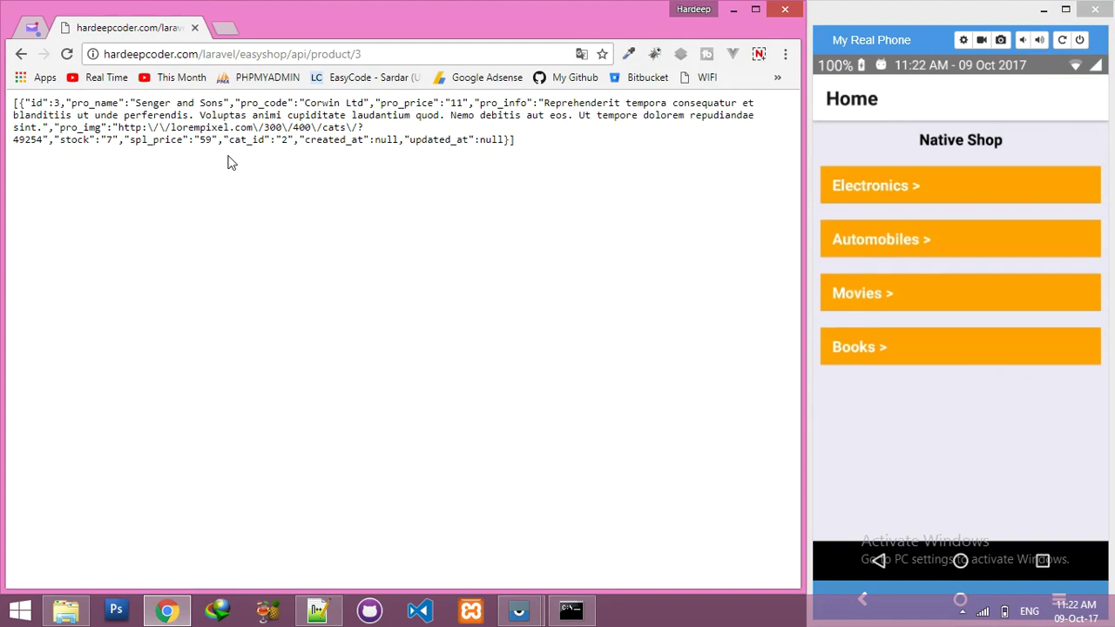
double_click(263, 103)
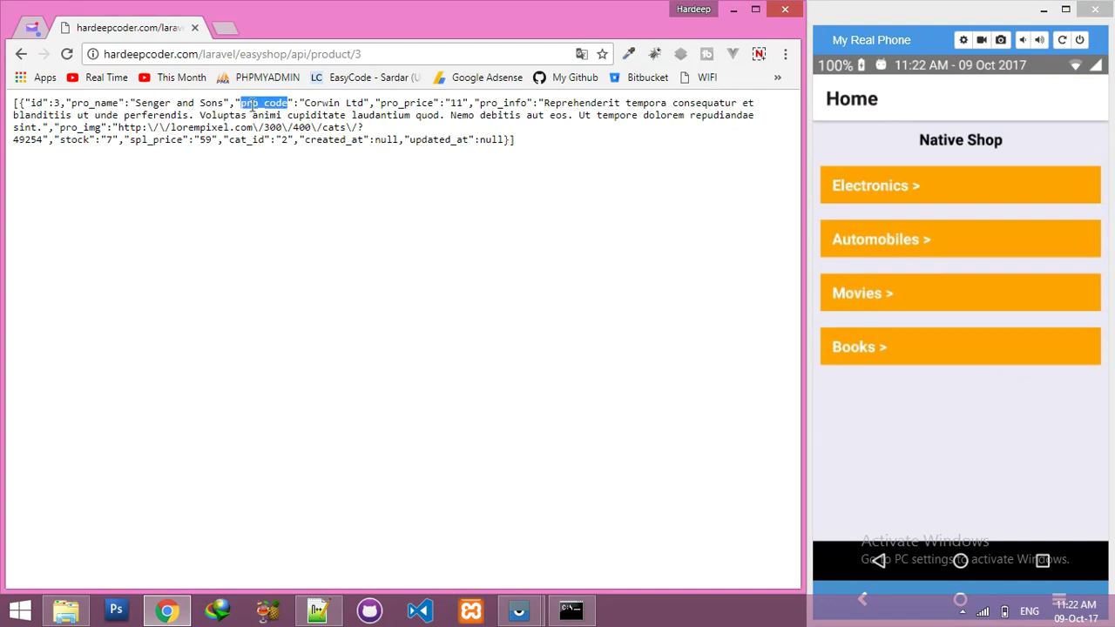
double_click(406, 103)
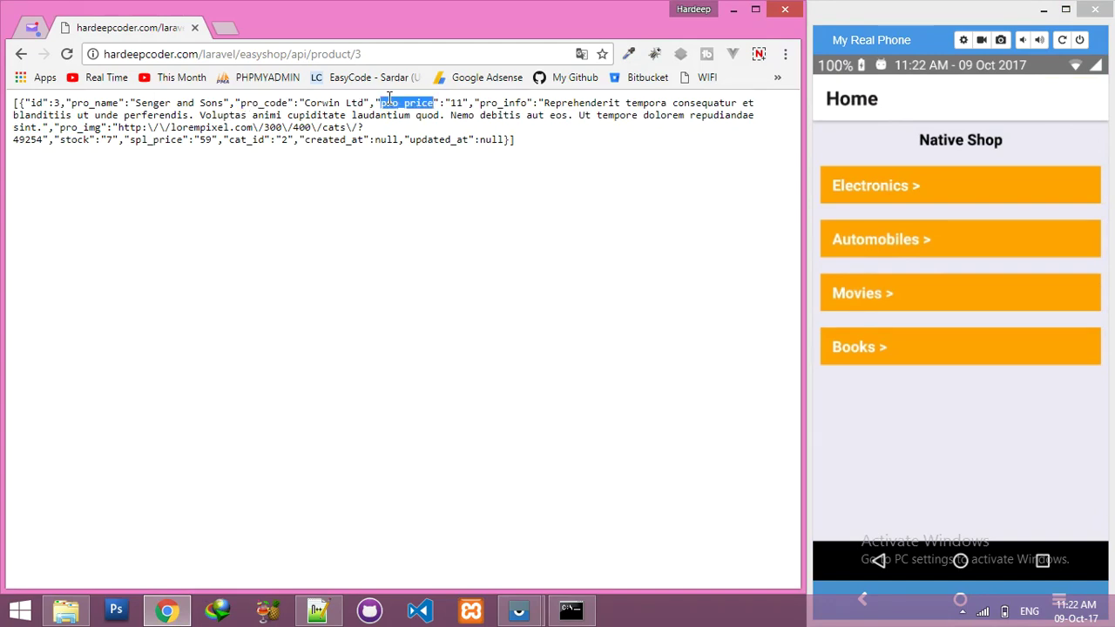
double_click(503, 103)
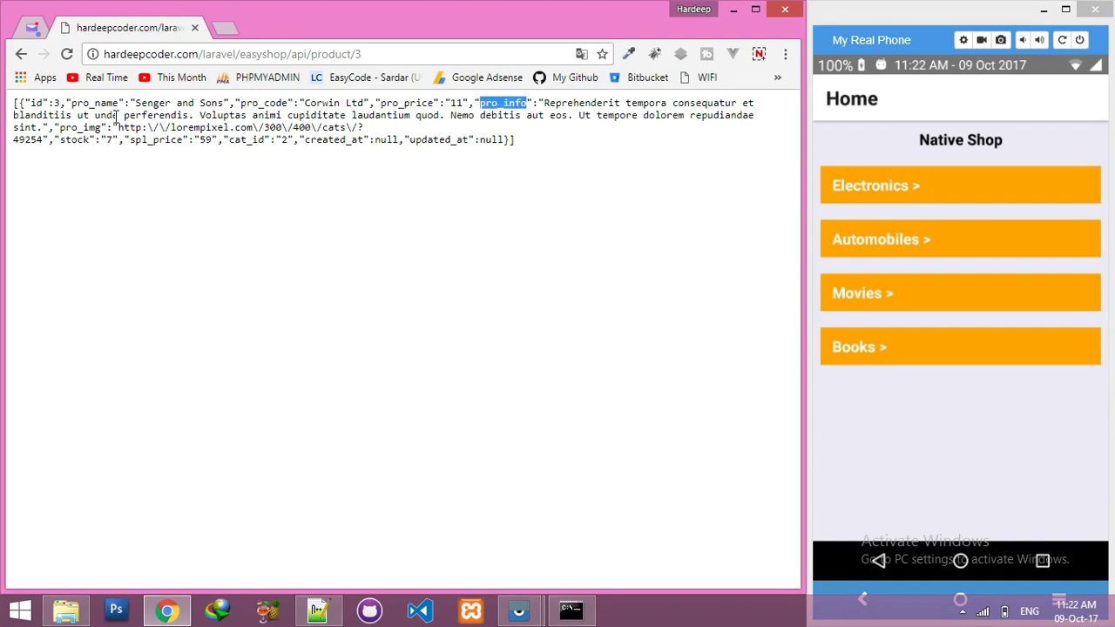
double_click(78, 127)
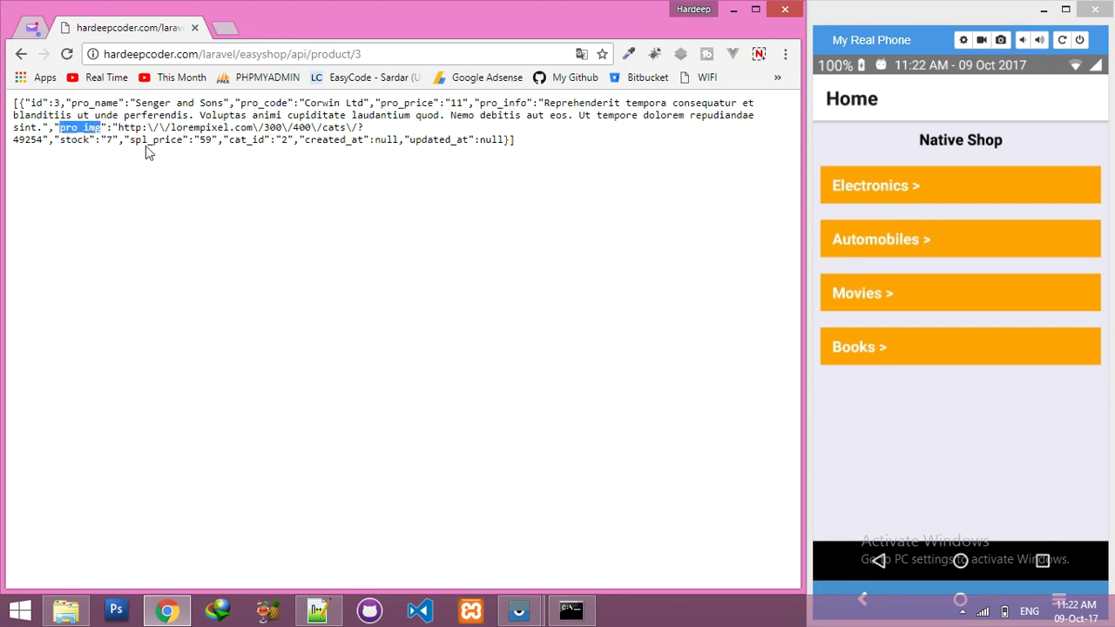
double_click(155, 139)
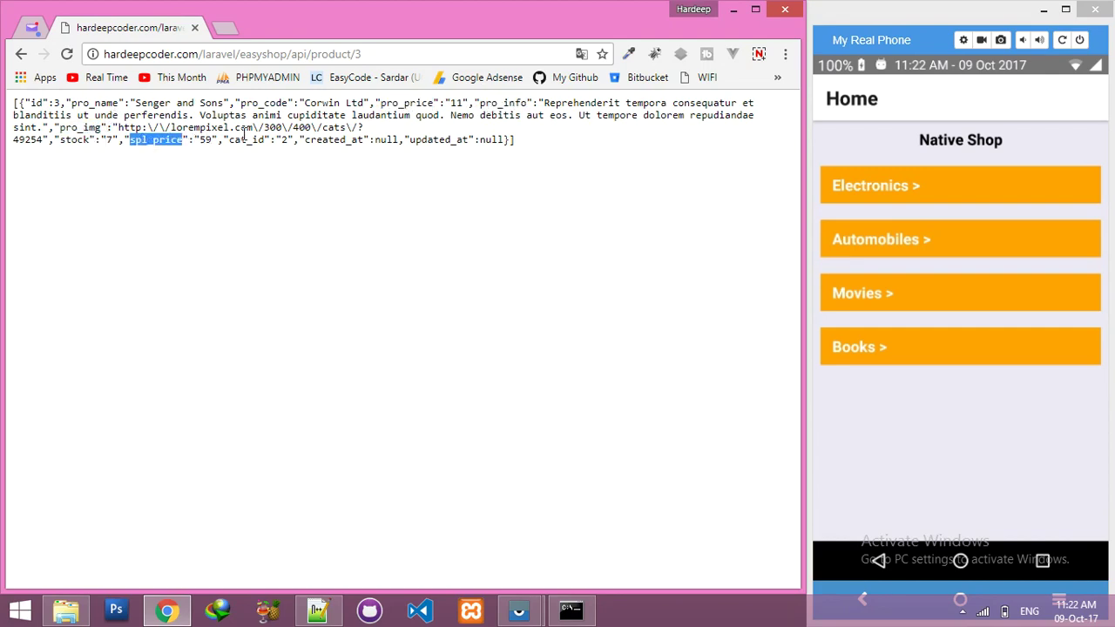
double_click(333, 139)
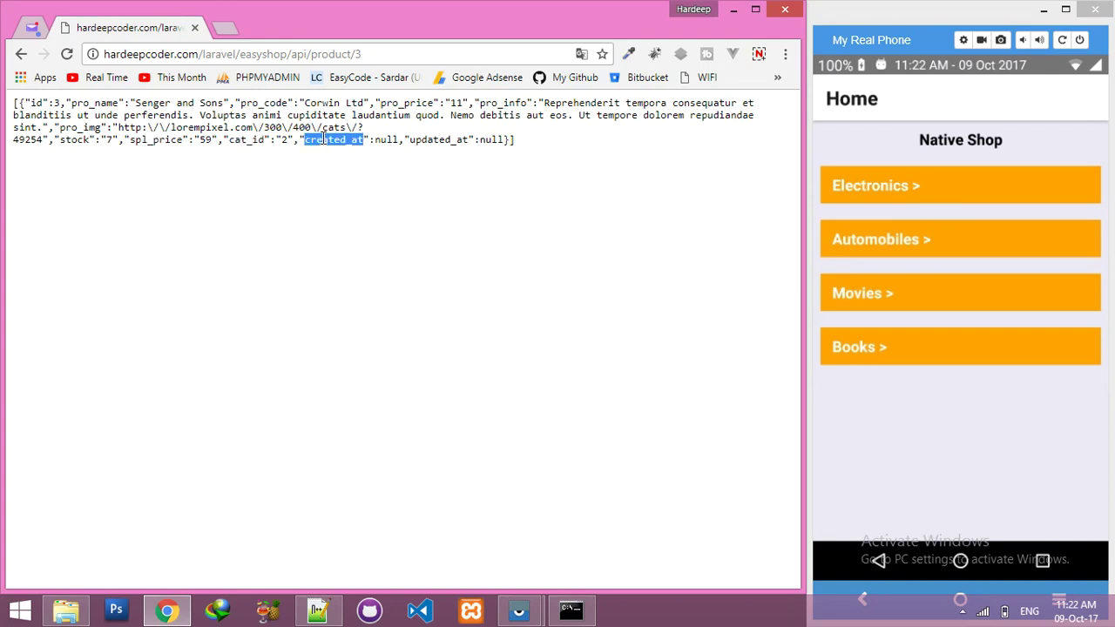
double_click(73, 139)
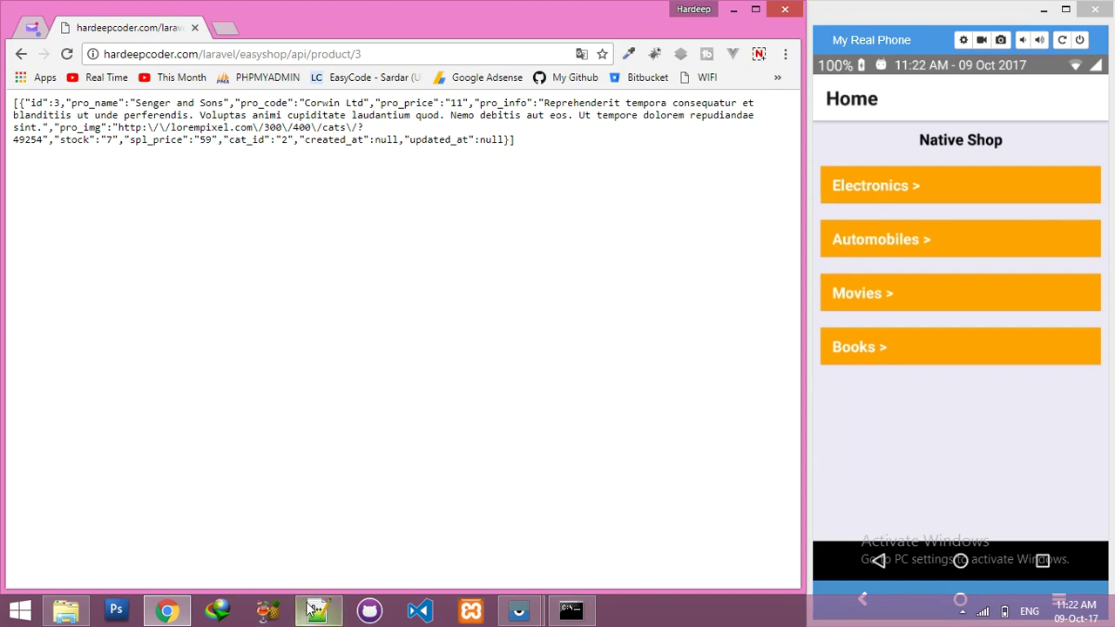
- Write 'Only {item.stock} left in stock' inside a Text element on line 53 of details.js
left_click(317, 610)
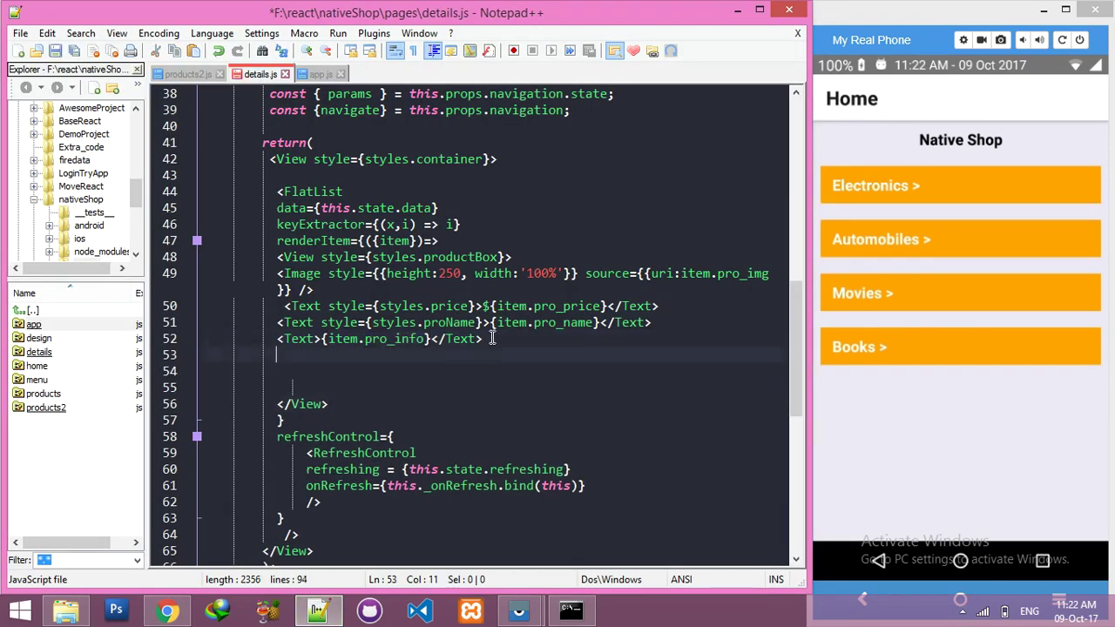
type("<t")
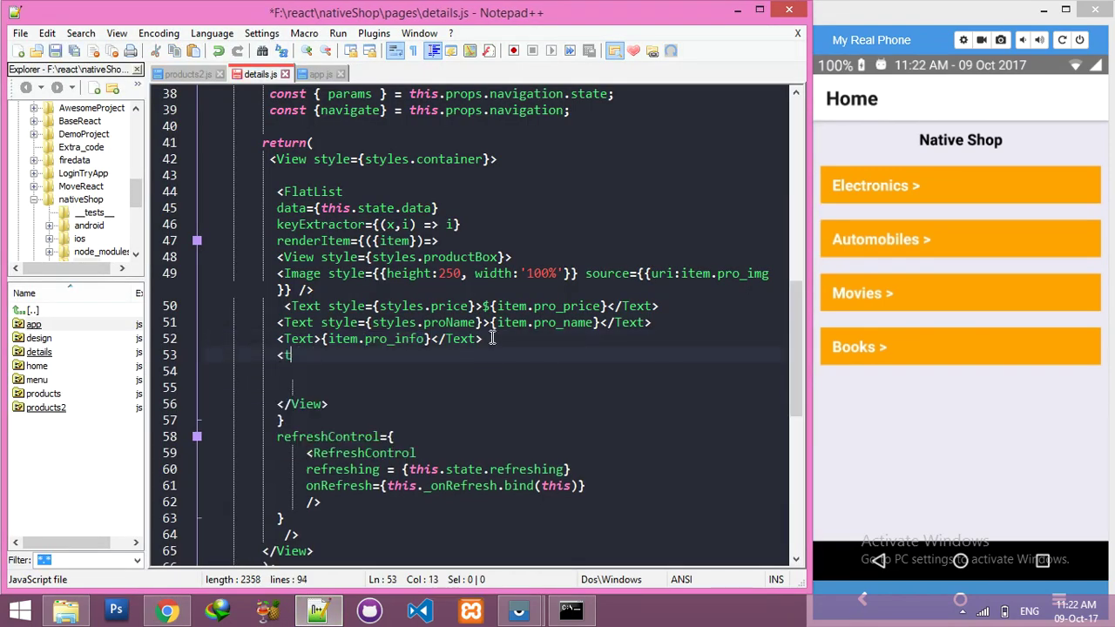
type("ext>")
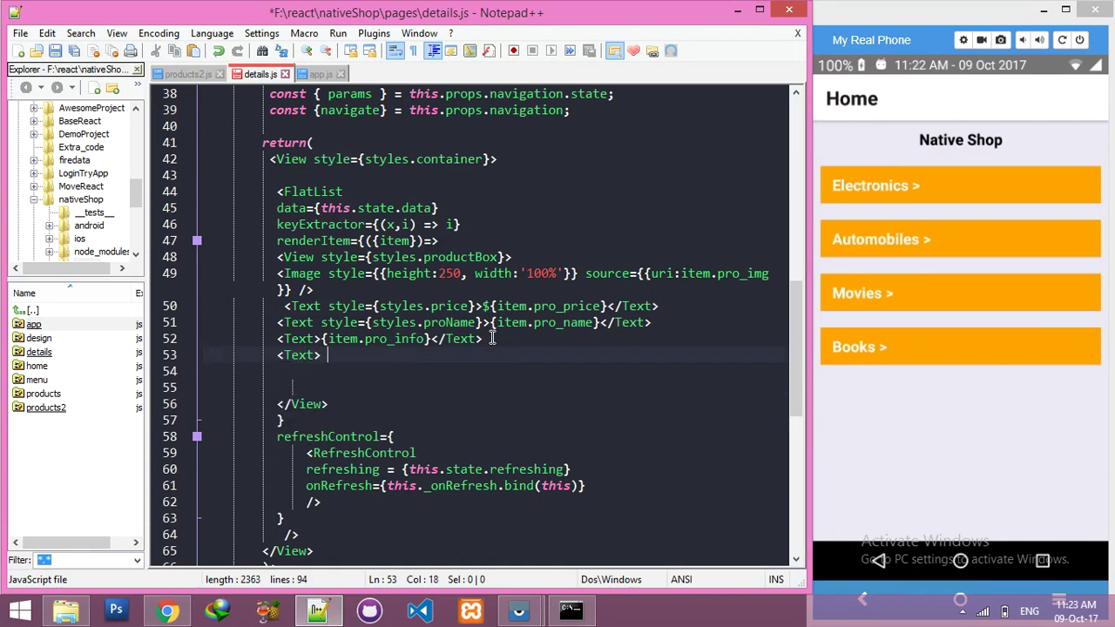
type("Only {}")
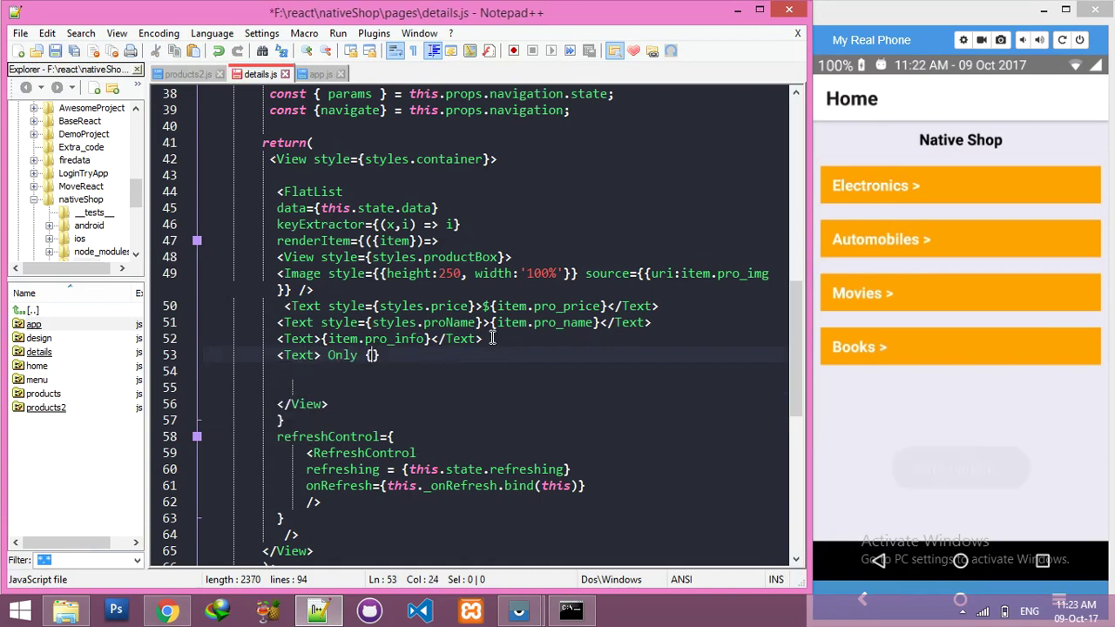
type("item.")
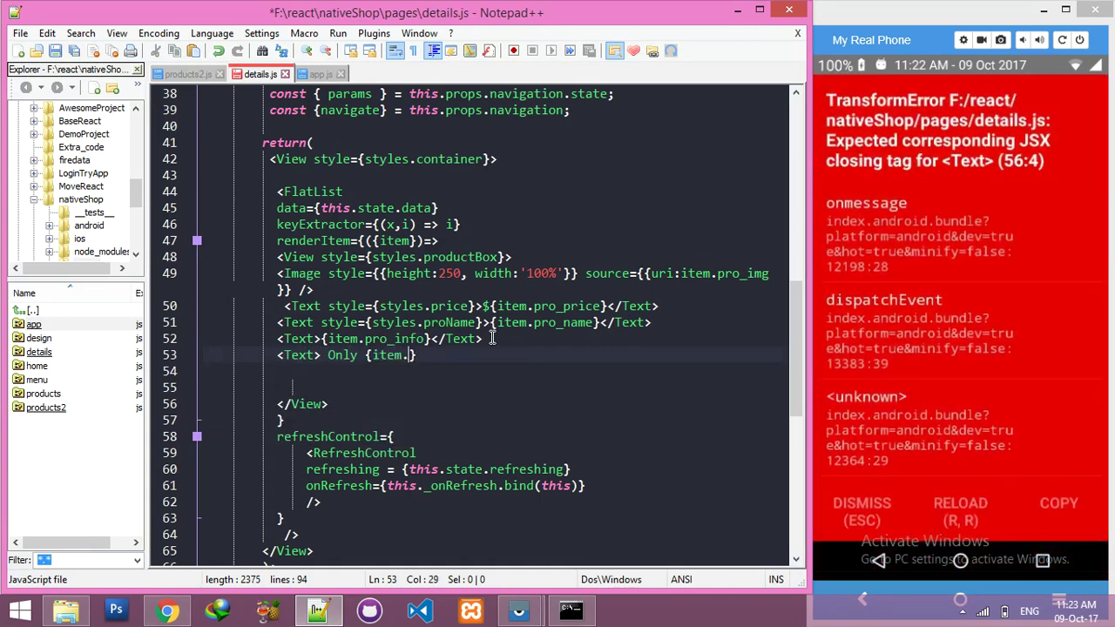
type("stioc")
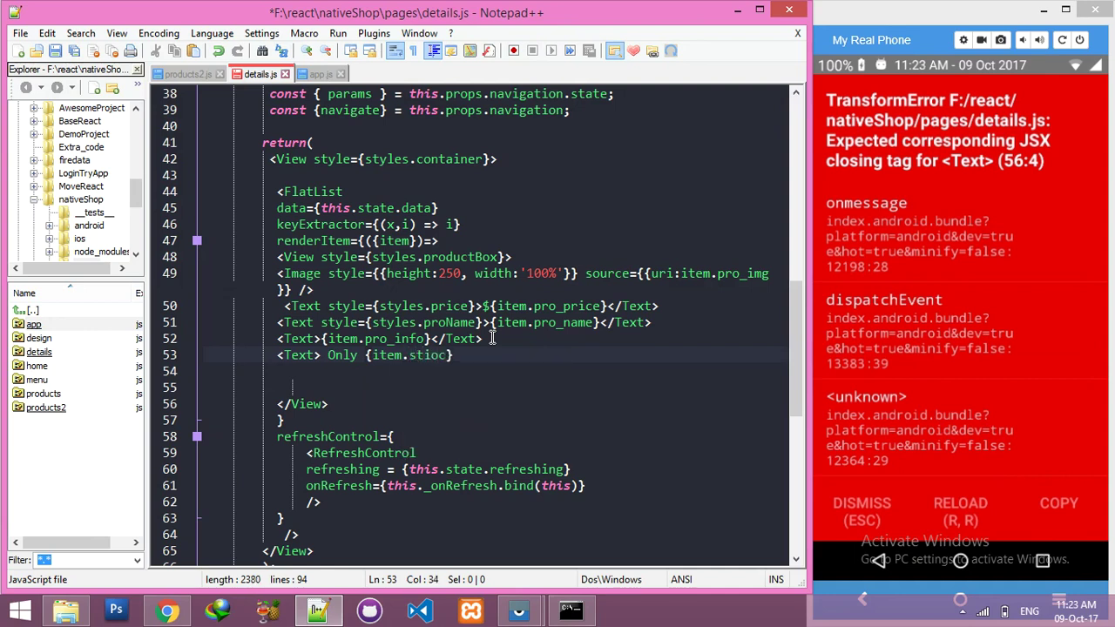
type("stock")
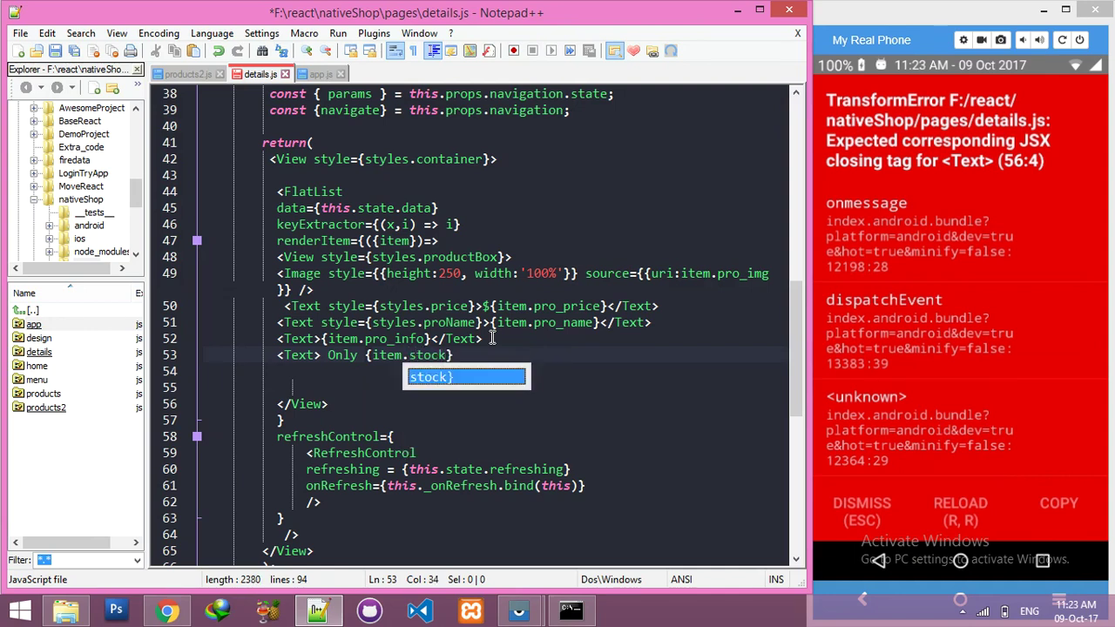
type("Let")
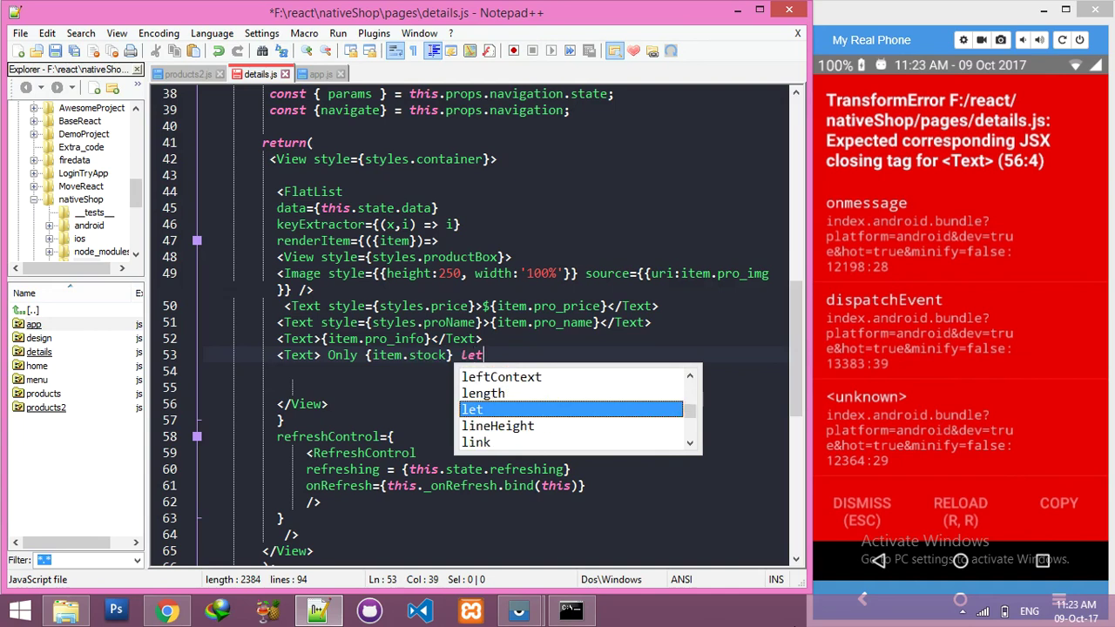
type("t in")
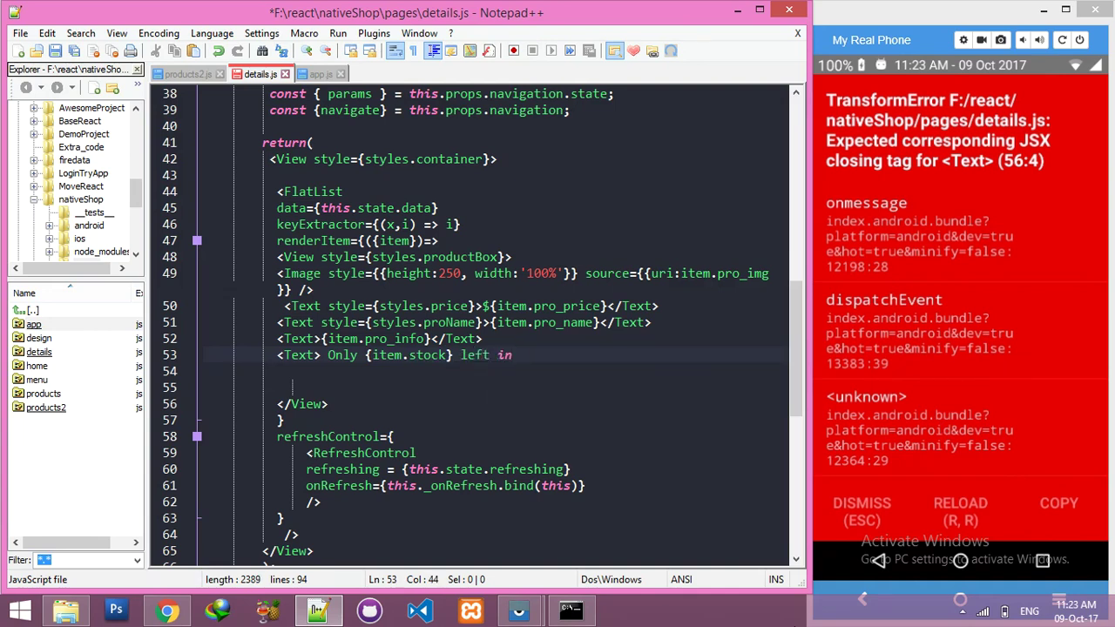
type("stock</.")
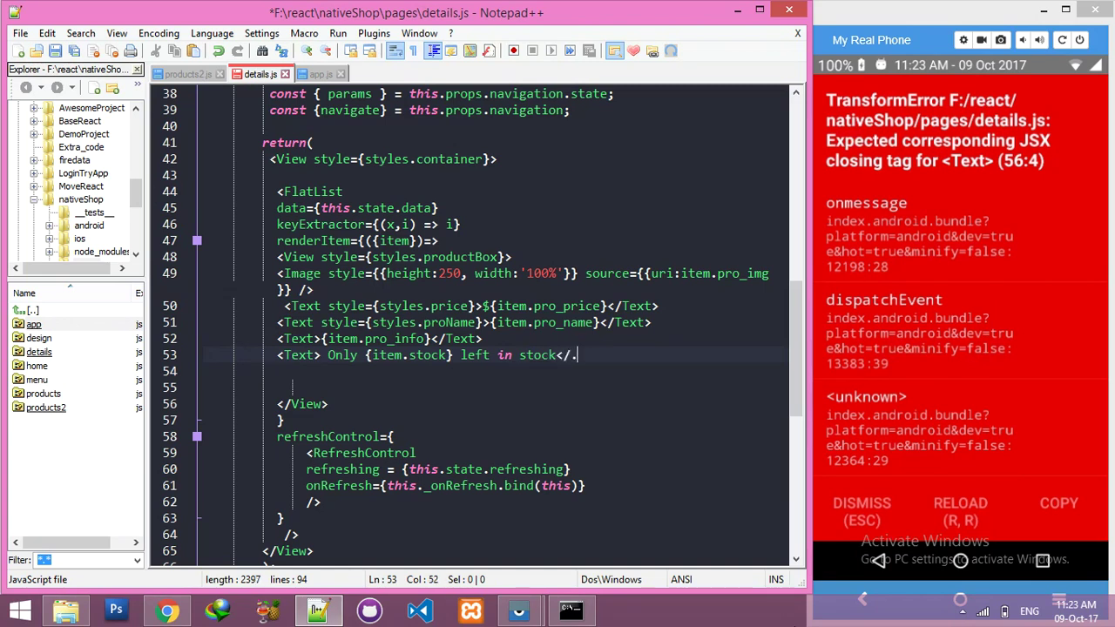
type("text")
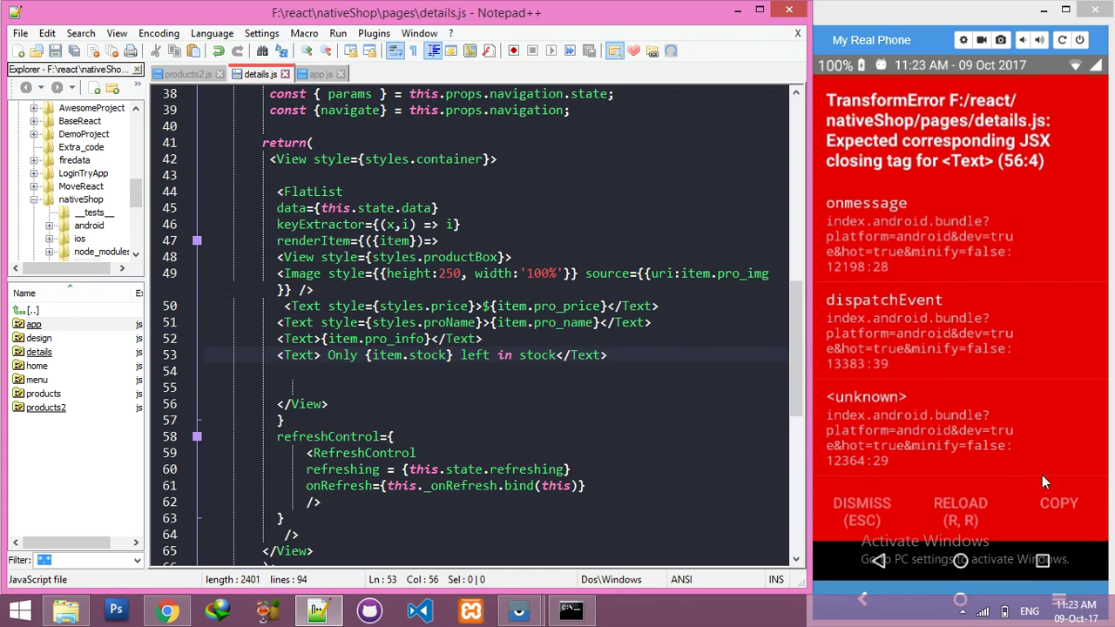
- Reload the phone app and browse Electronics to Wyman-Cronin, showing 'Only 7 left in stock'
left_click(960, 510)
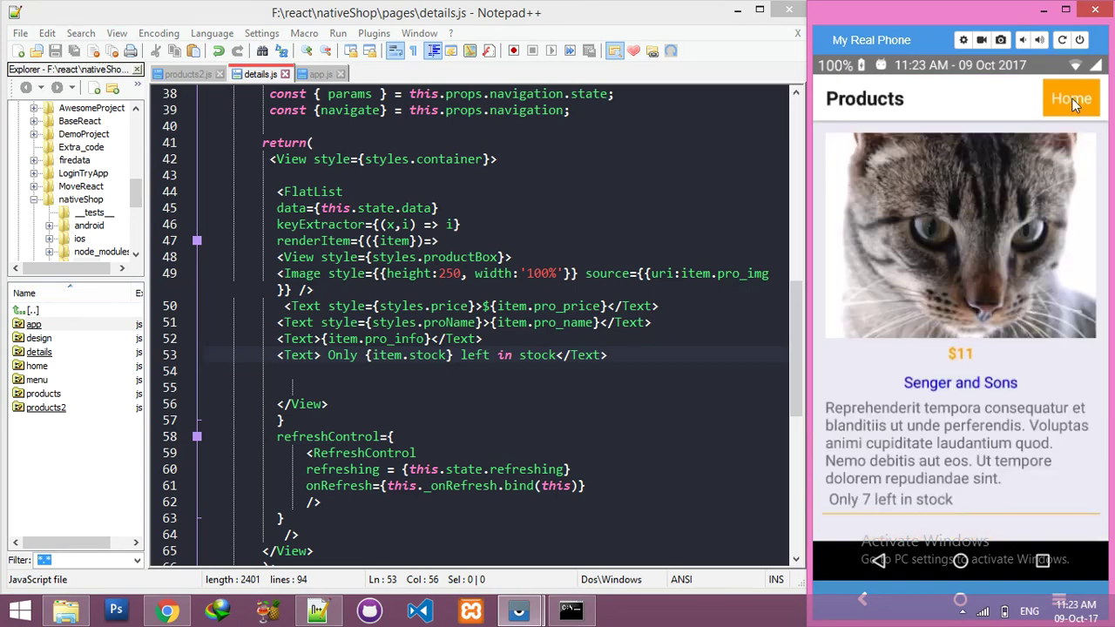
left_click(1070, 97)
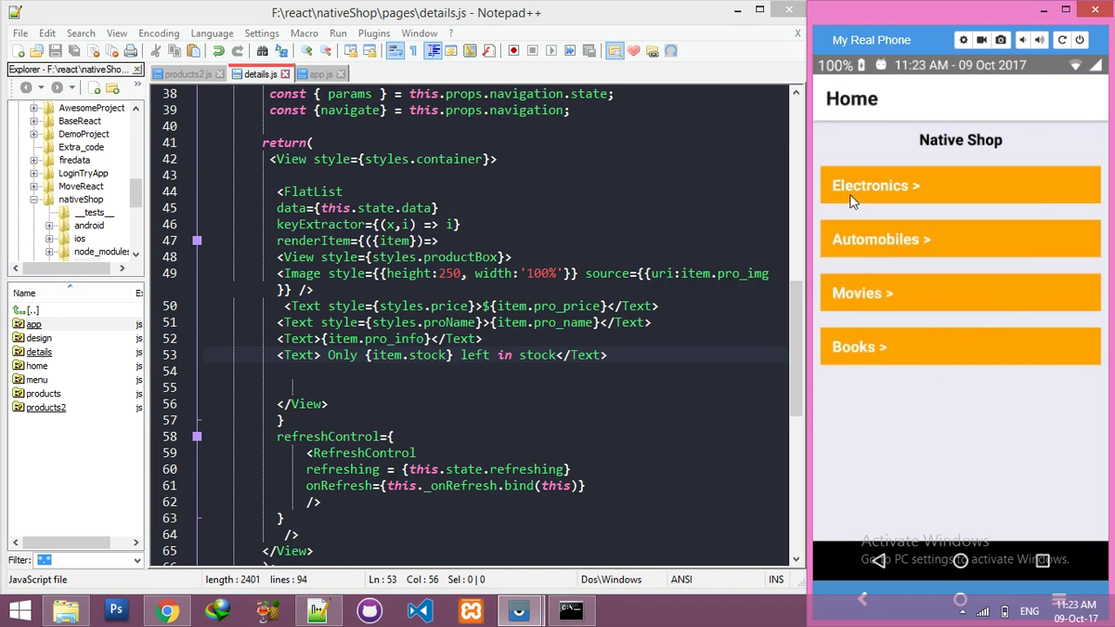
left_click(958, 185)
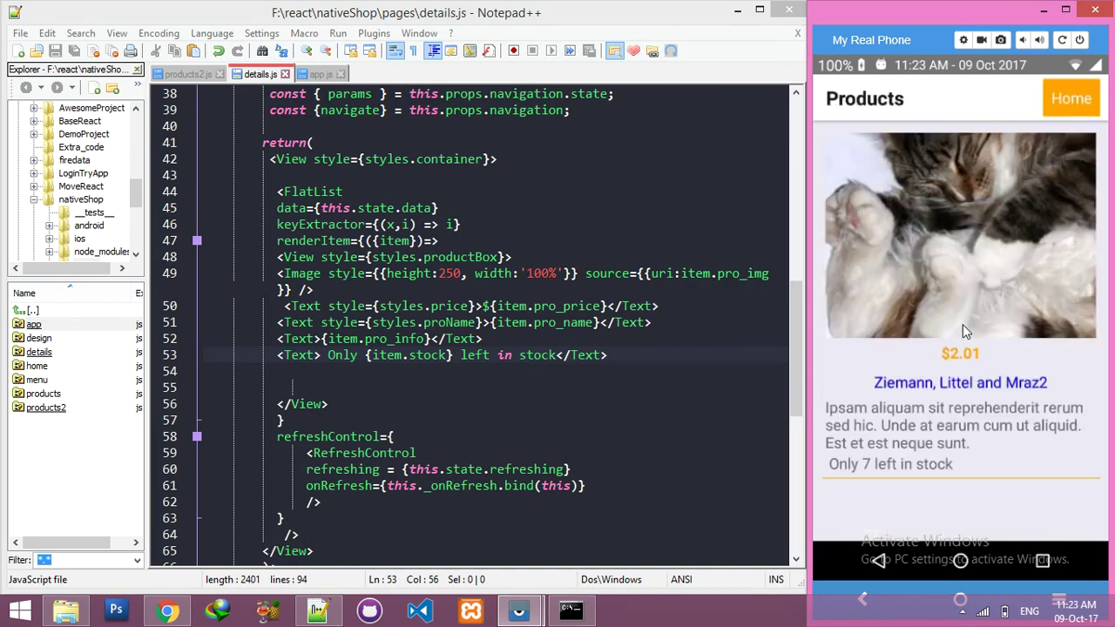
mouse_move(961, 186)
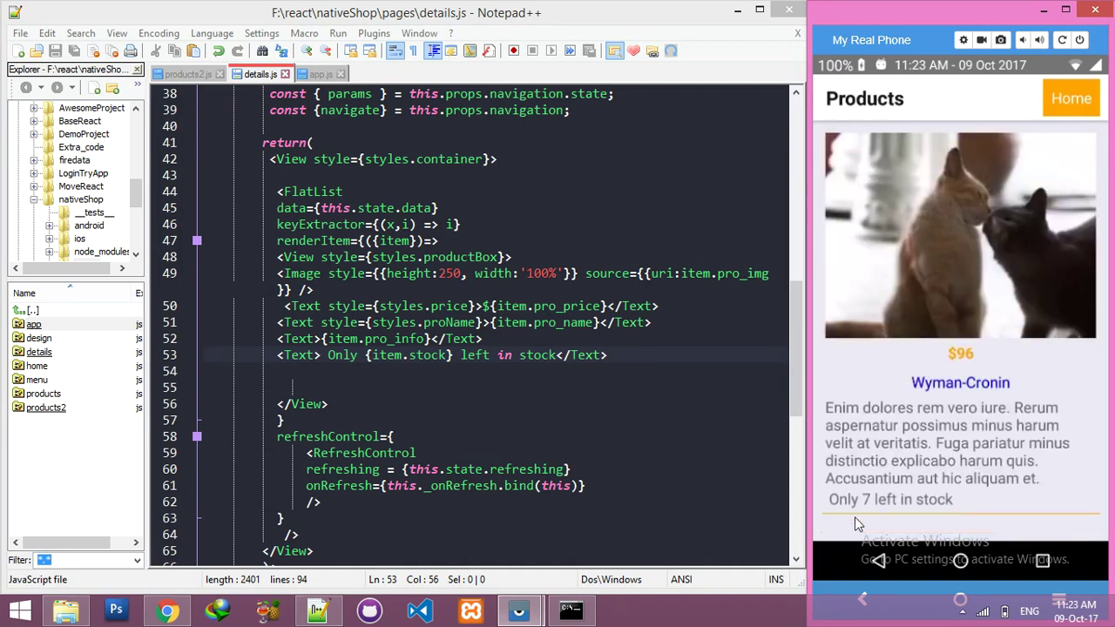
left_click(166, 608)
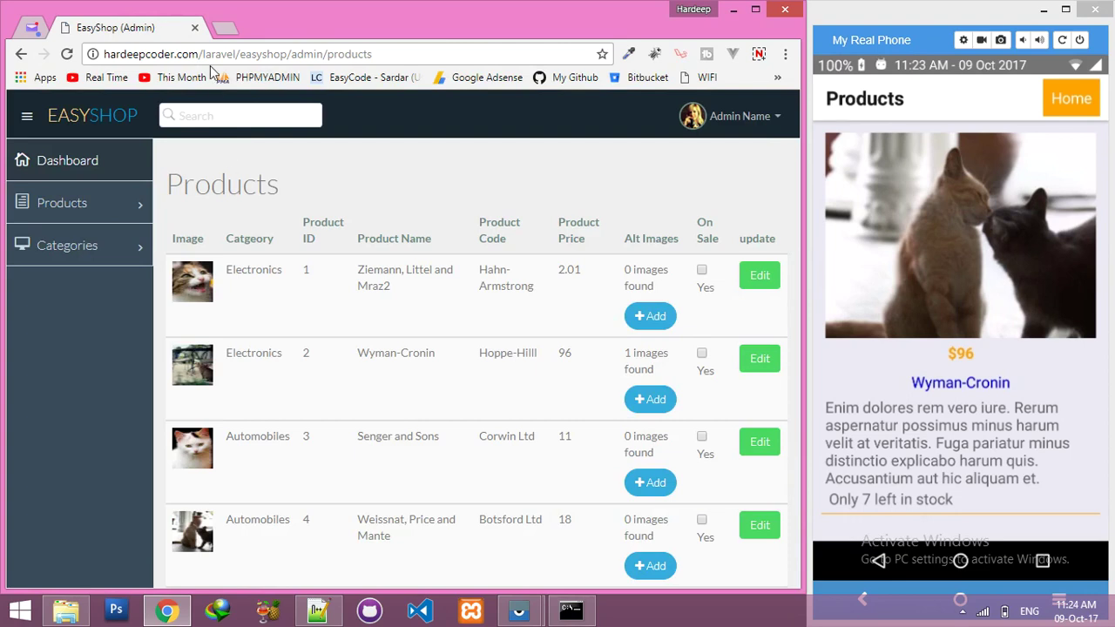
mouse_move(216, 54)
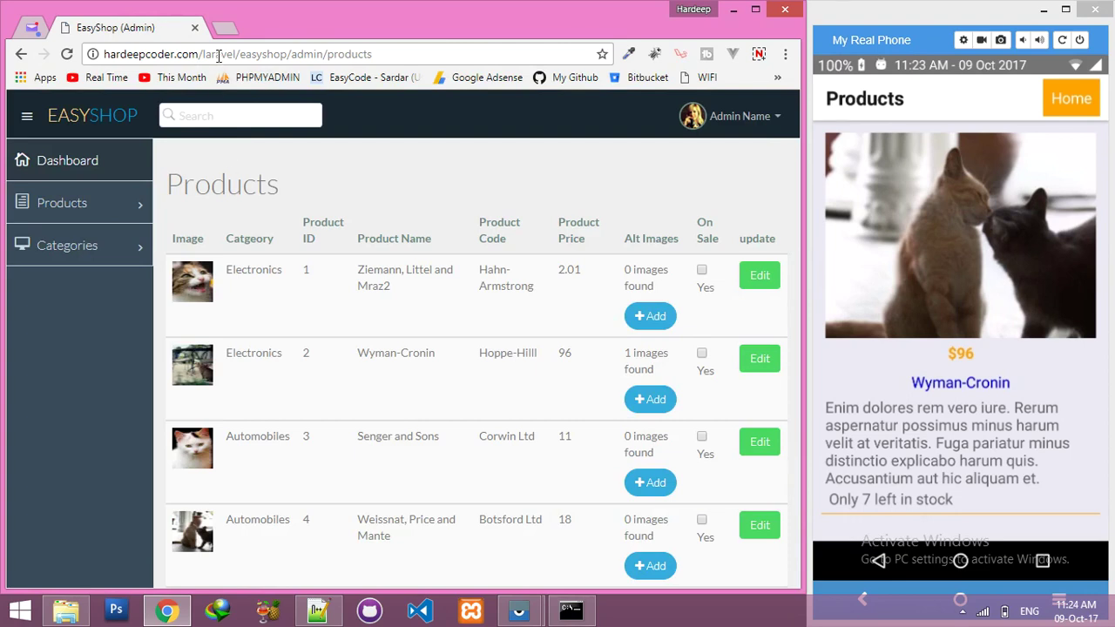
mouse_move(415, 311)
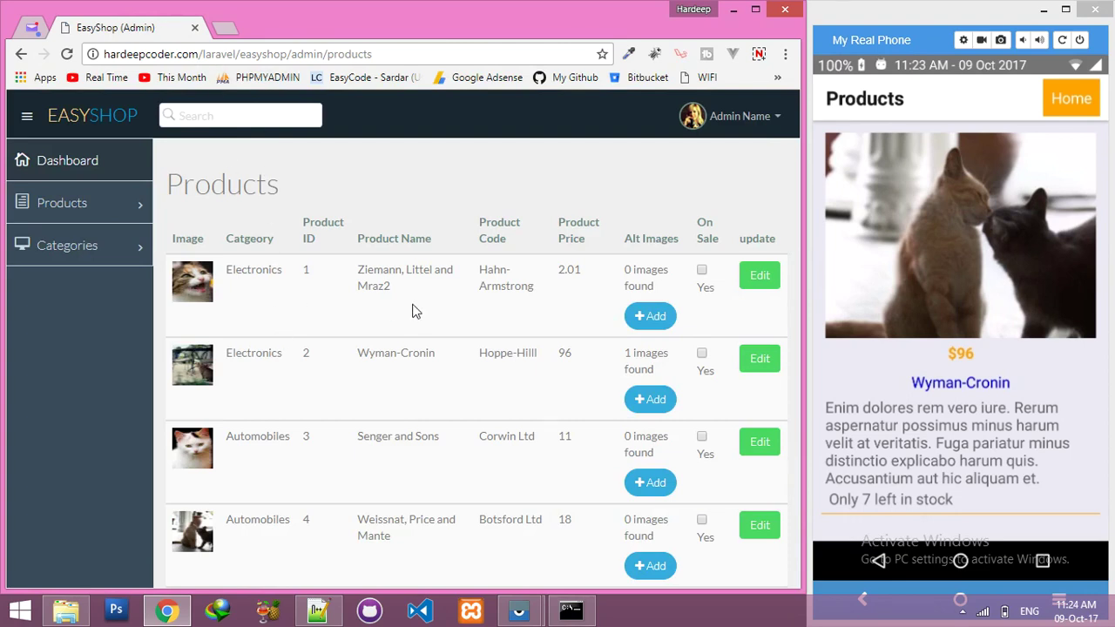
mouse_move(734, 366)
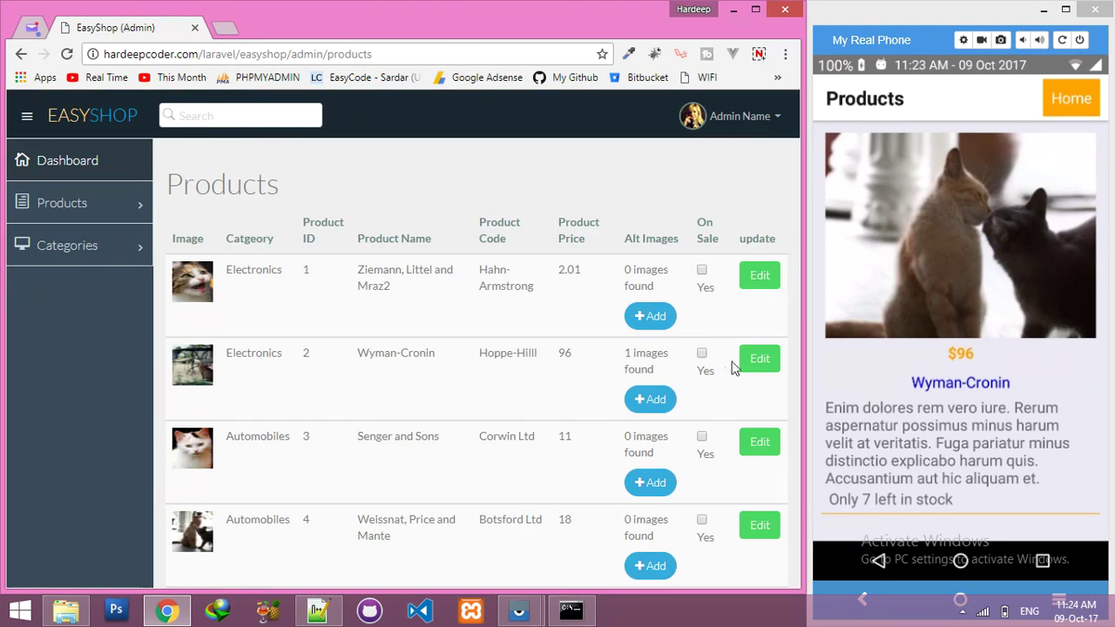
- Open Wyman-Cronin's Edit Product form in EasyShop Admin, showing price 96 and sale price 88
left_click(759, 358)
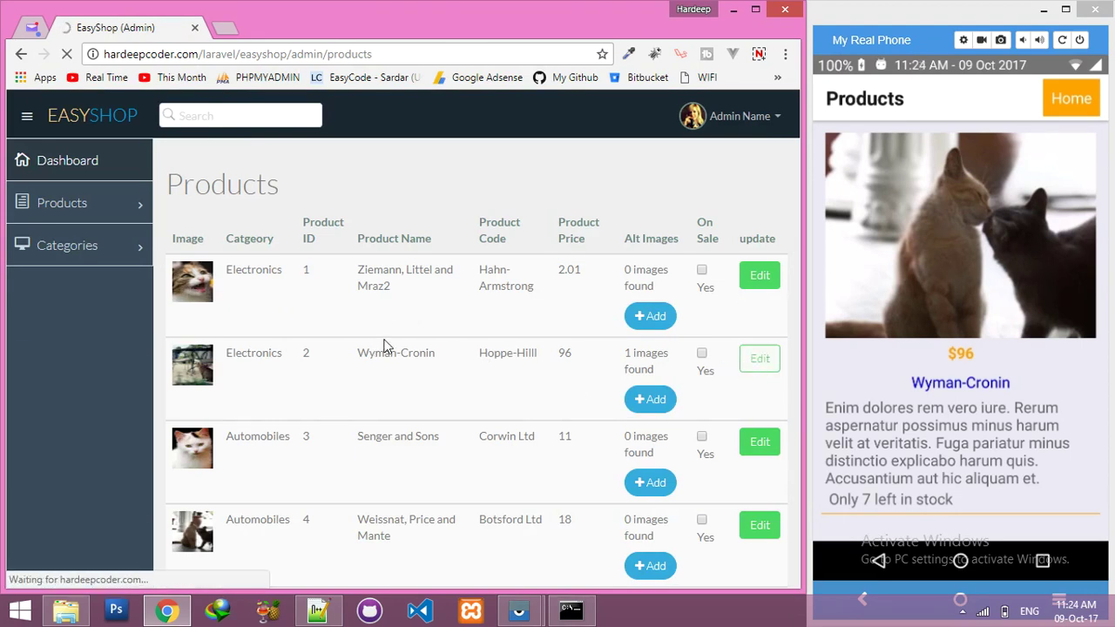
left_click(758, 358)
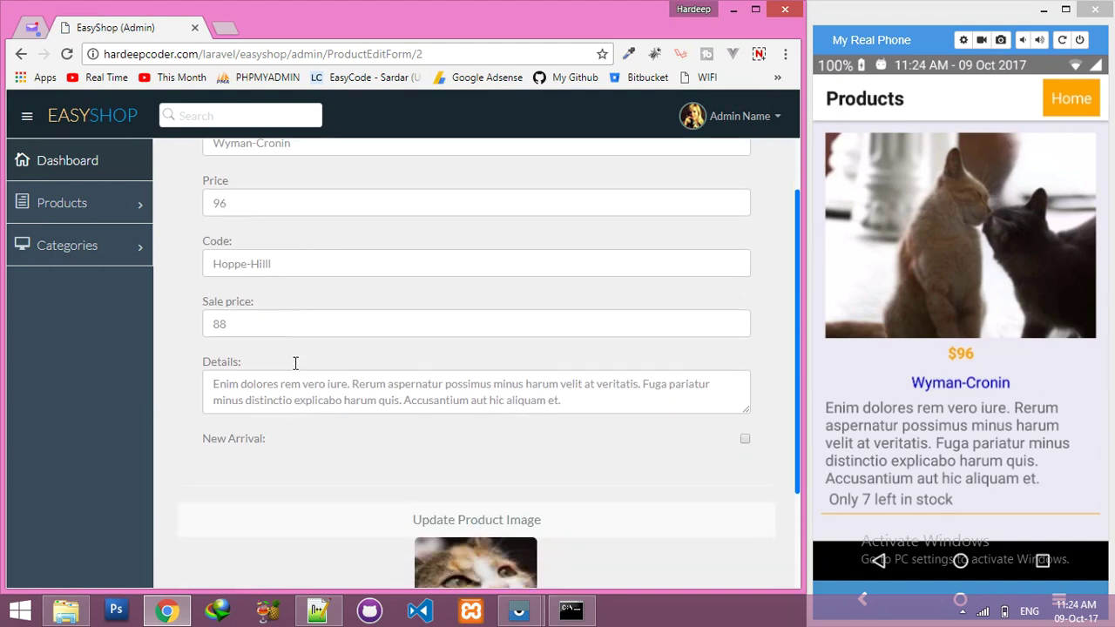
scroll("down", 3)
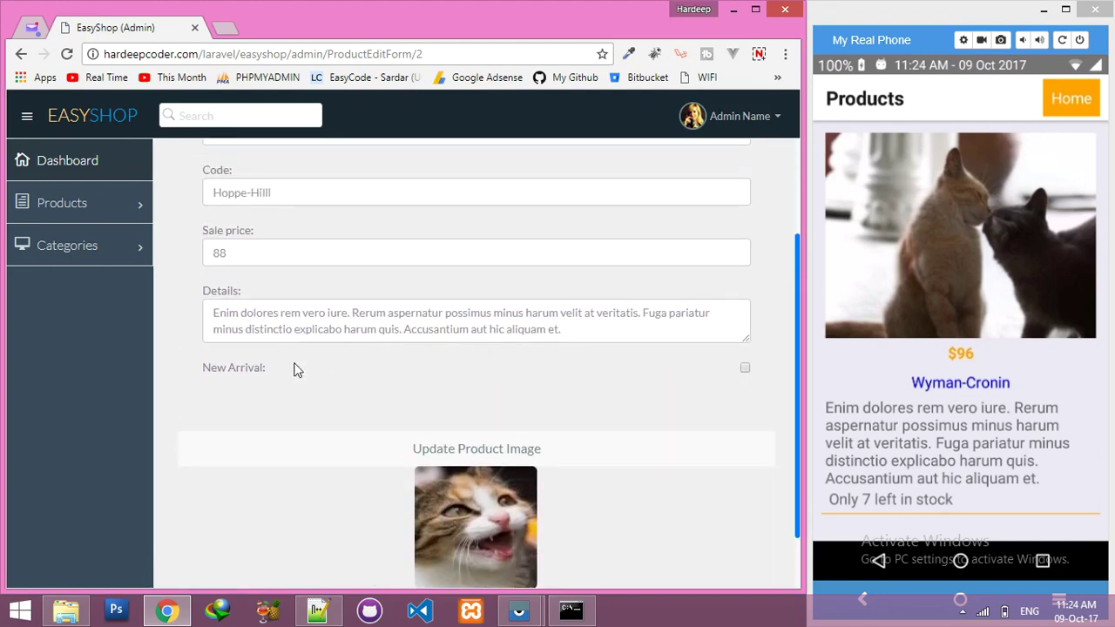
scroll("up", 3)
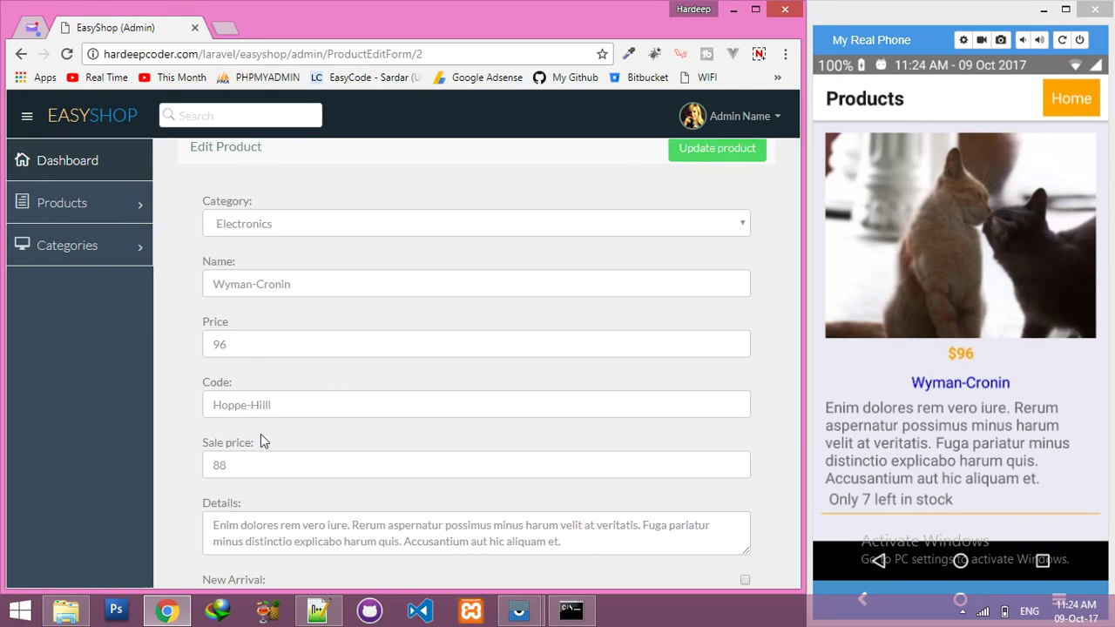
mouse_move(318, 610)
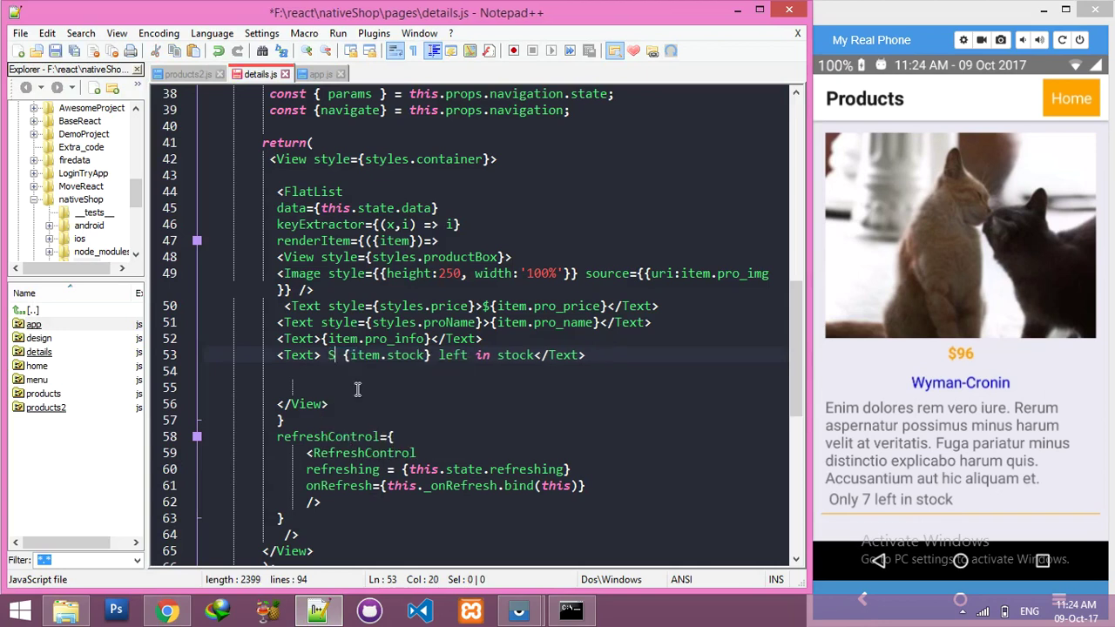
- Change line 53 to 'Spl Price {item.spl_price}' and save, so the phone shows Spl Price 88
type("pica")
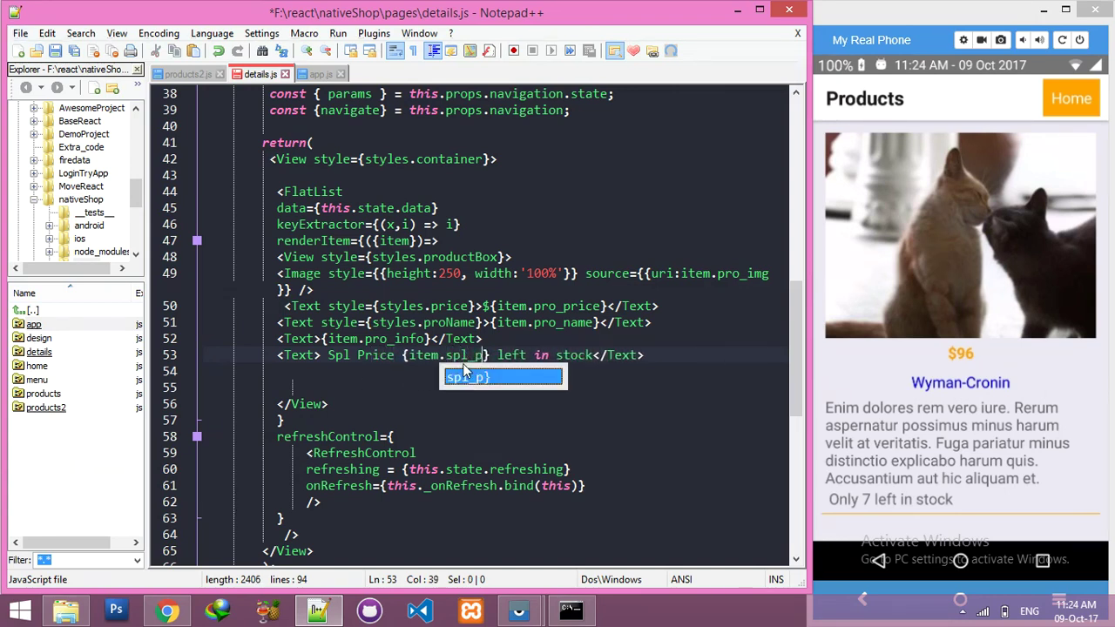
type("rice")
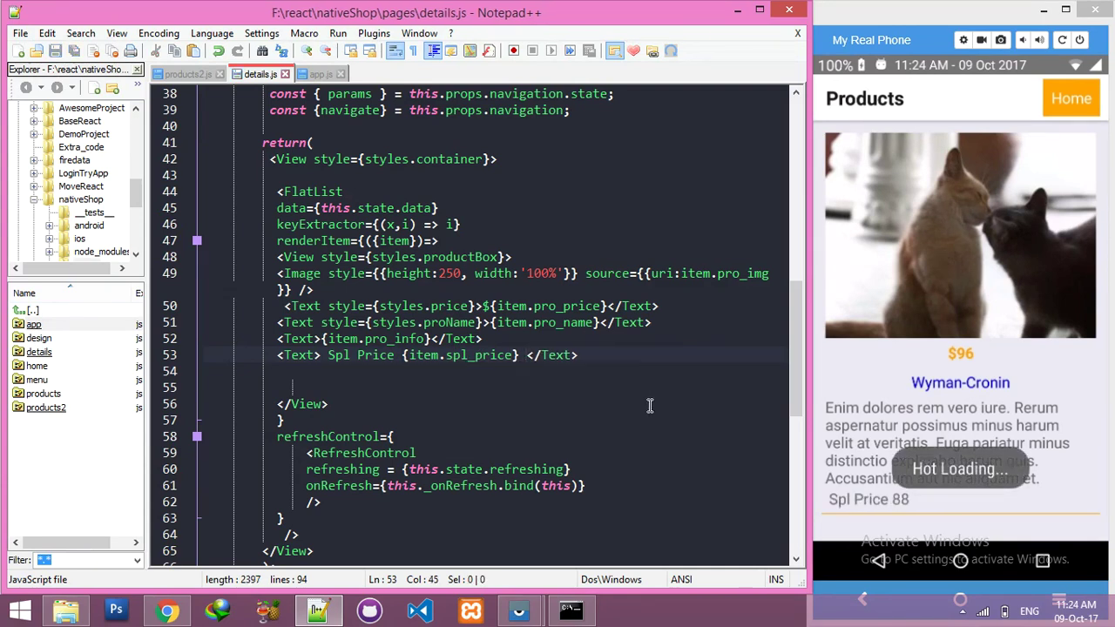
mouse_move(572, 383)
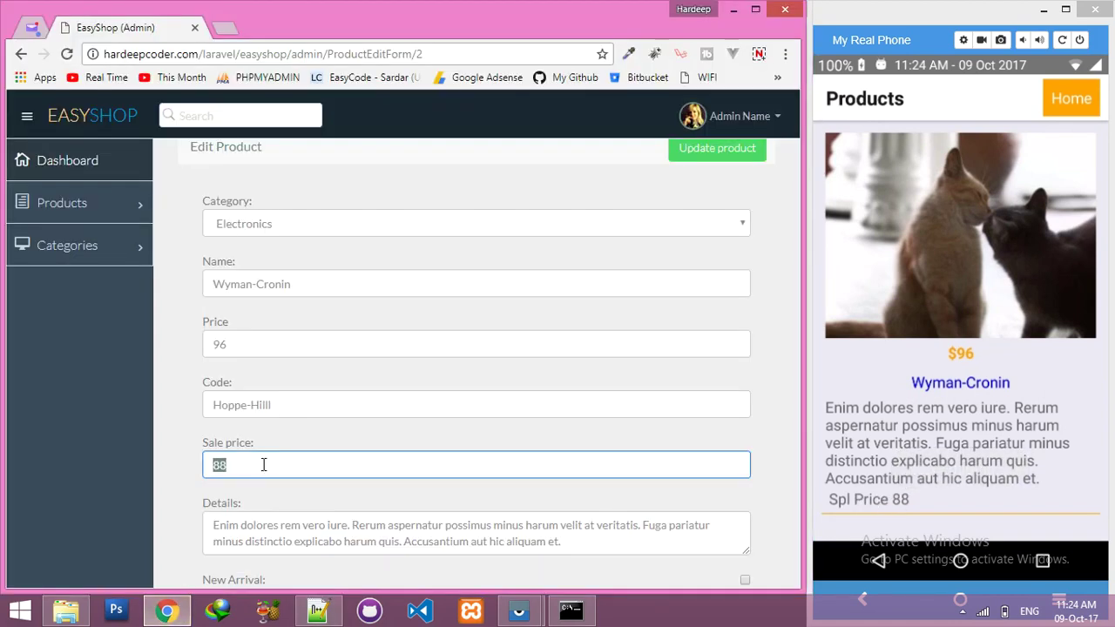
- Update Wyman-Cronin's sale price to 12 in EasyShop Admin
left_click(717, 148)
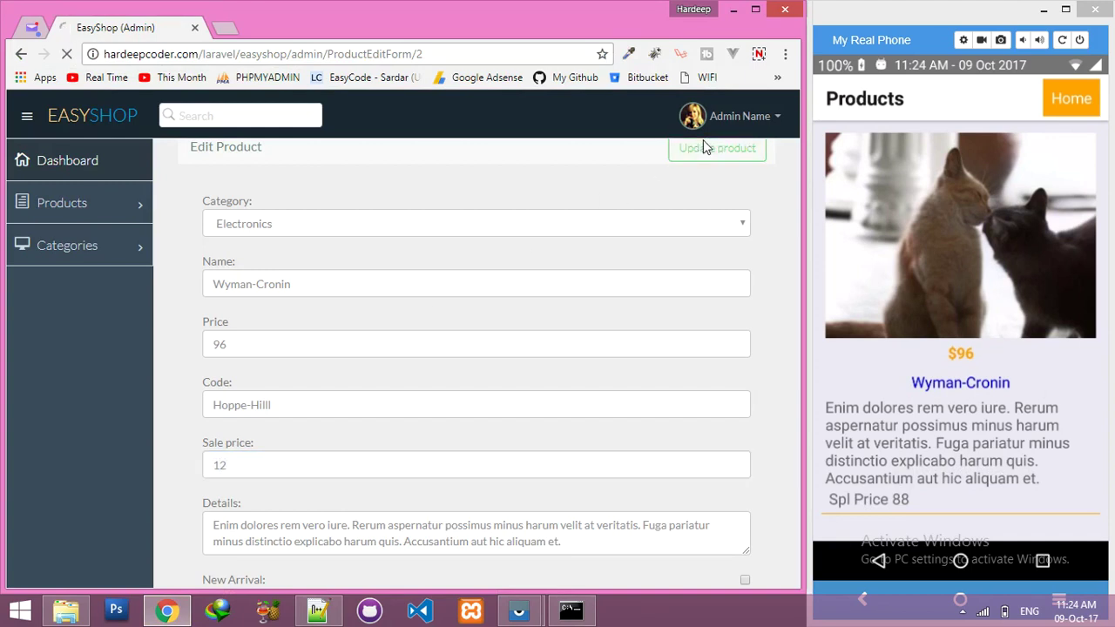
left_click(717, 147)
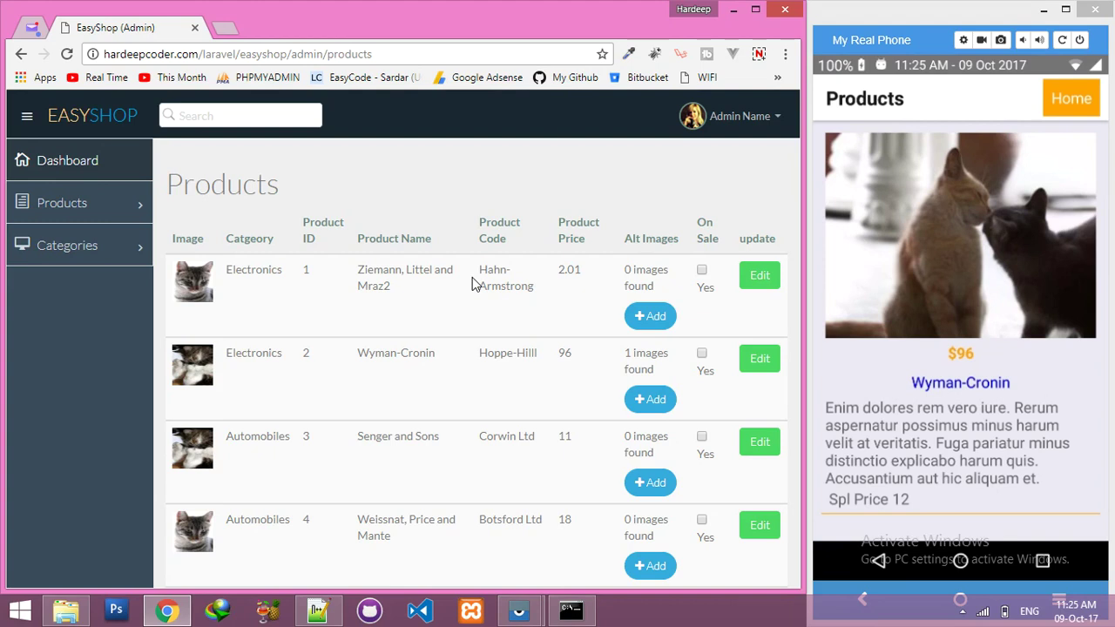
mouse_move(416, 226)
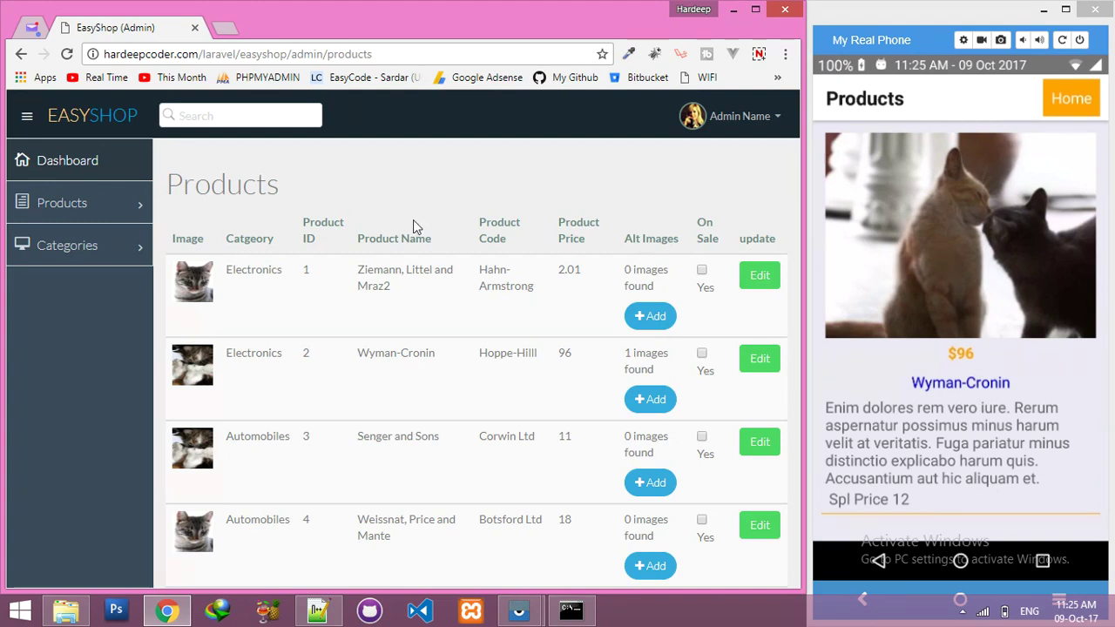